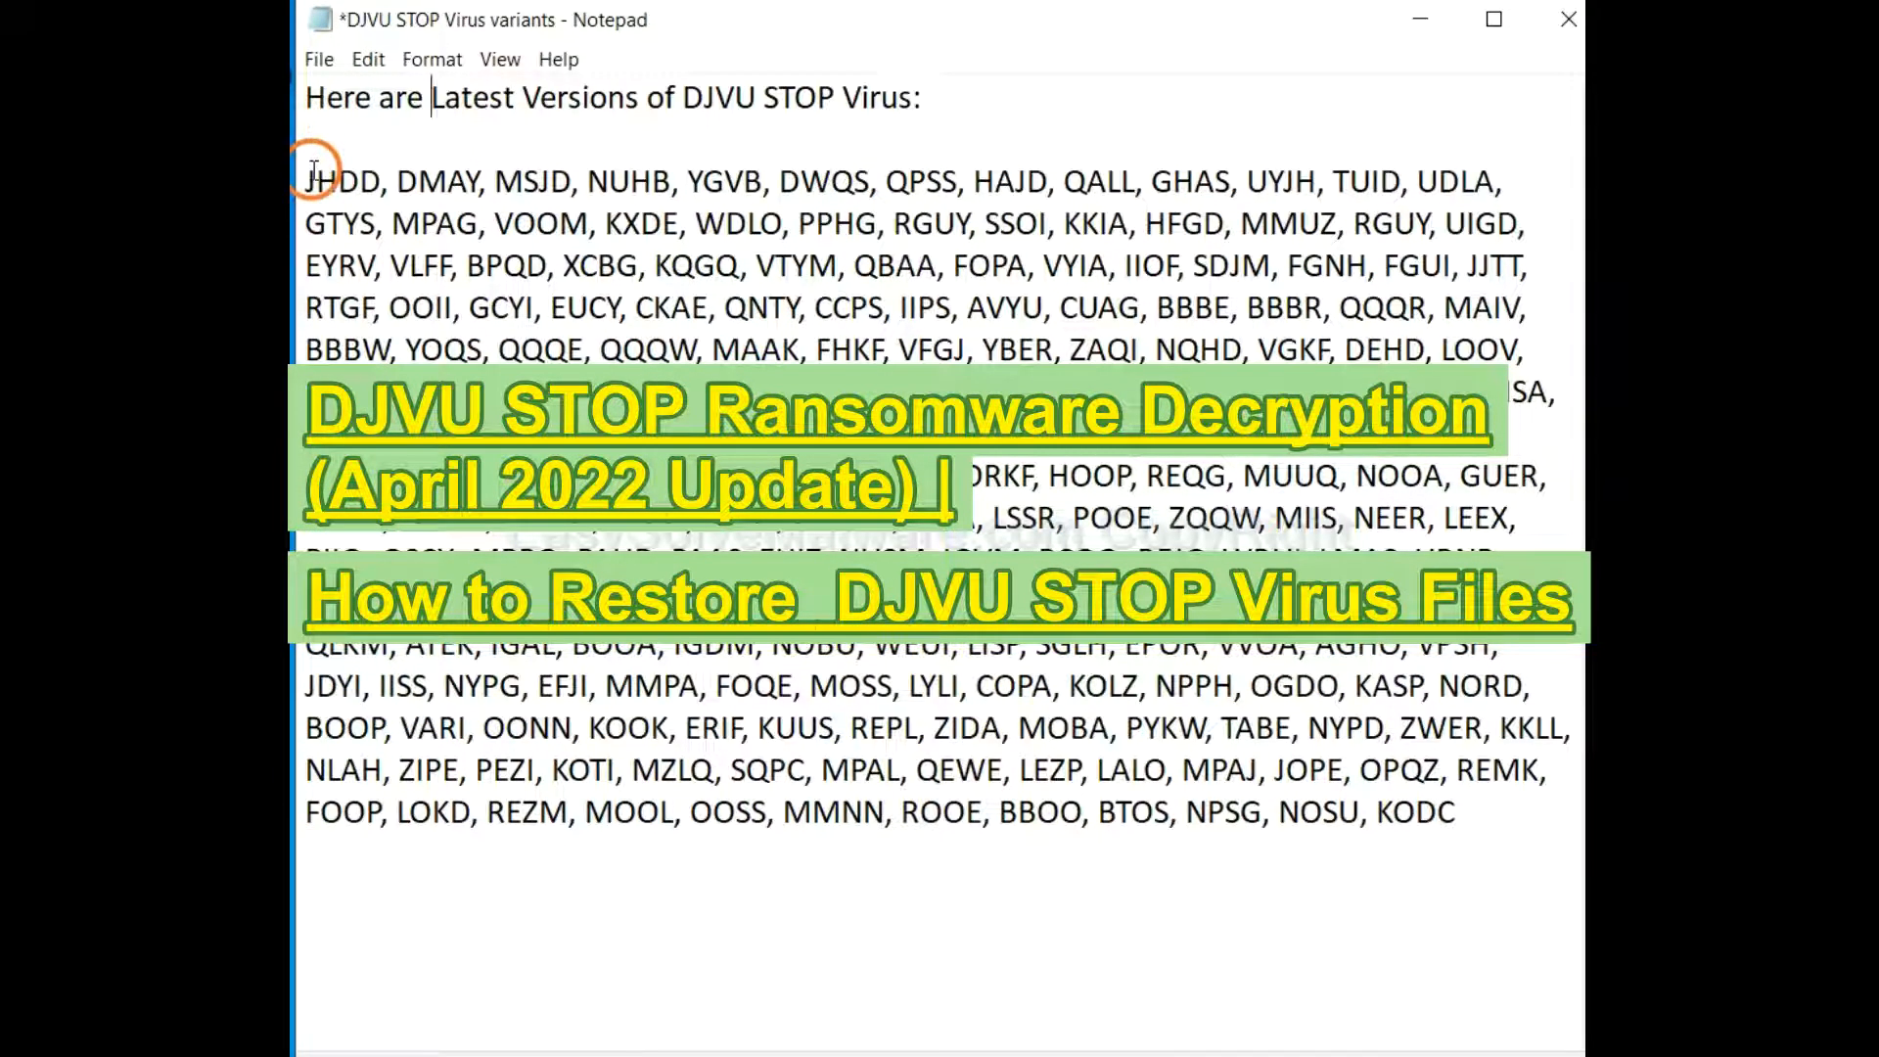
Write the Ransomware Removal note's first step: scan with anti-malware and remove ransomware code.
left_click_drag(306, 181, 886, 223)
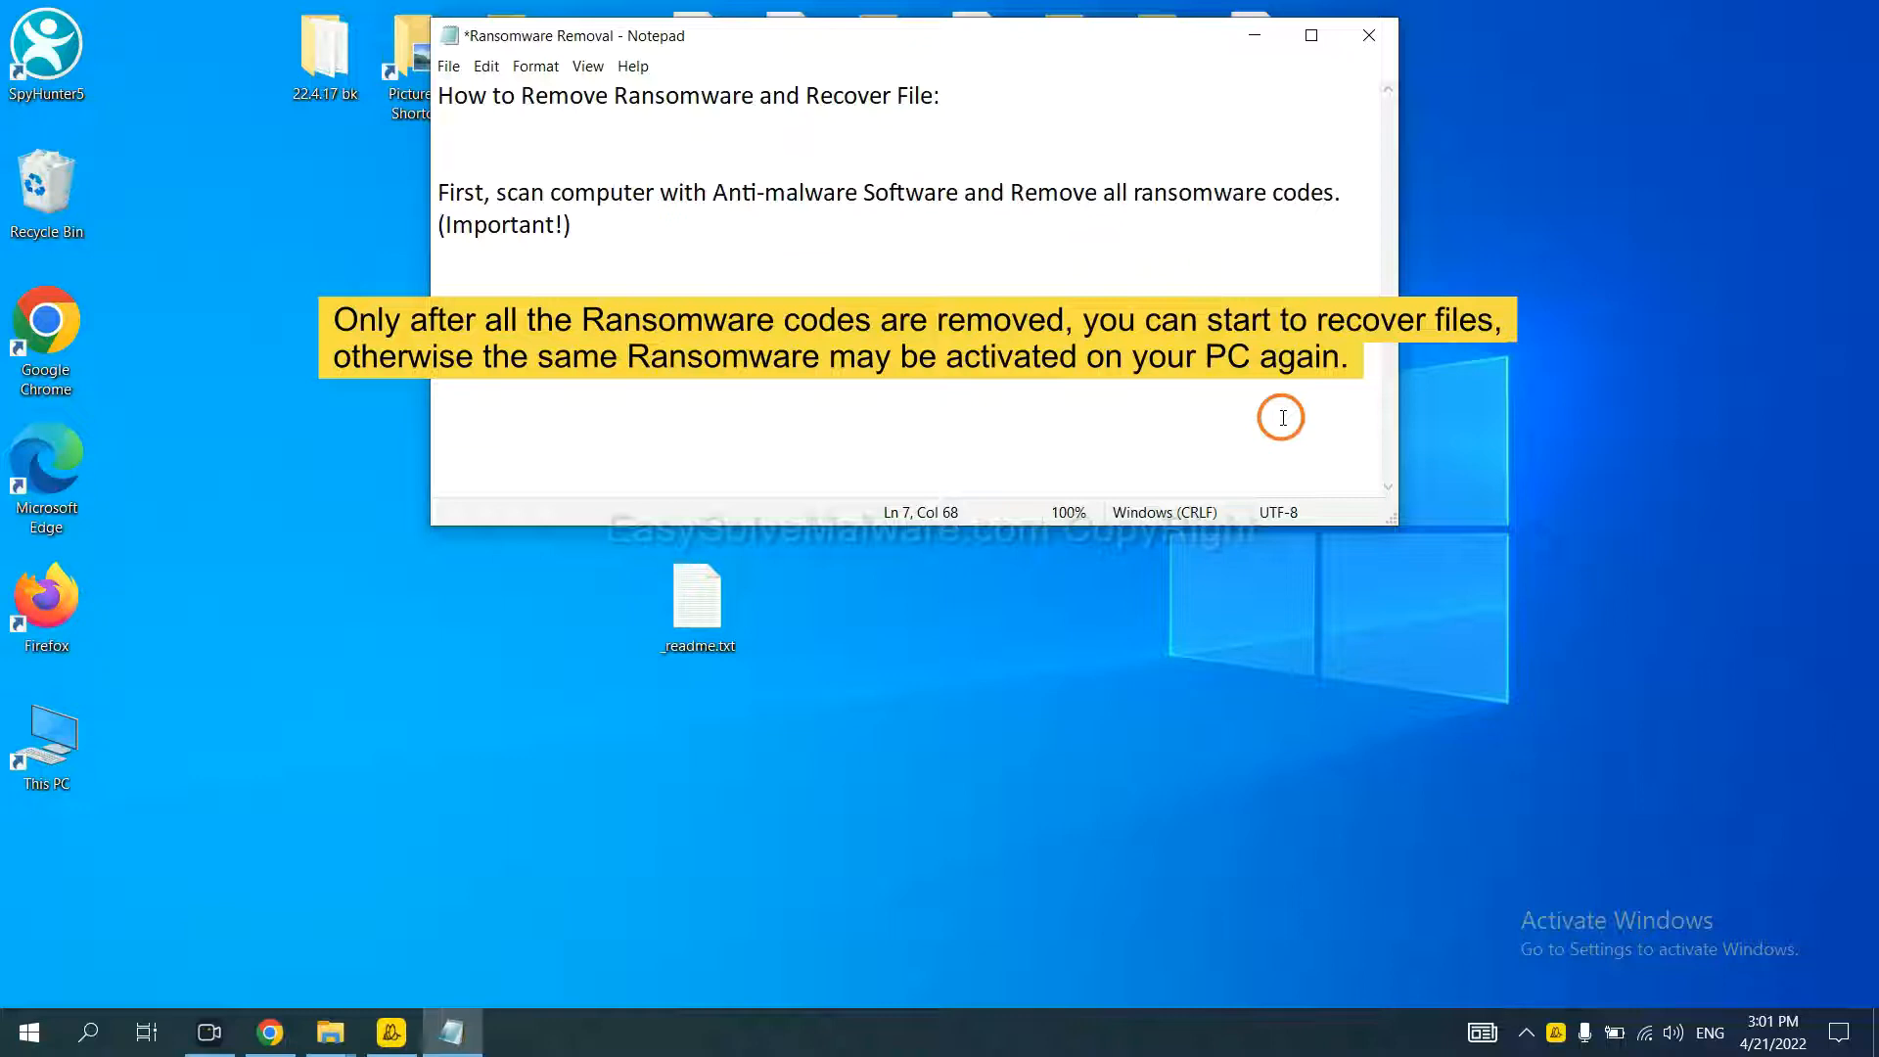
mouse_move(948, 255)
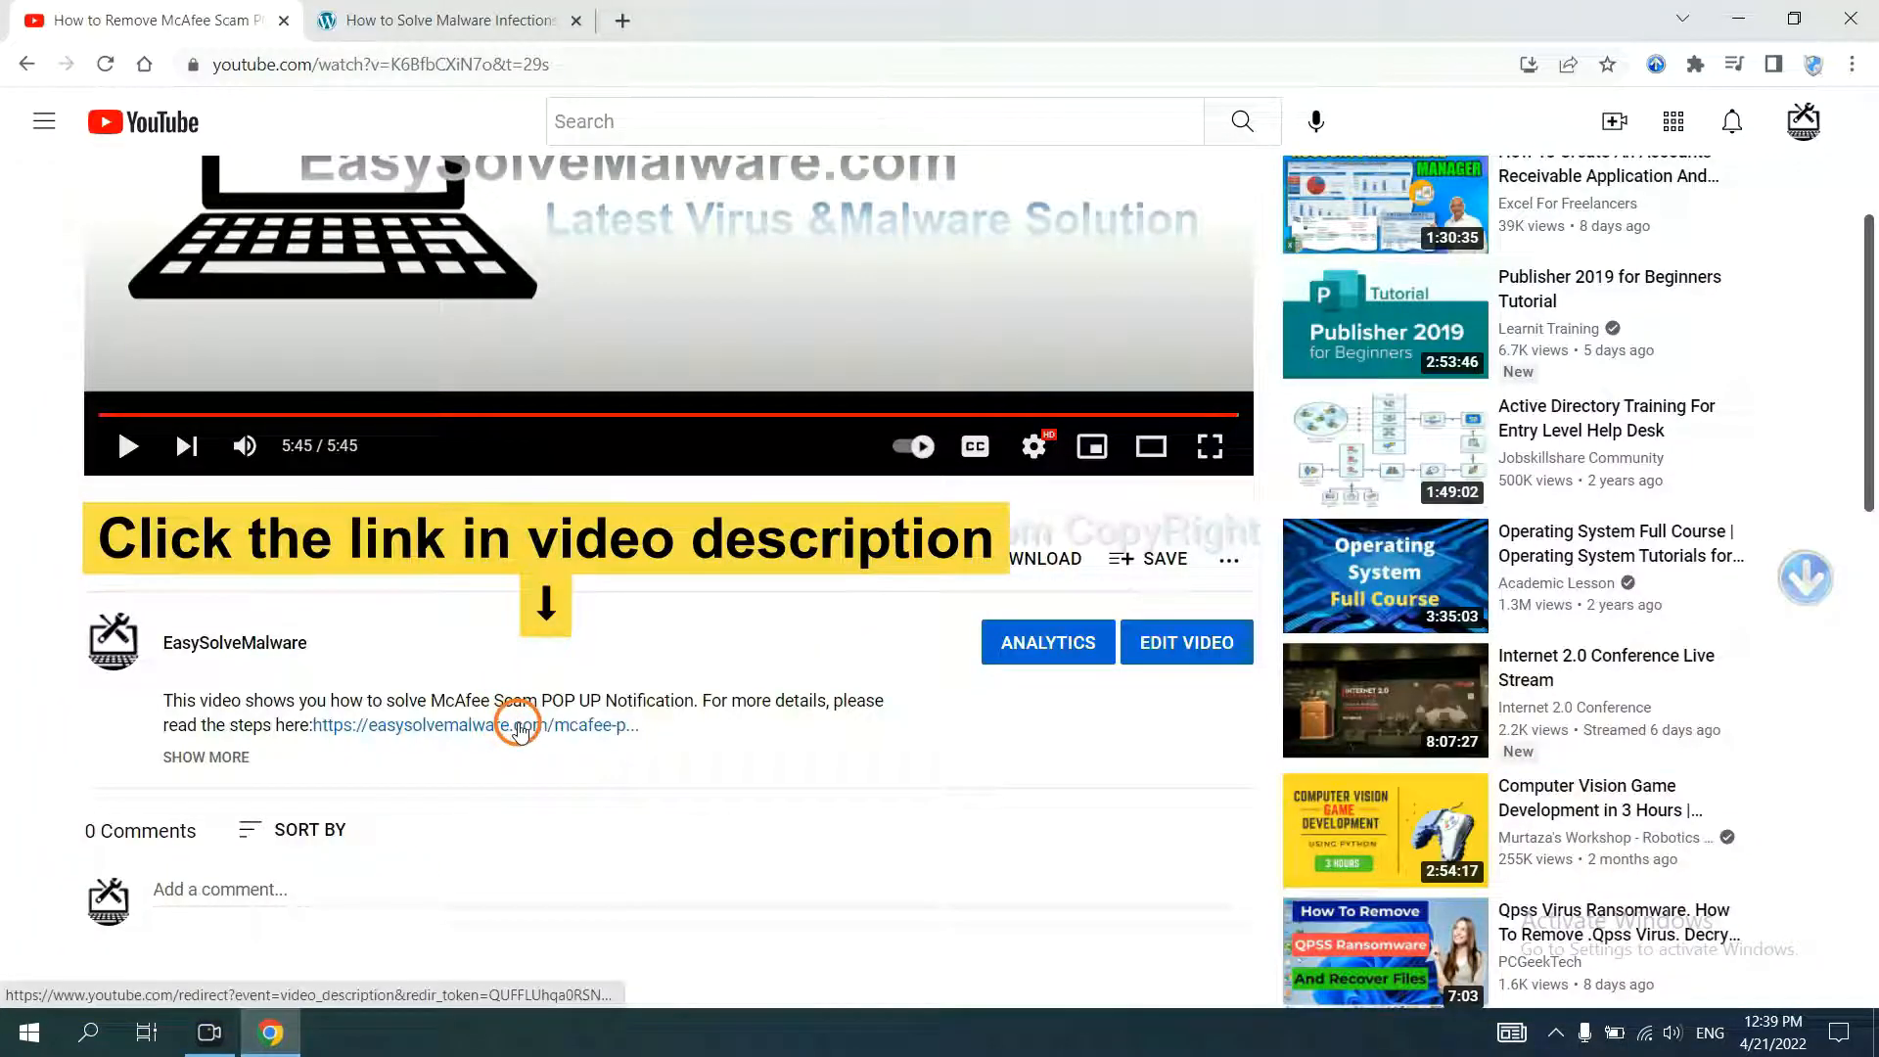
Open the EasySolveMalware removal guide from the video description and scroll toward the SpyHunter download.
left_click(517, 726)
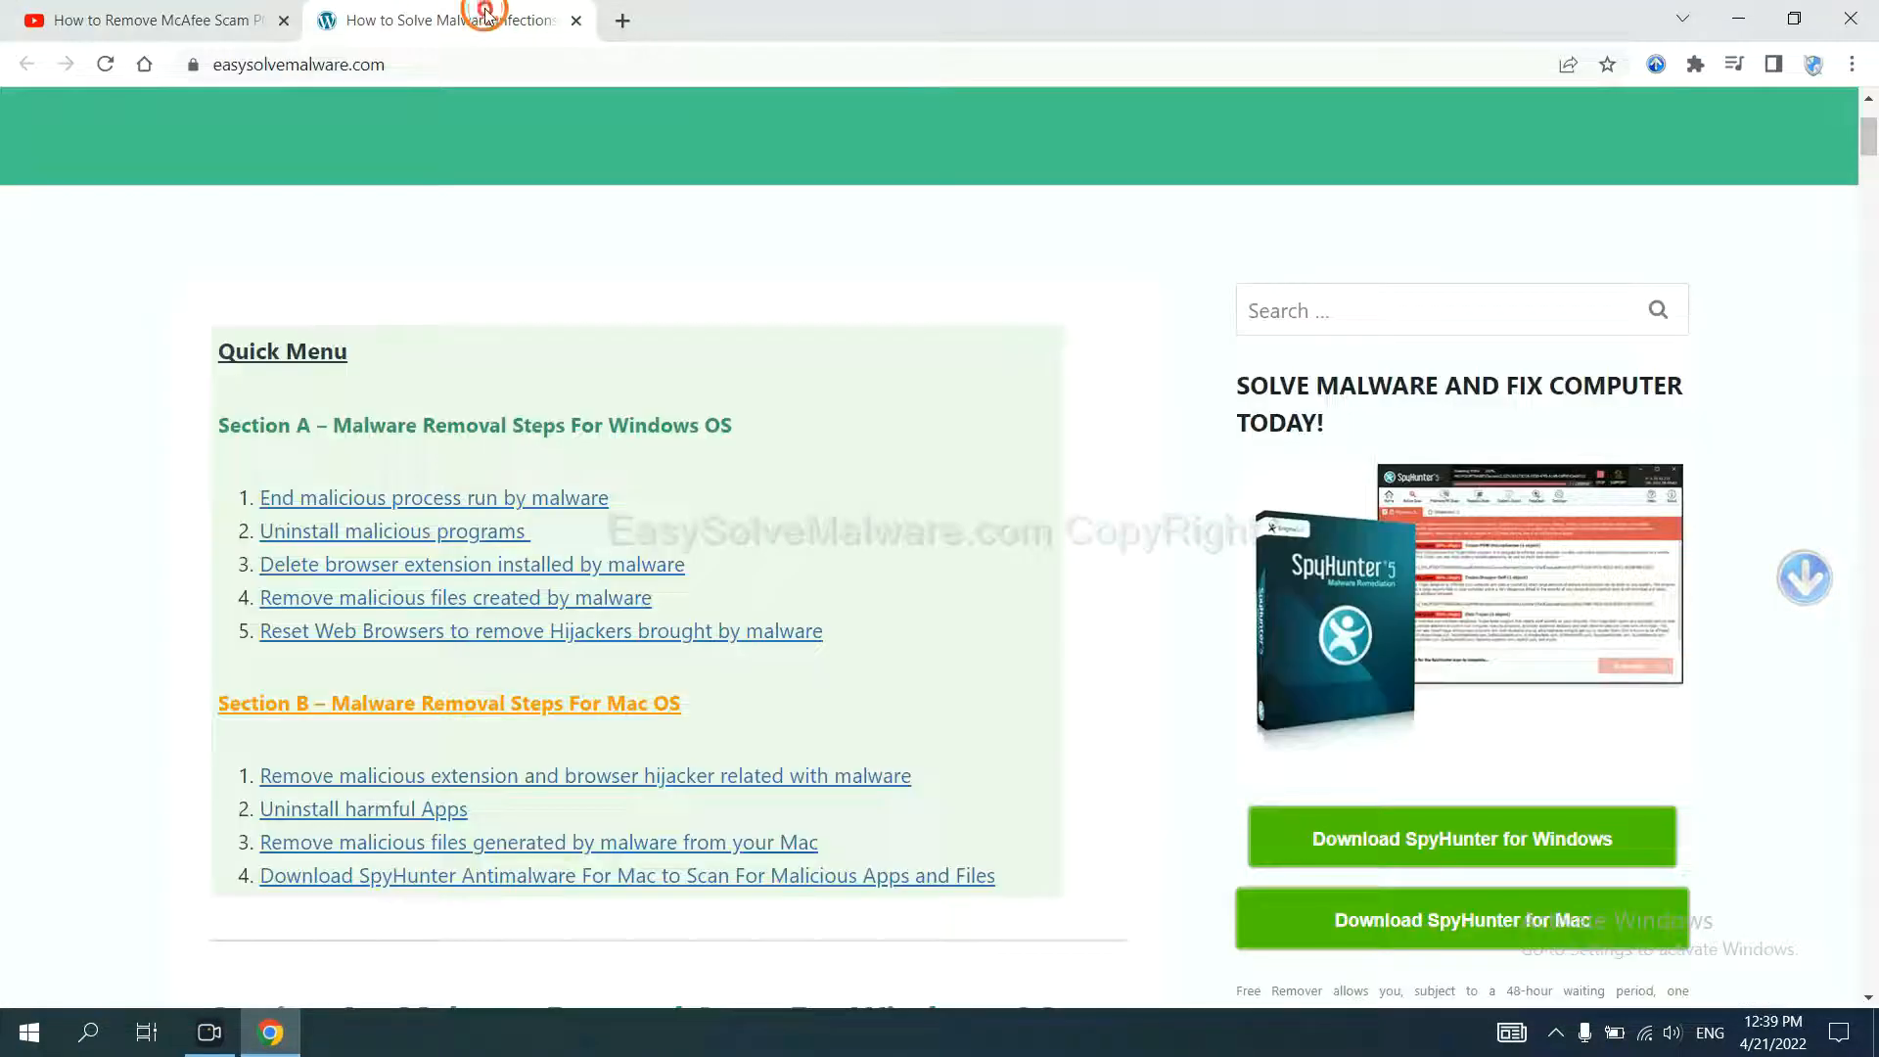
scroll("down", 3)
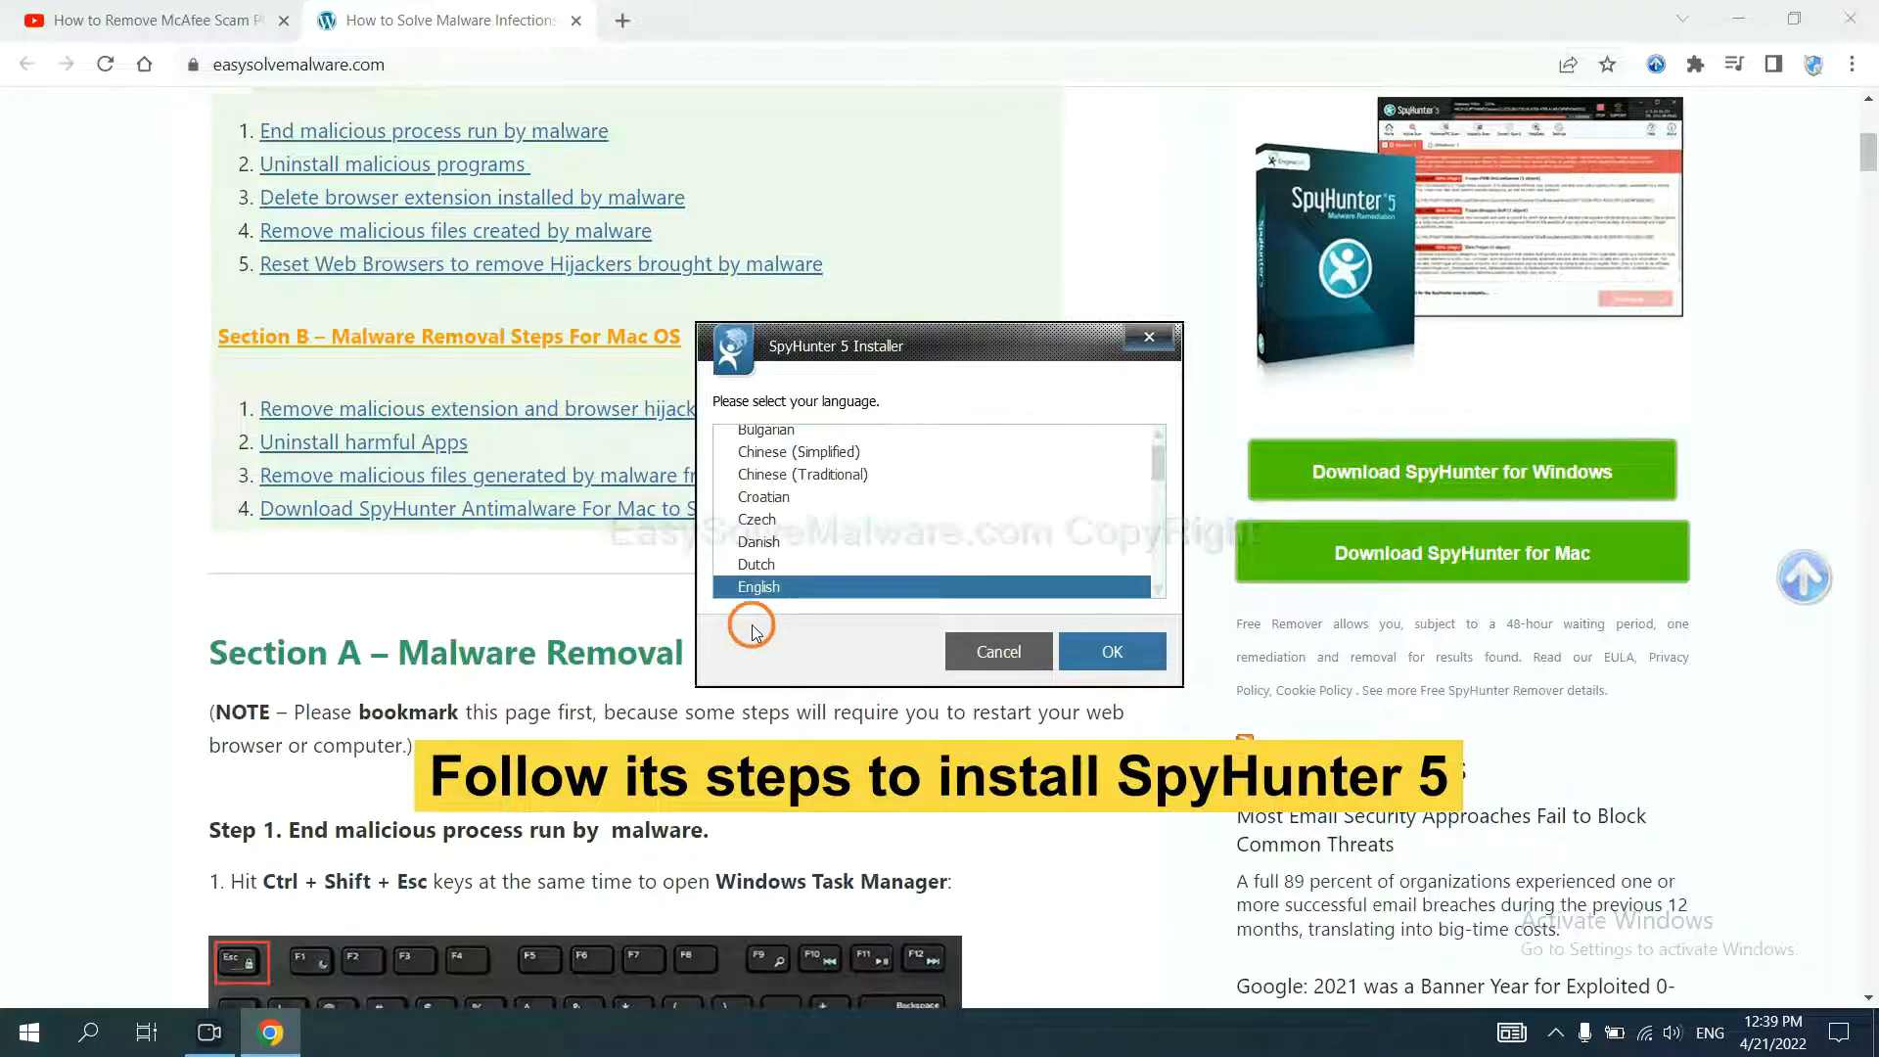
Confirm English, continue, and accept the SpyHunter 5 EULA and Privacy Policy.
left_click(1111, 651)
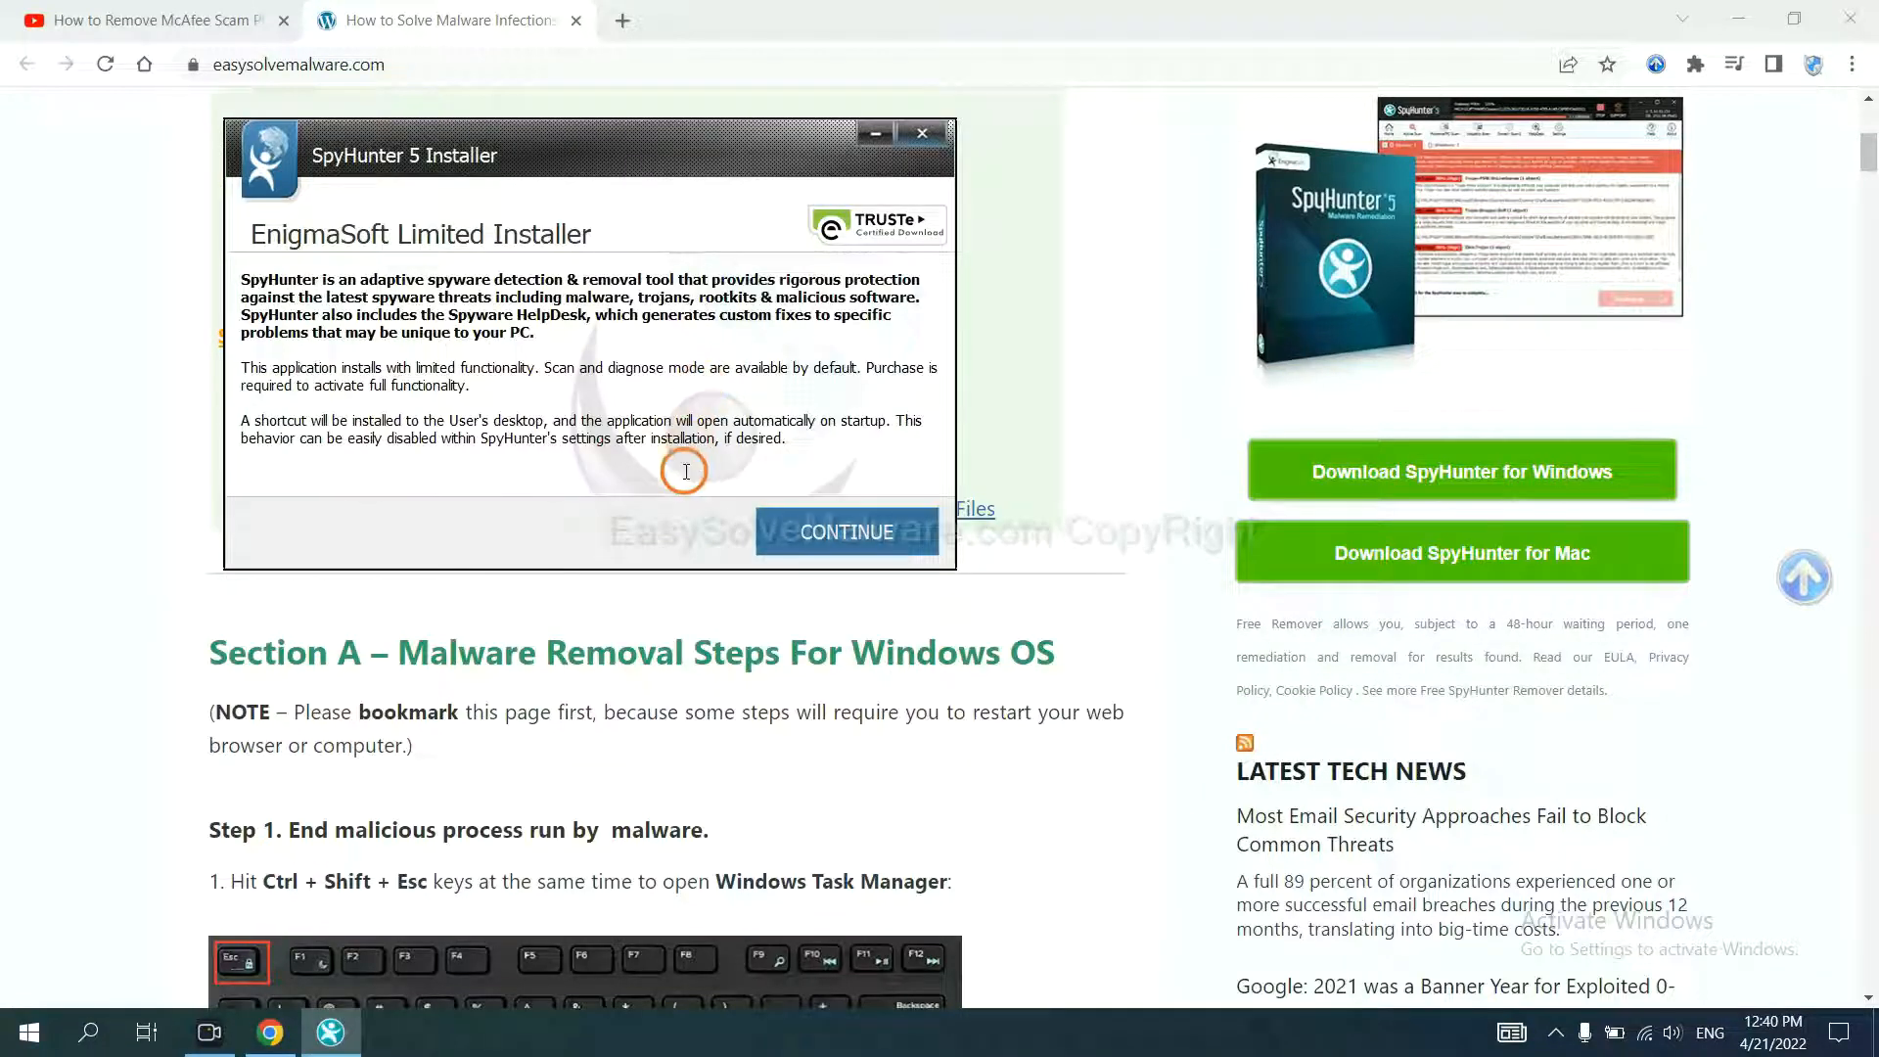
left_click(845, 533)
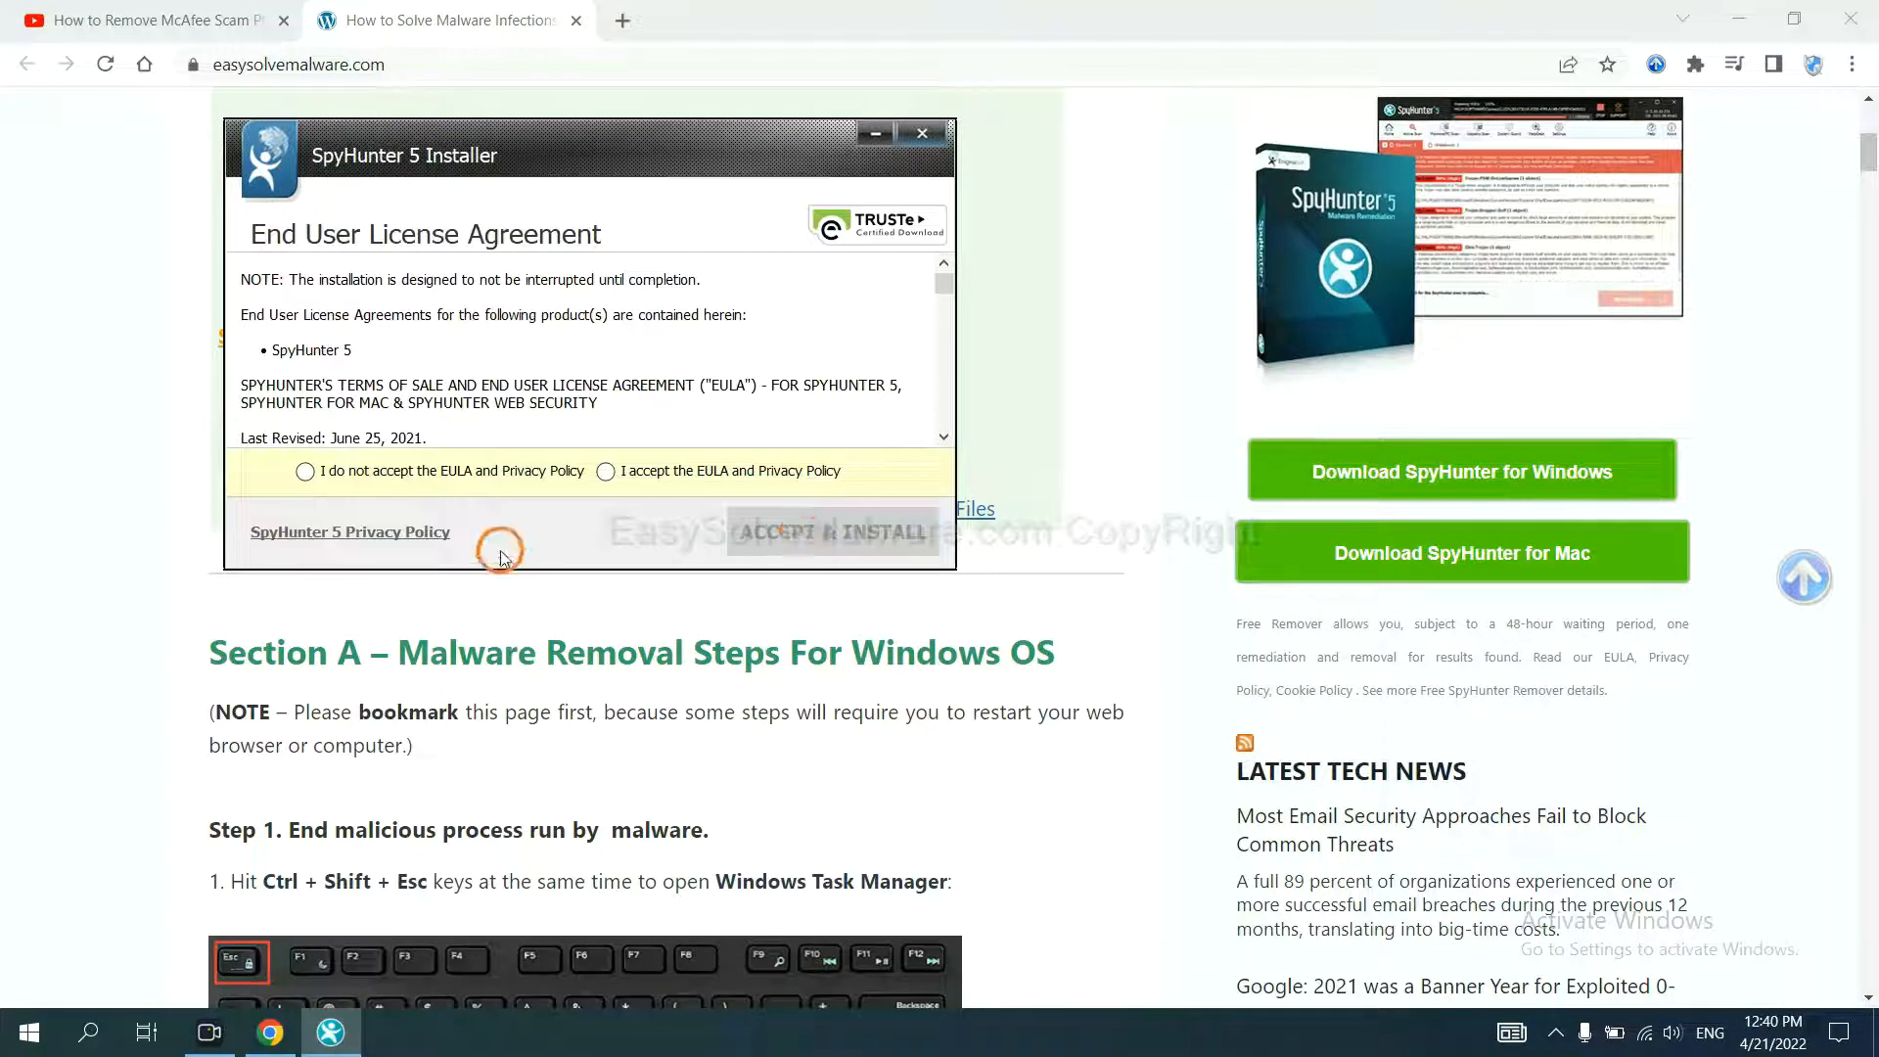
left_click(605, 470)
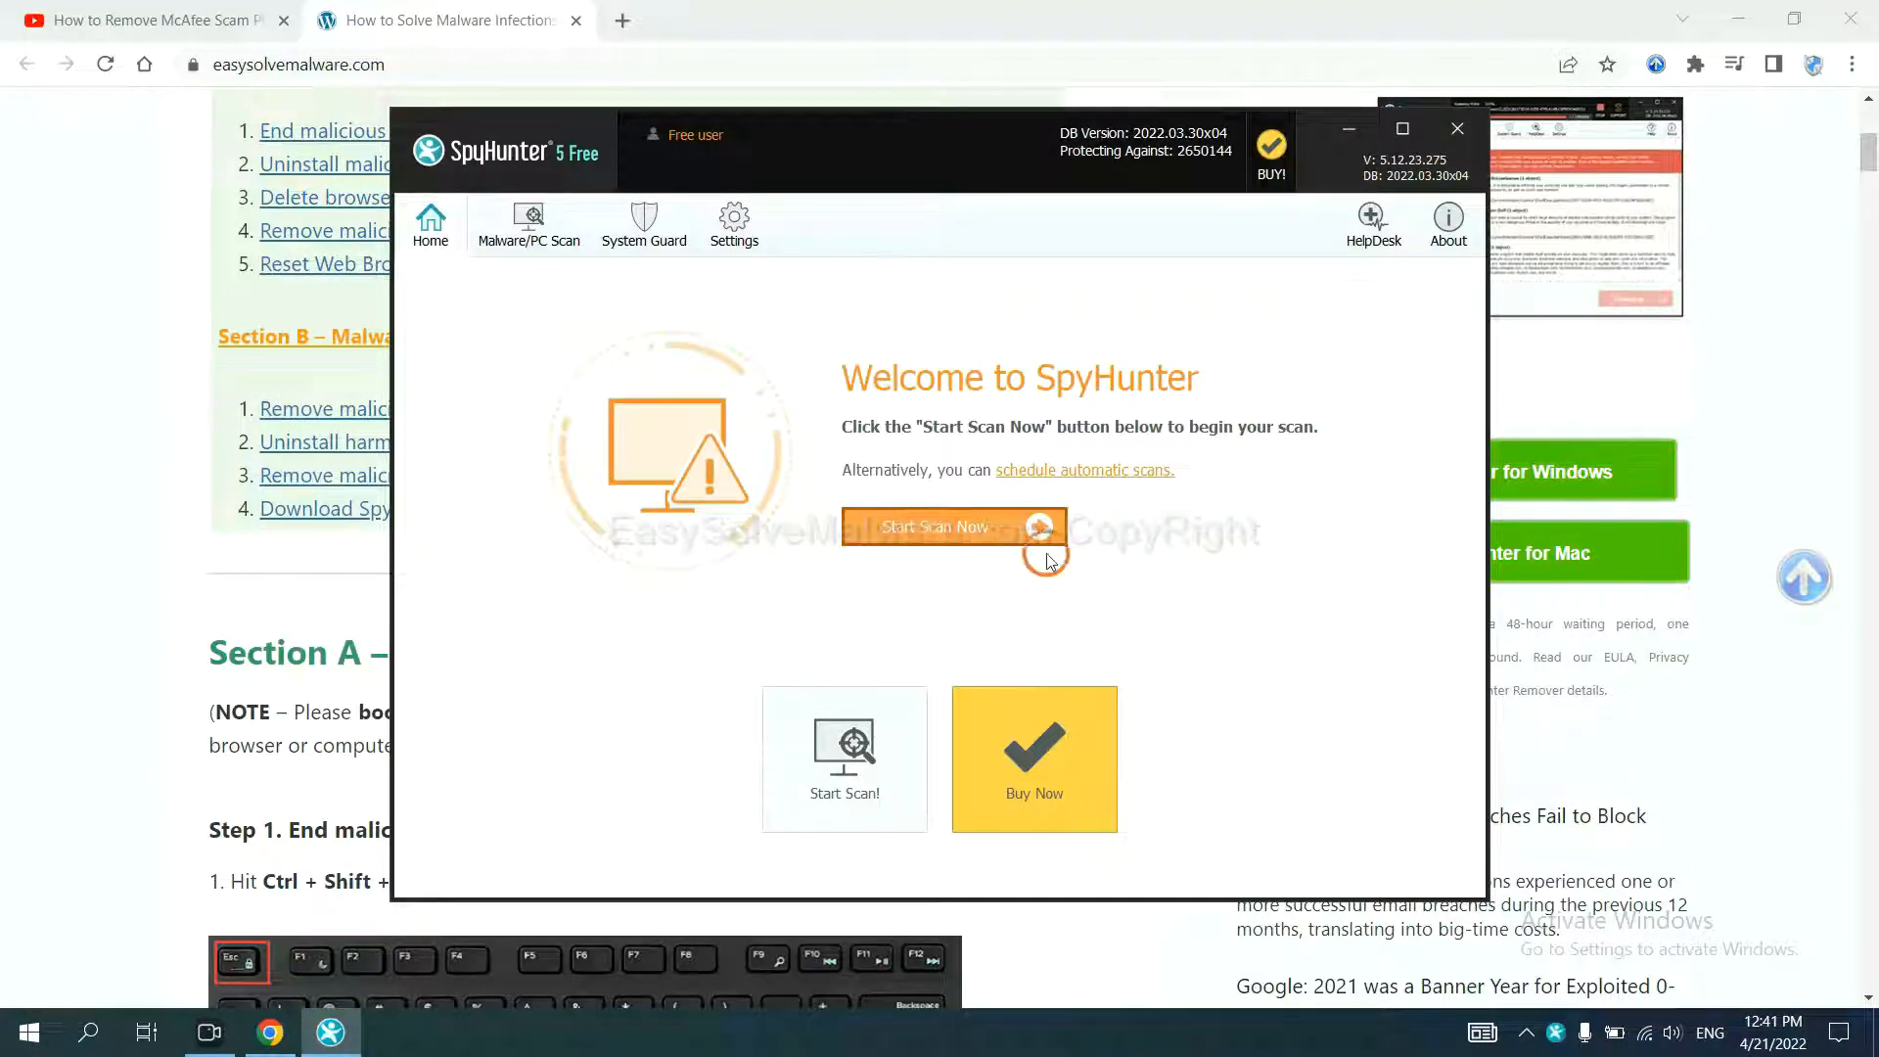
Run a SpyHunter 5 scan and continue past the disabled unknown object.
left_click(954, 526)
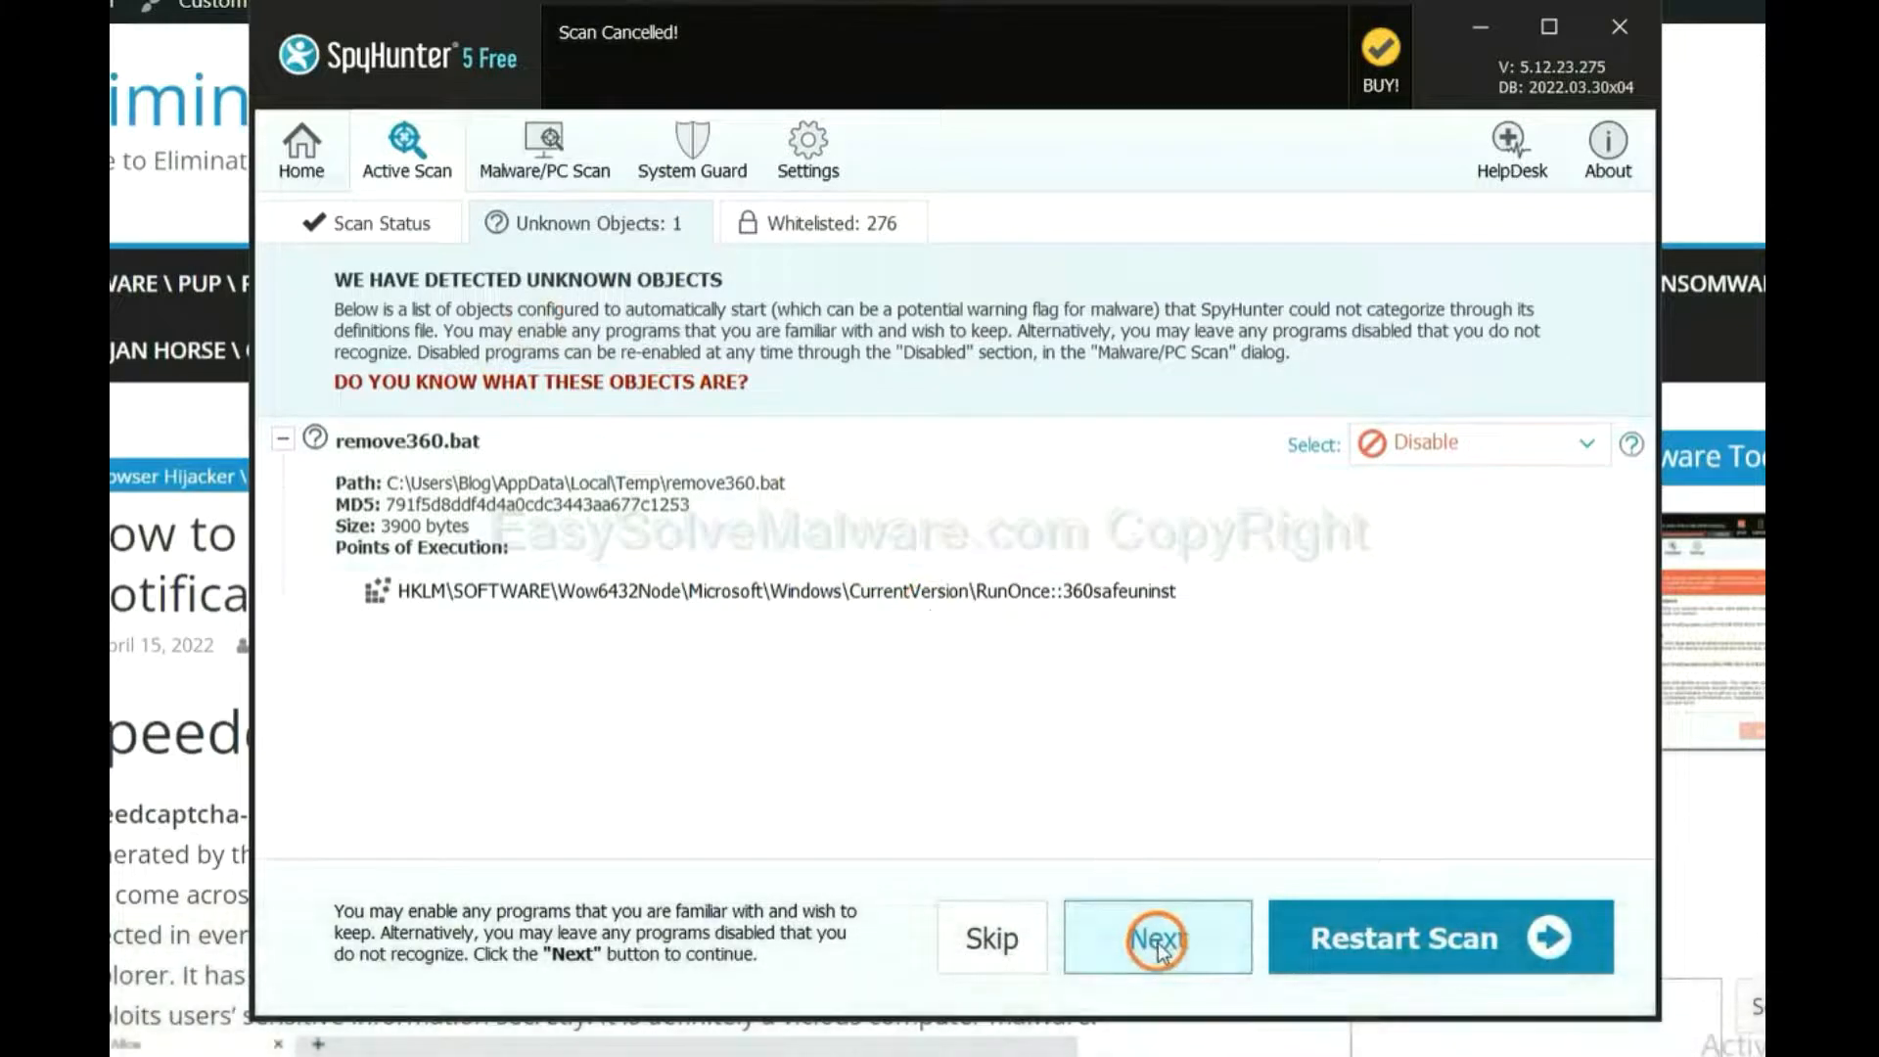
left_click(1156, 938)
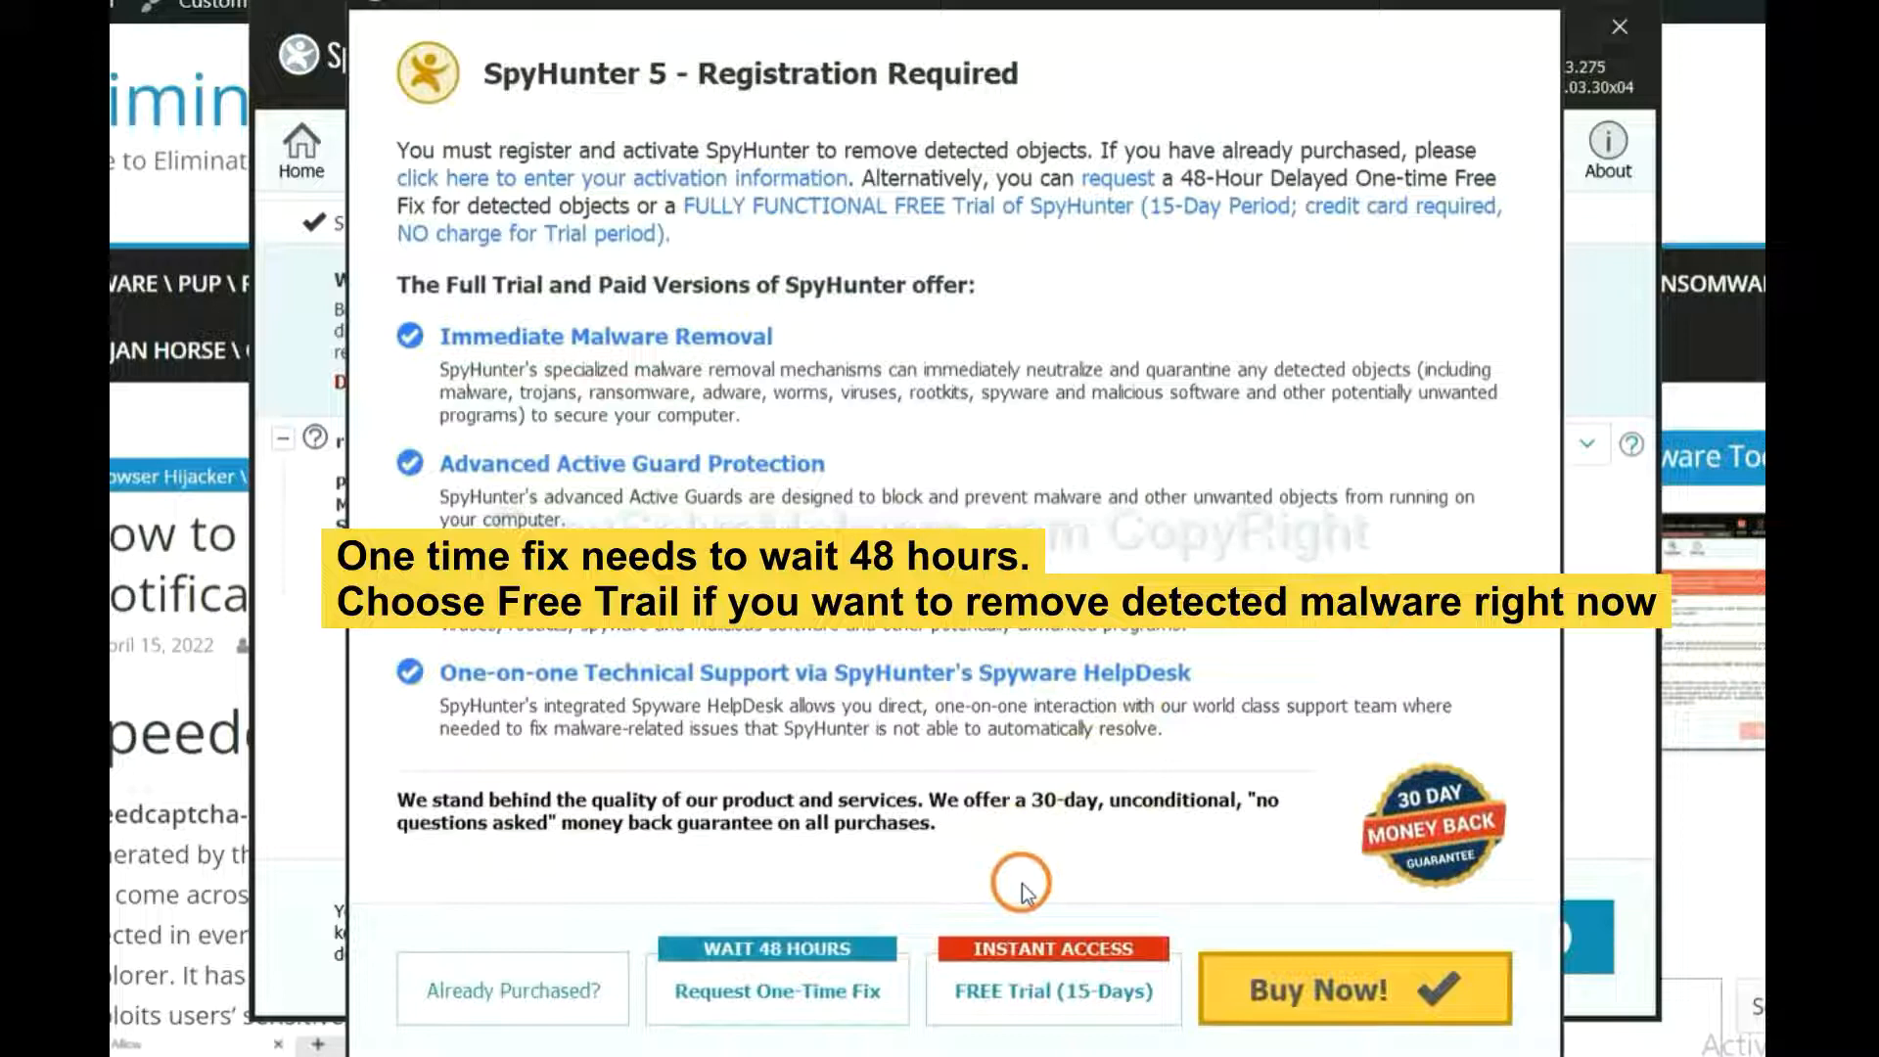
mouse_move(982, 871)
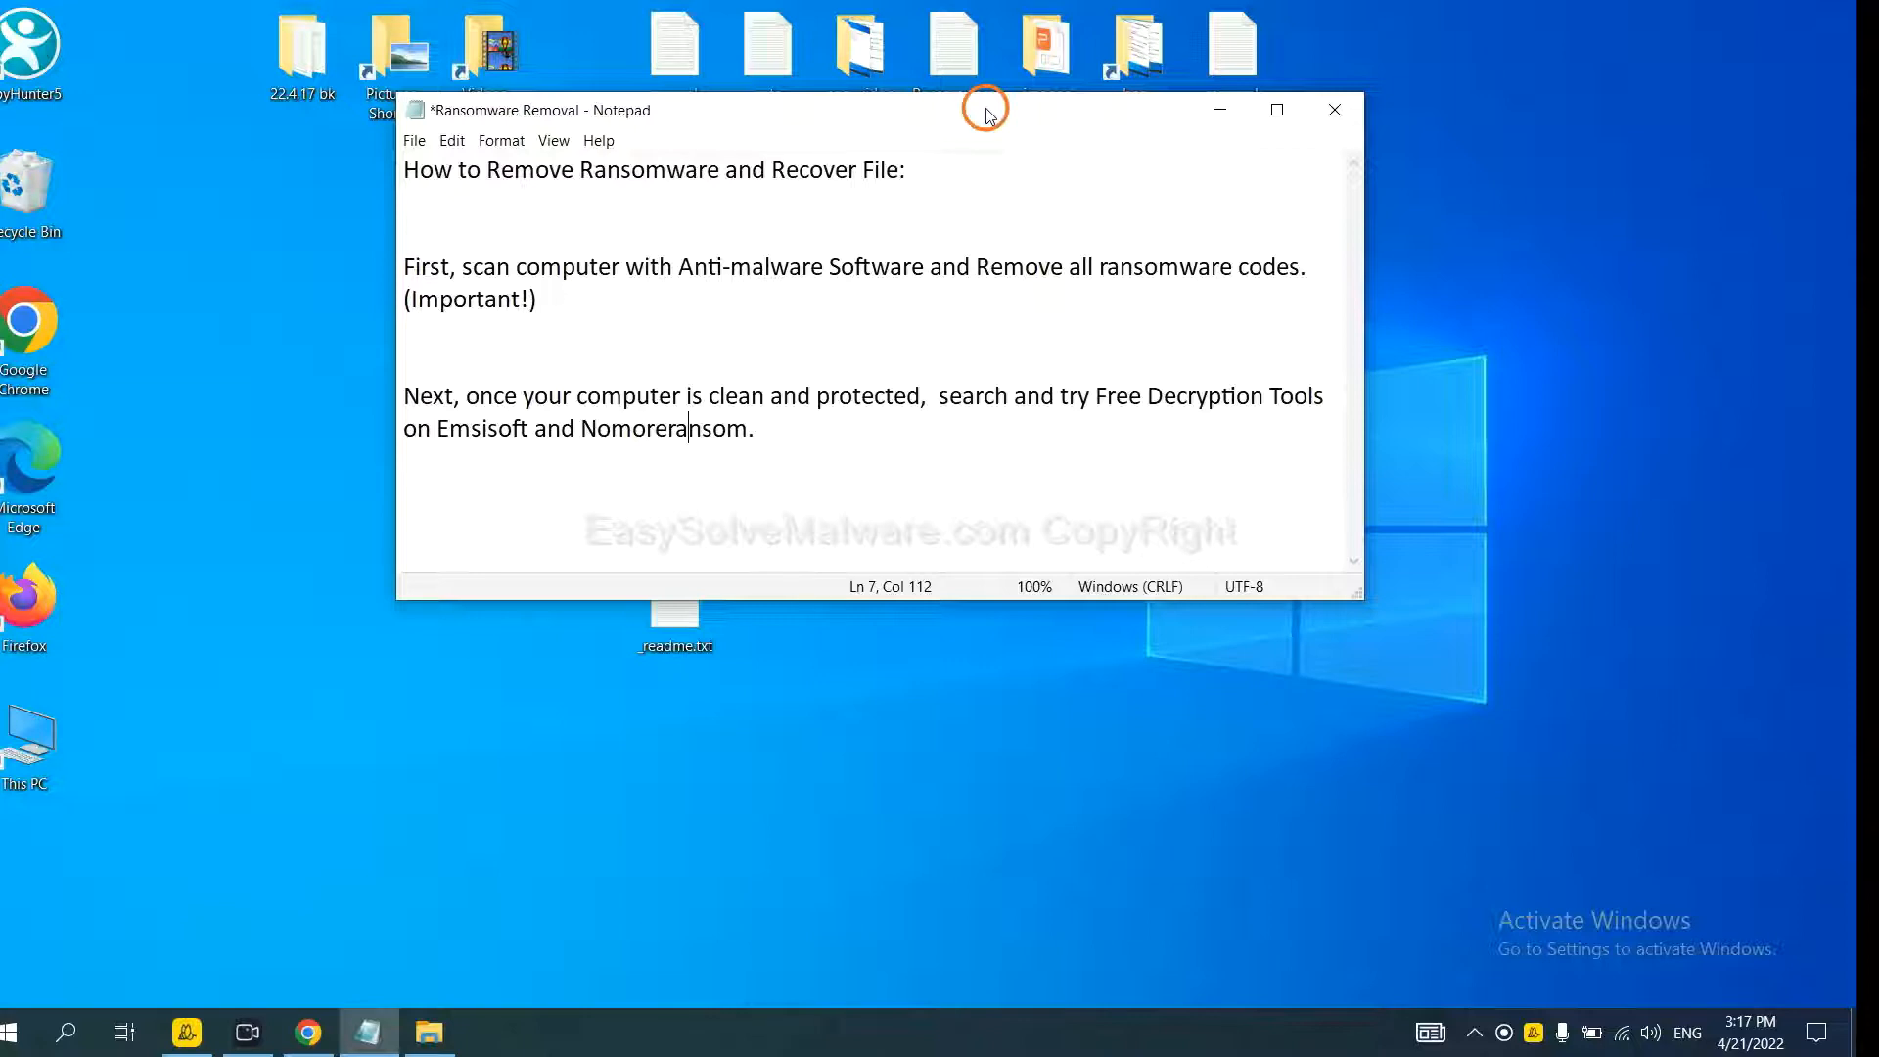
mouse_move(1191, 439)
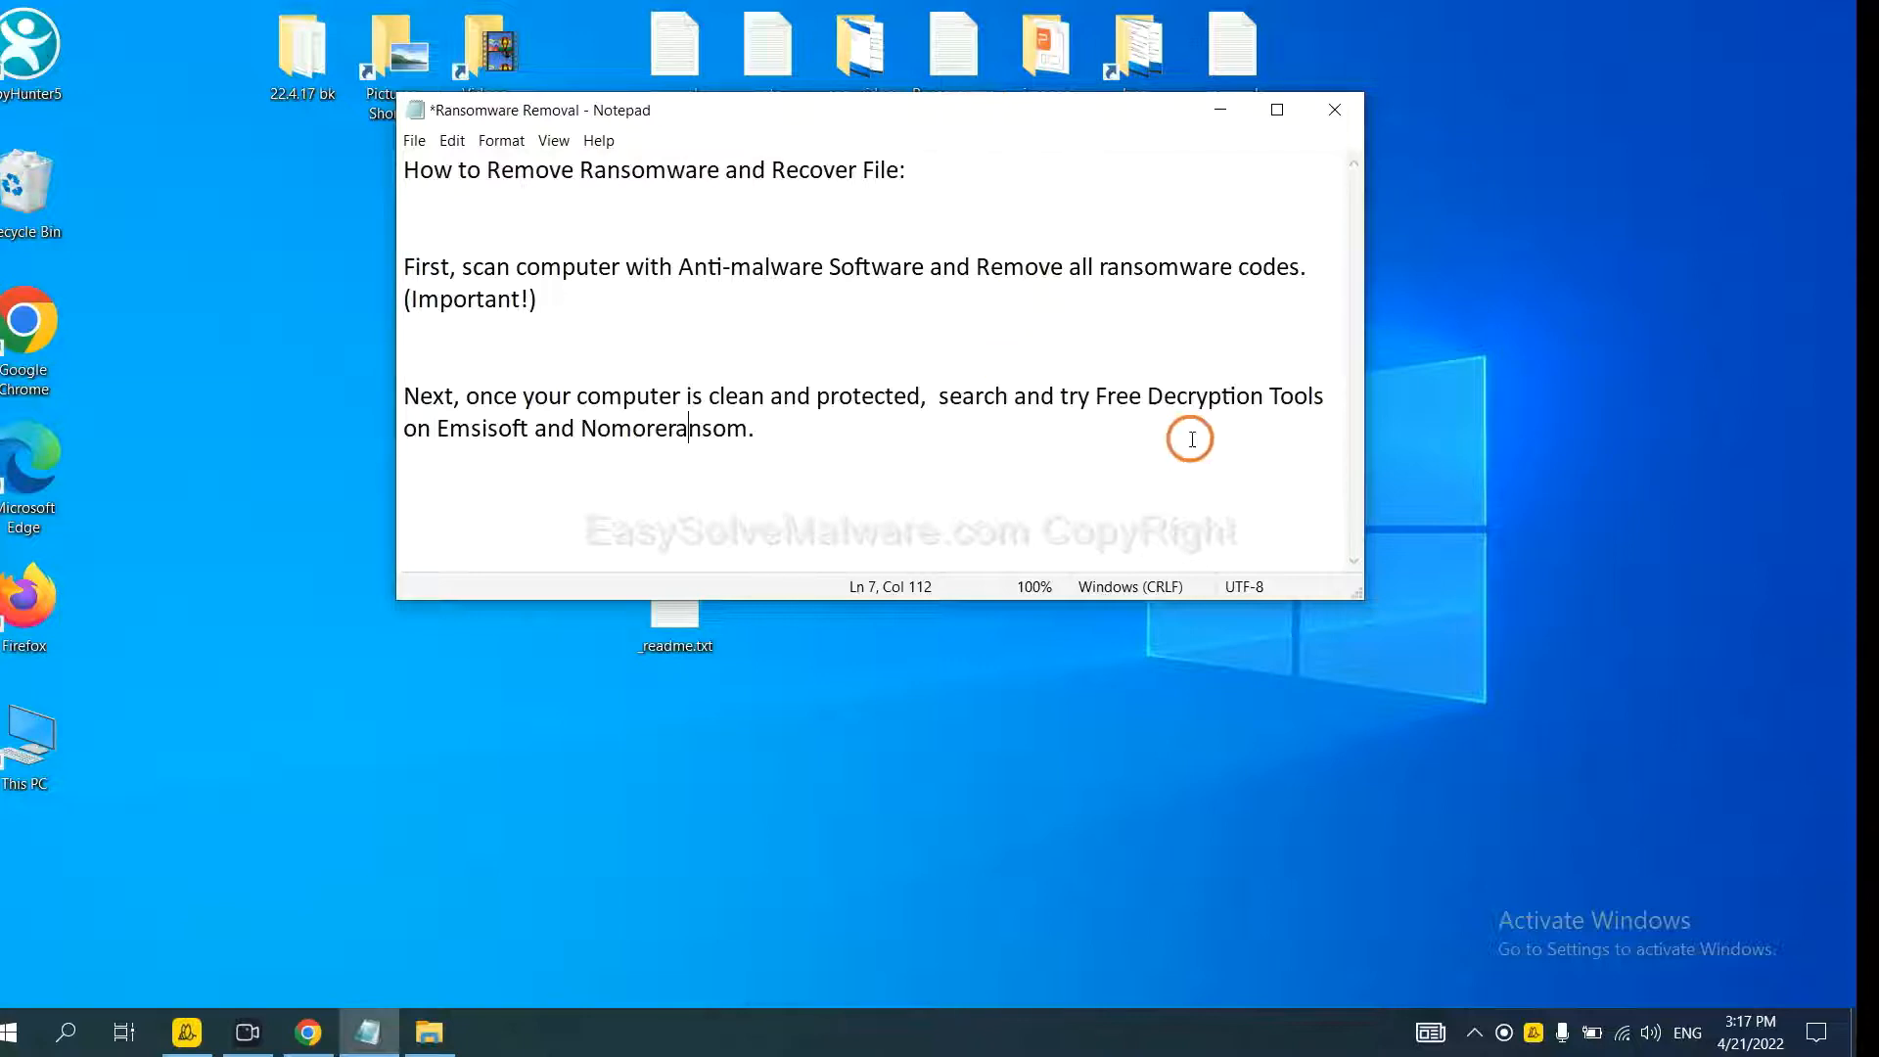
mouse_move(699, 447)
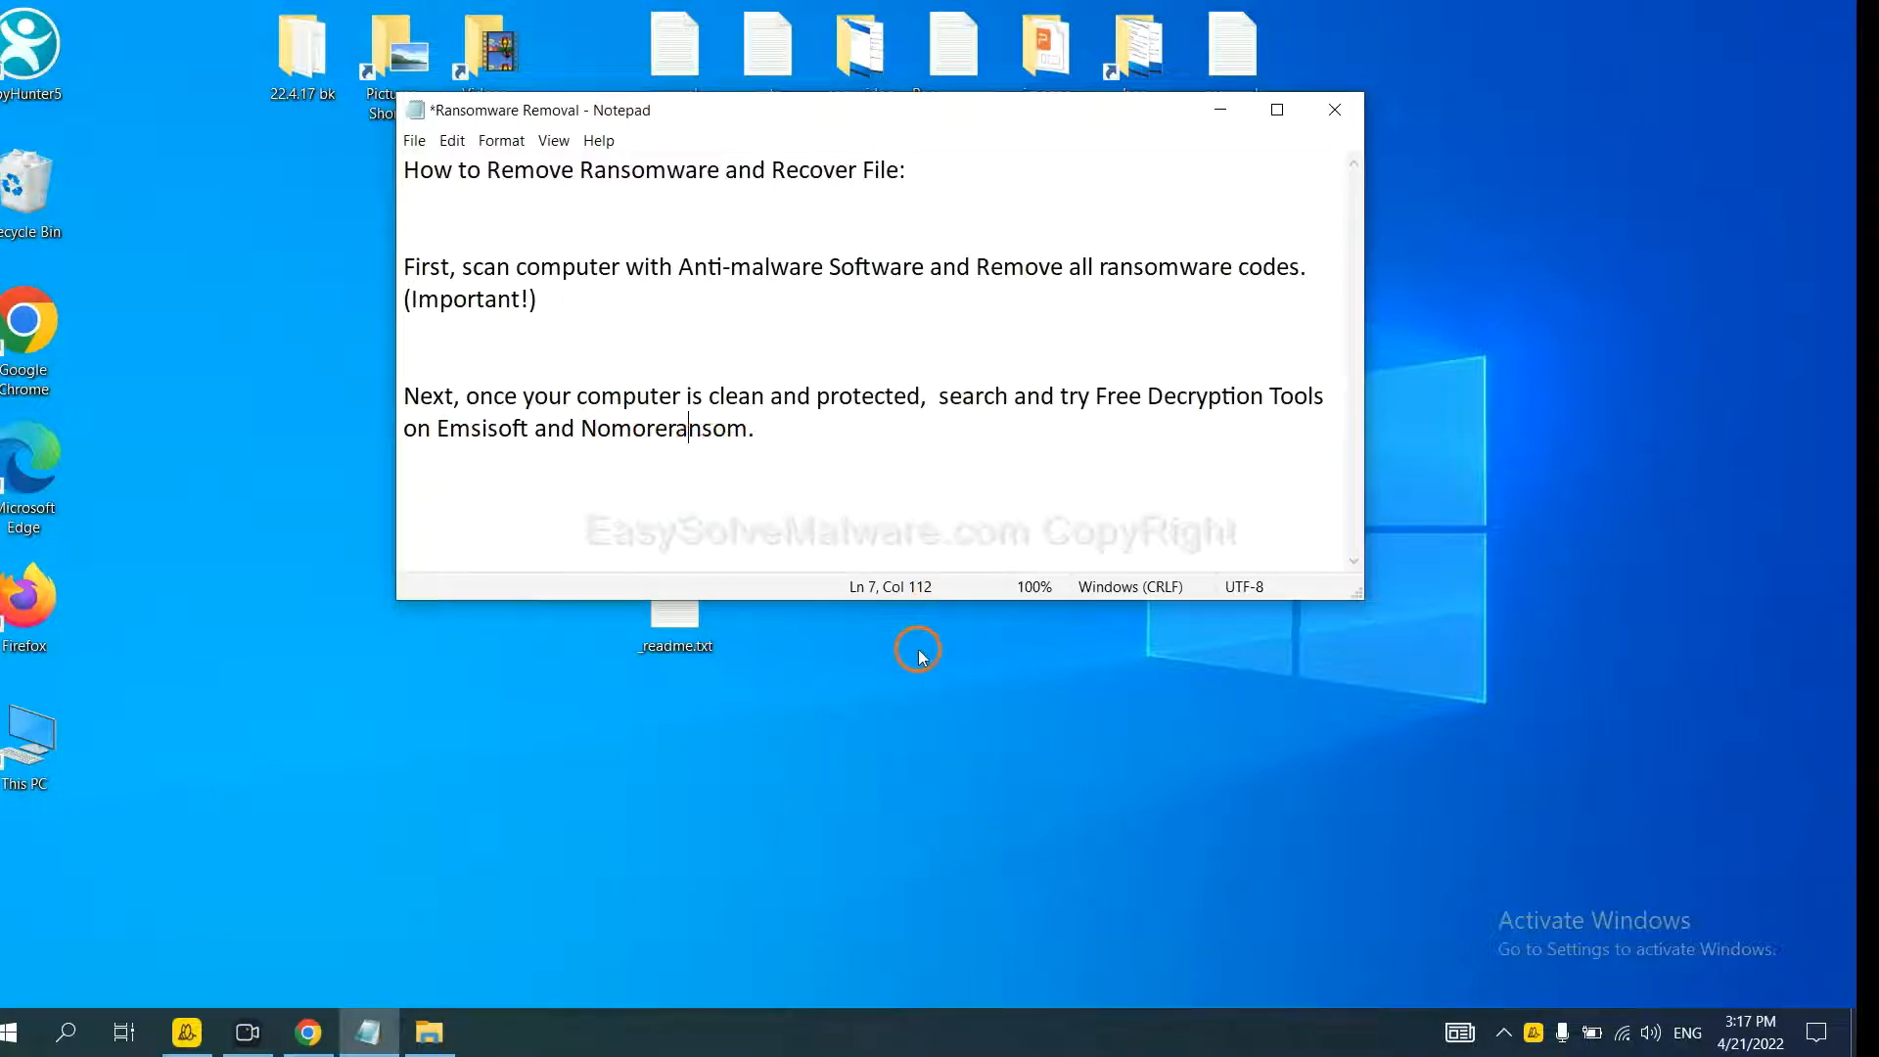
mouse_move(636, 861)
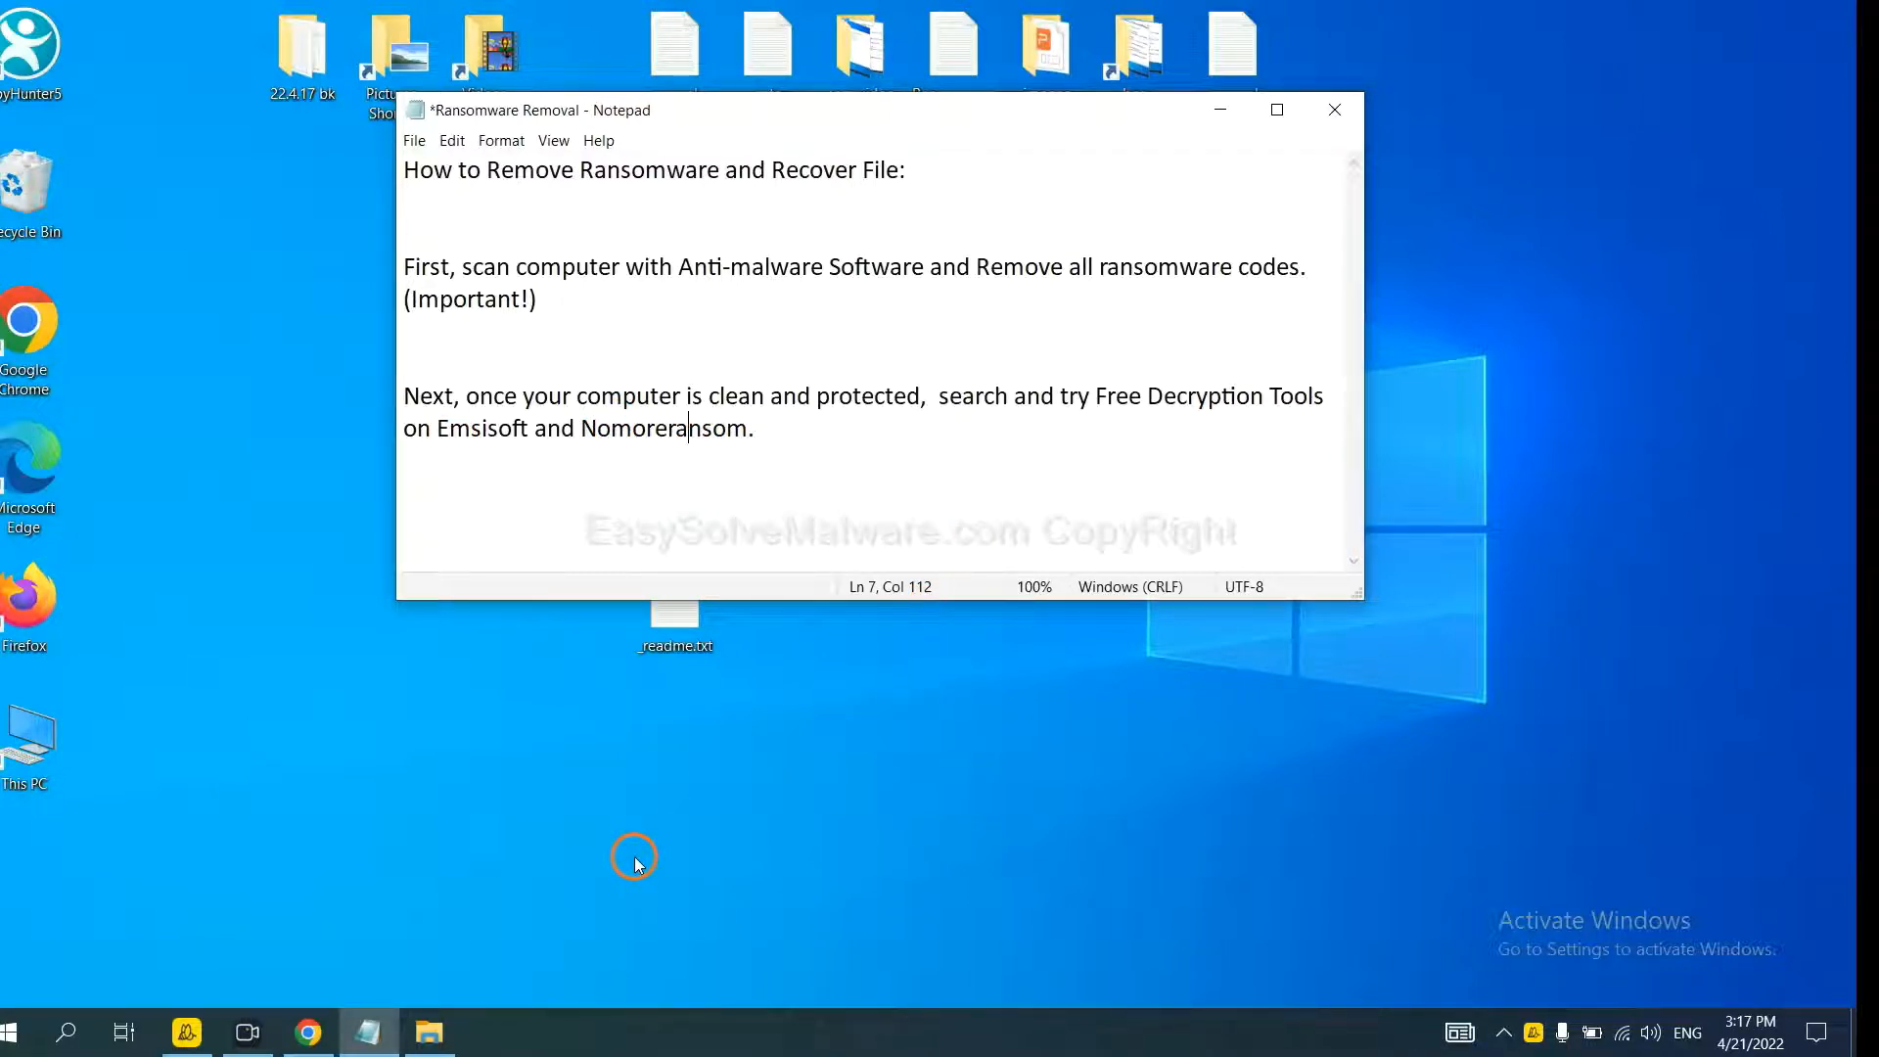
mouse_move(409, 889)
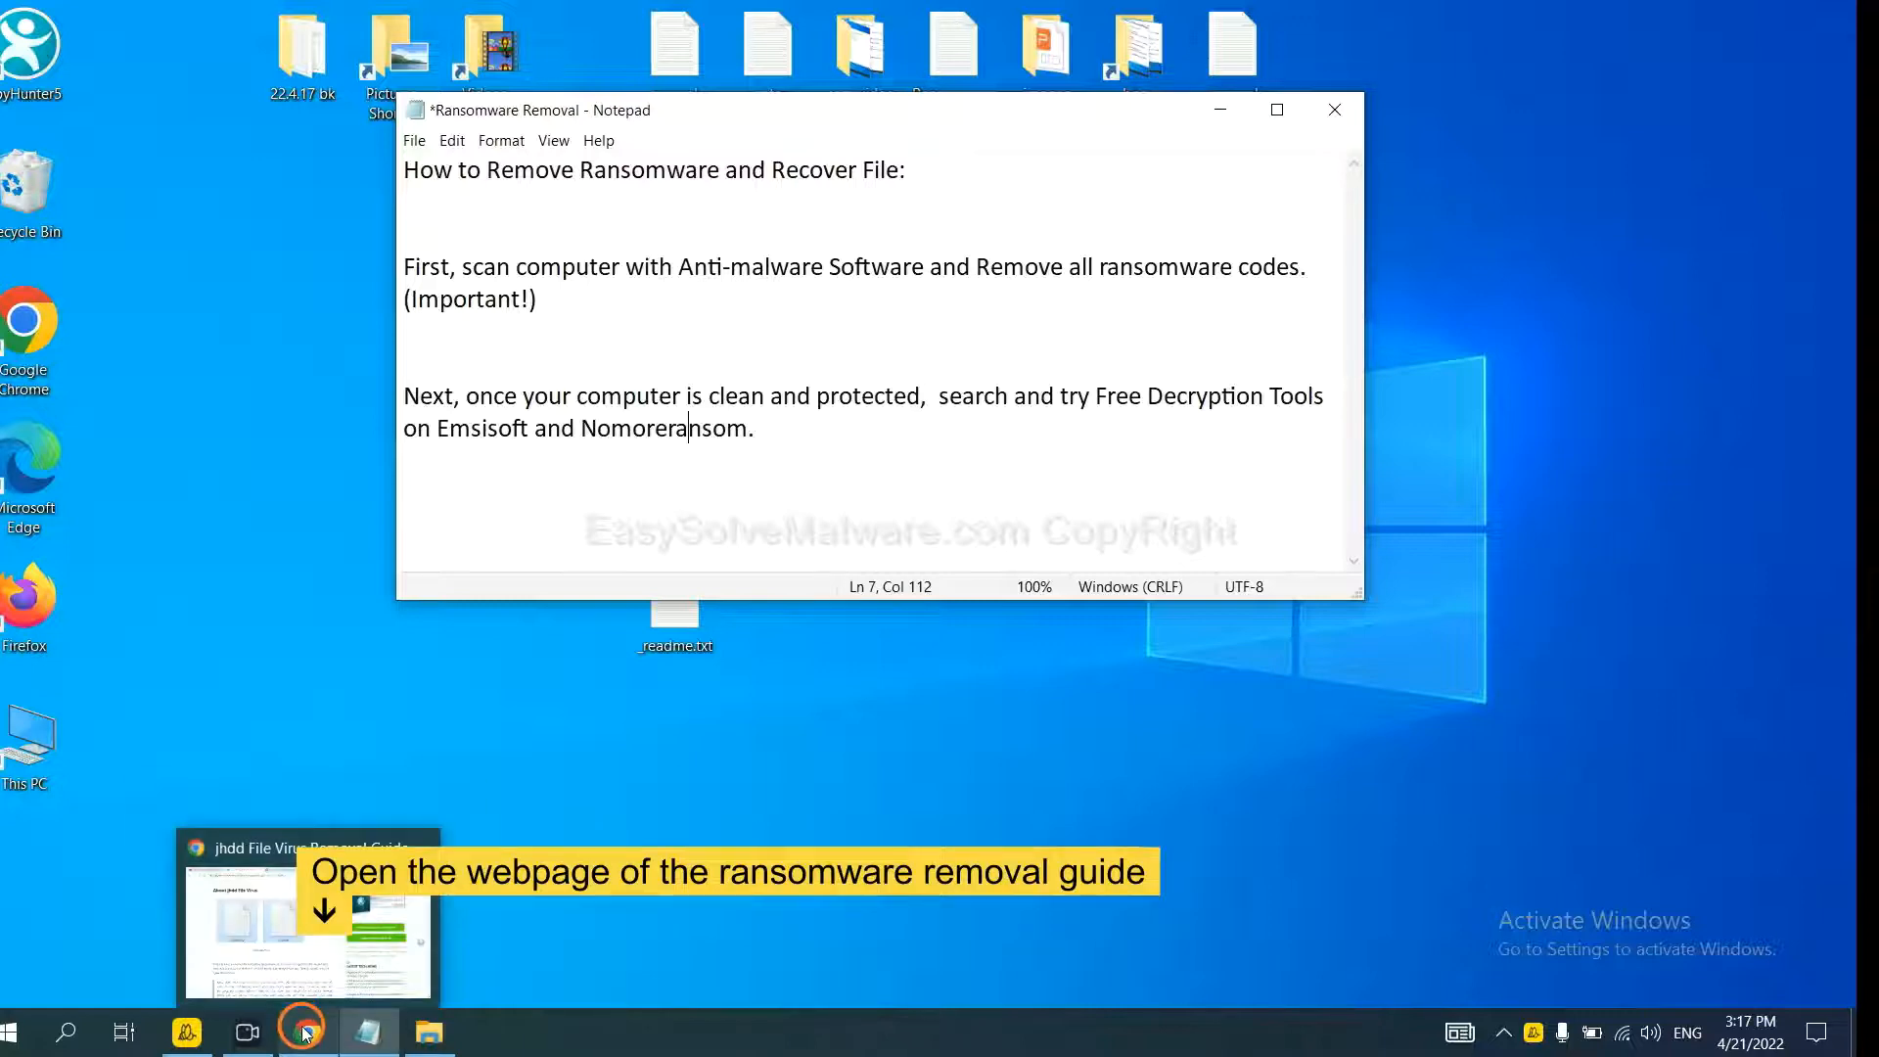
Bring up the jhdd guide, scroll to Step 4, and follow the emsisoft.com decryption tools link.
left_click(306, 1033)
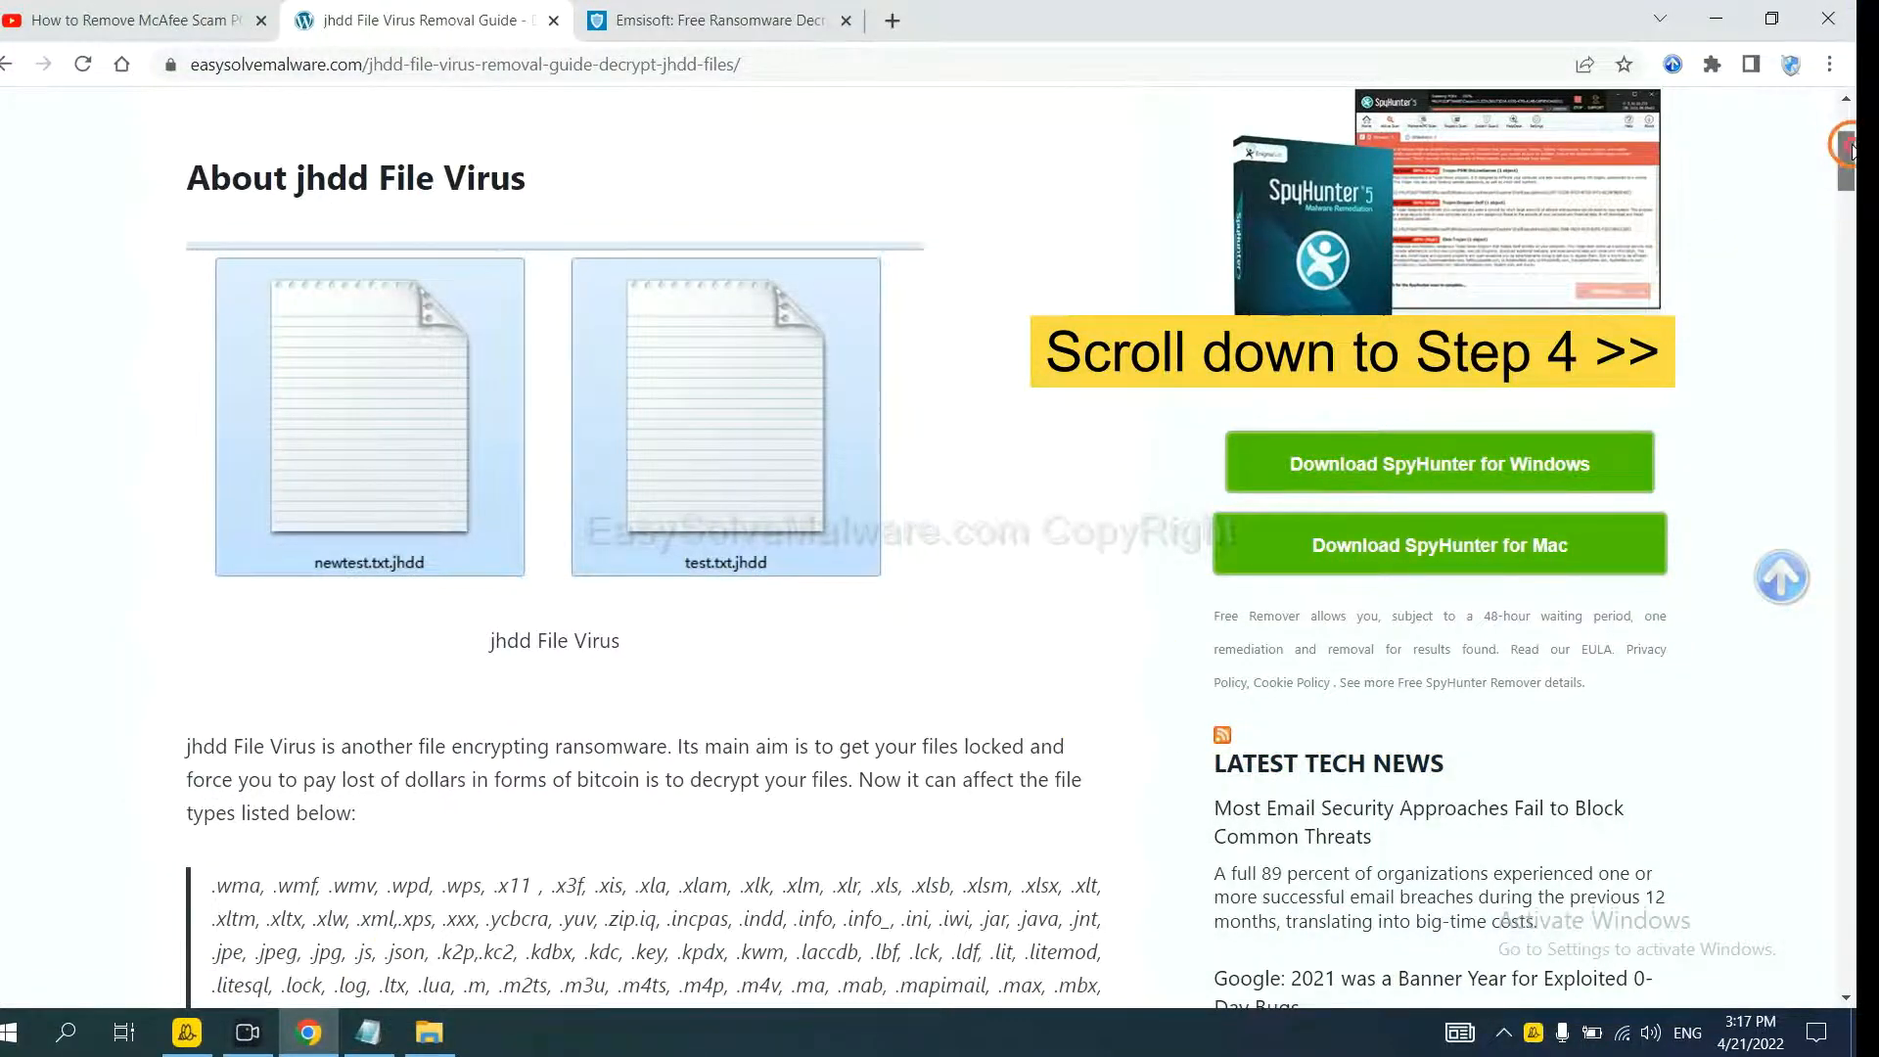
scroll("down", 3)
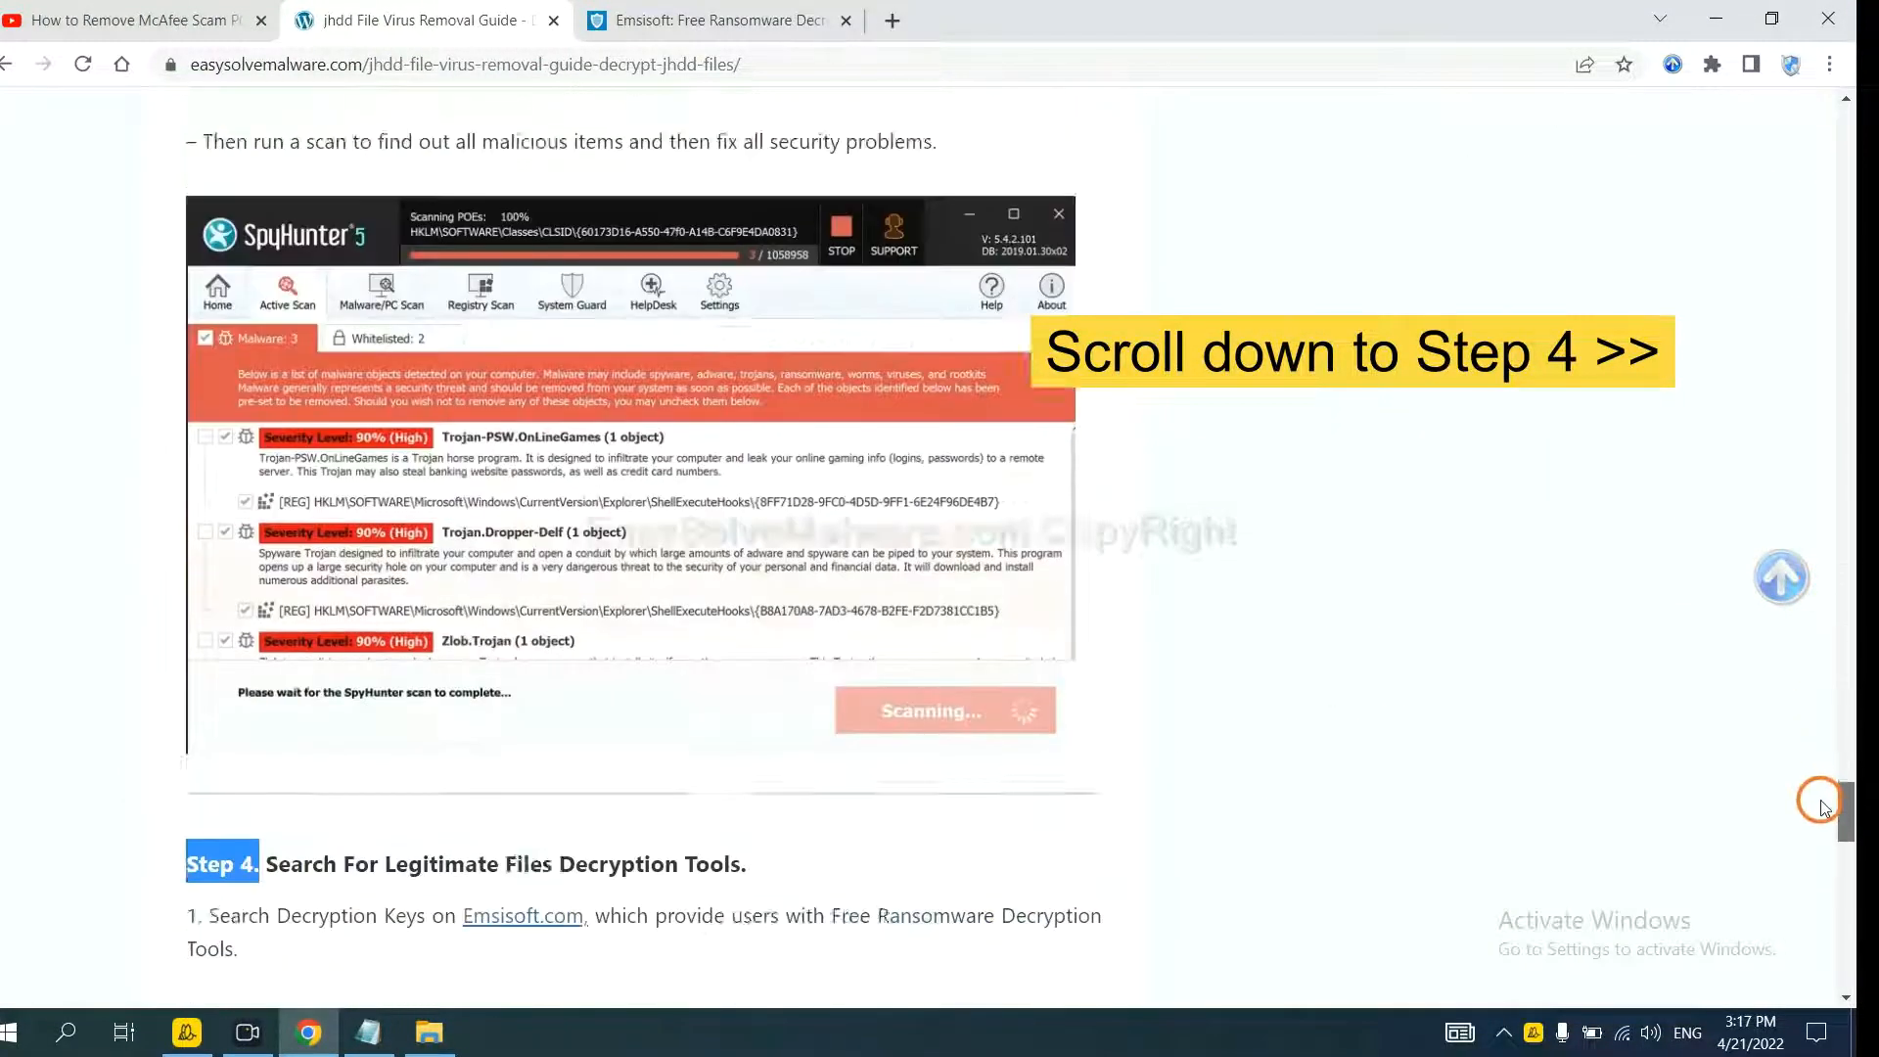
scroll("down", 3)
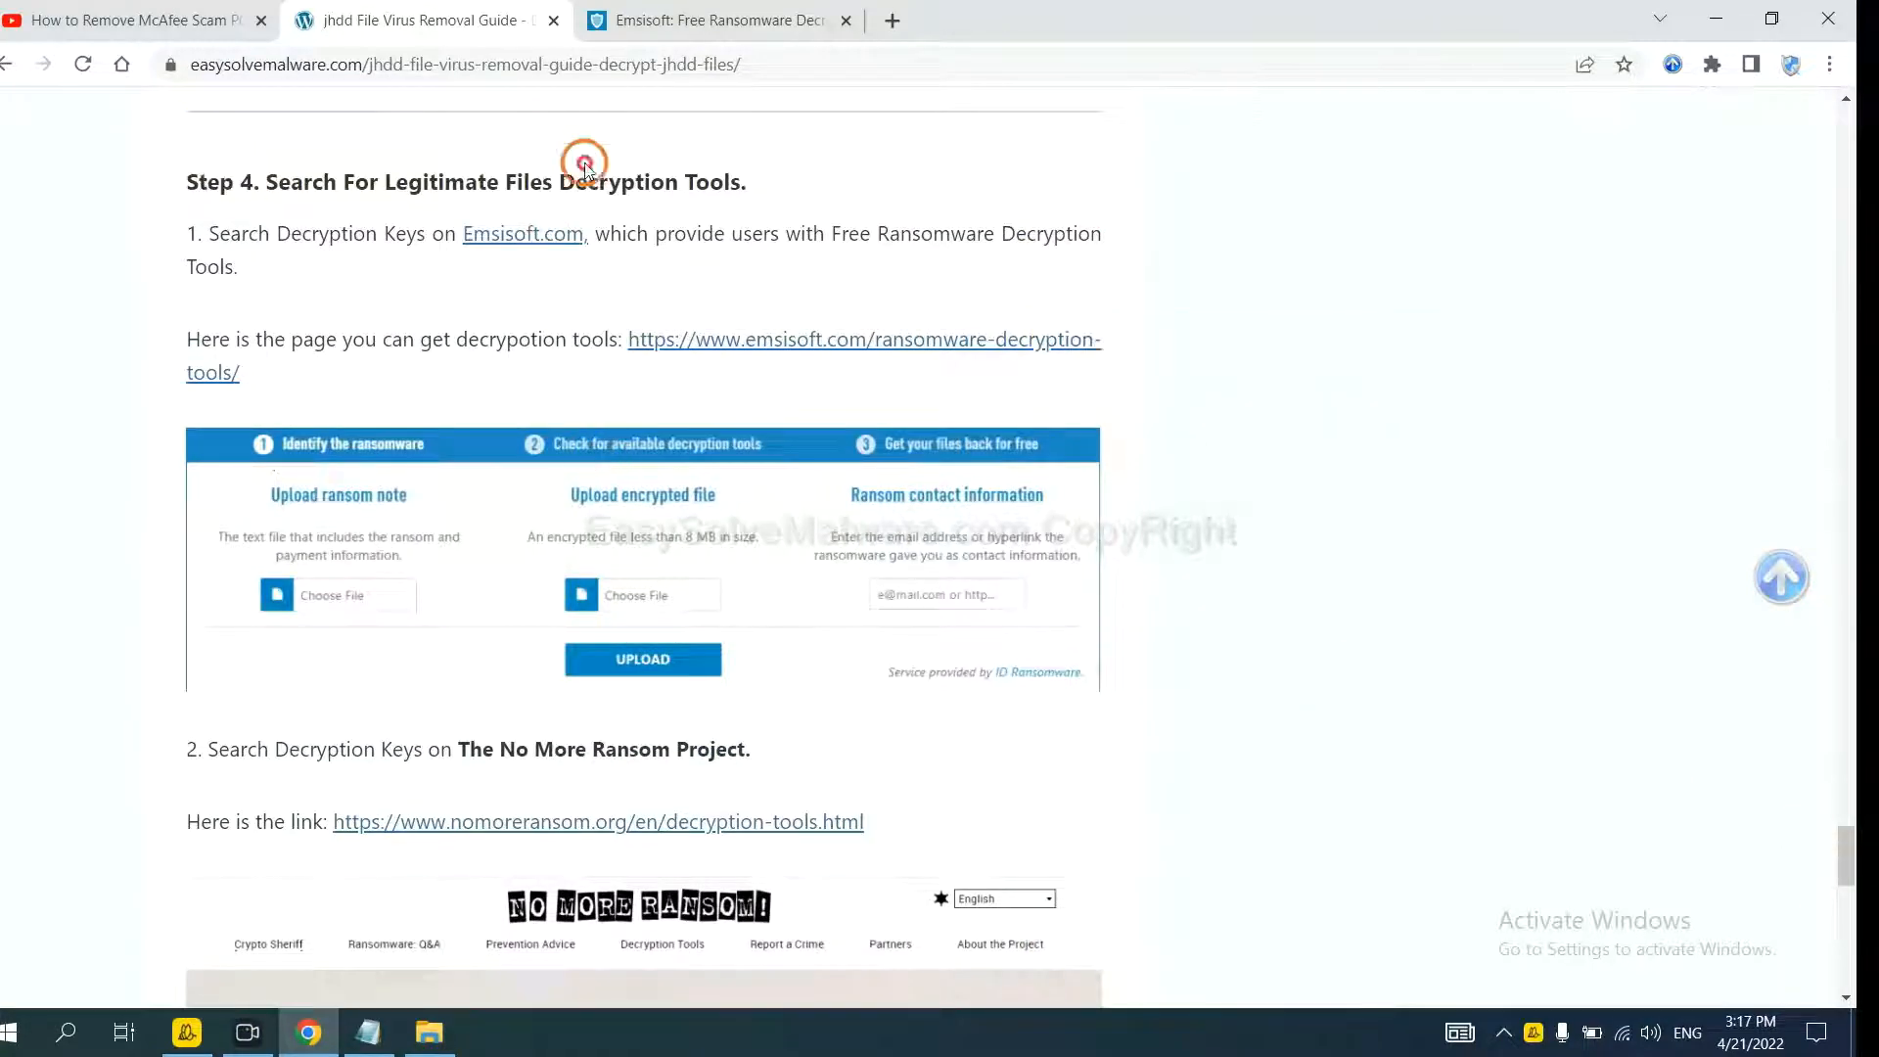
scroll("down", 3)
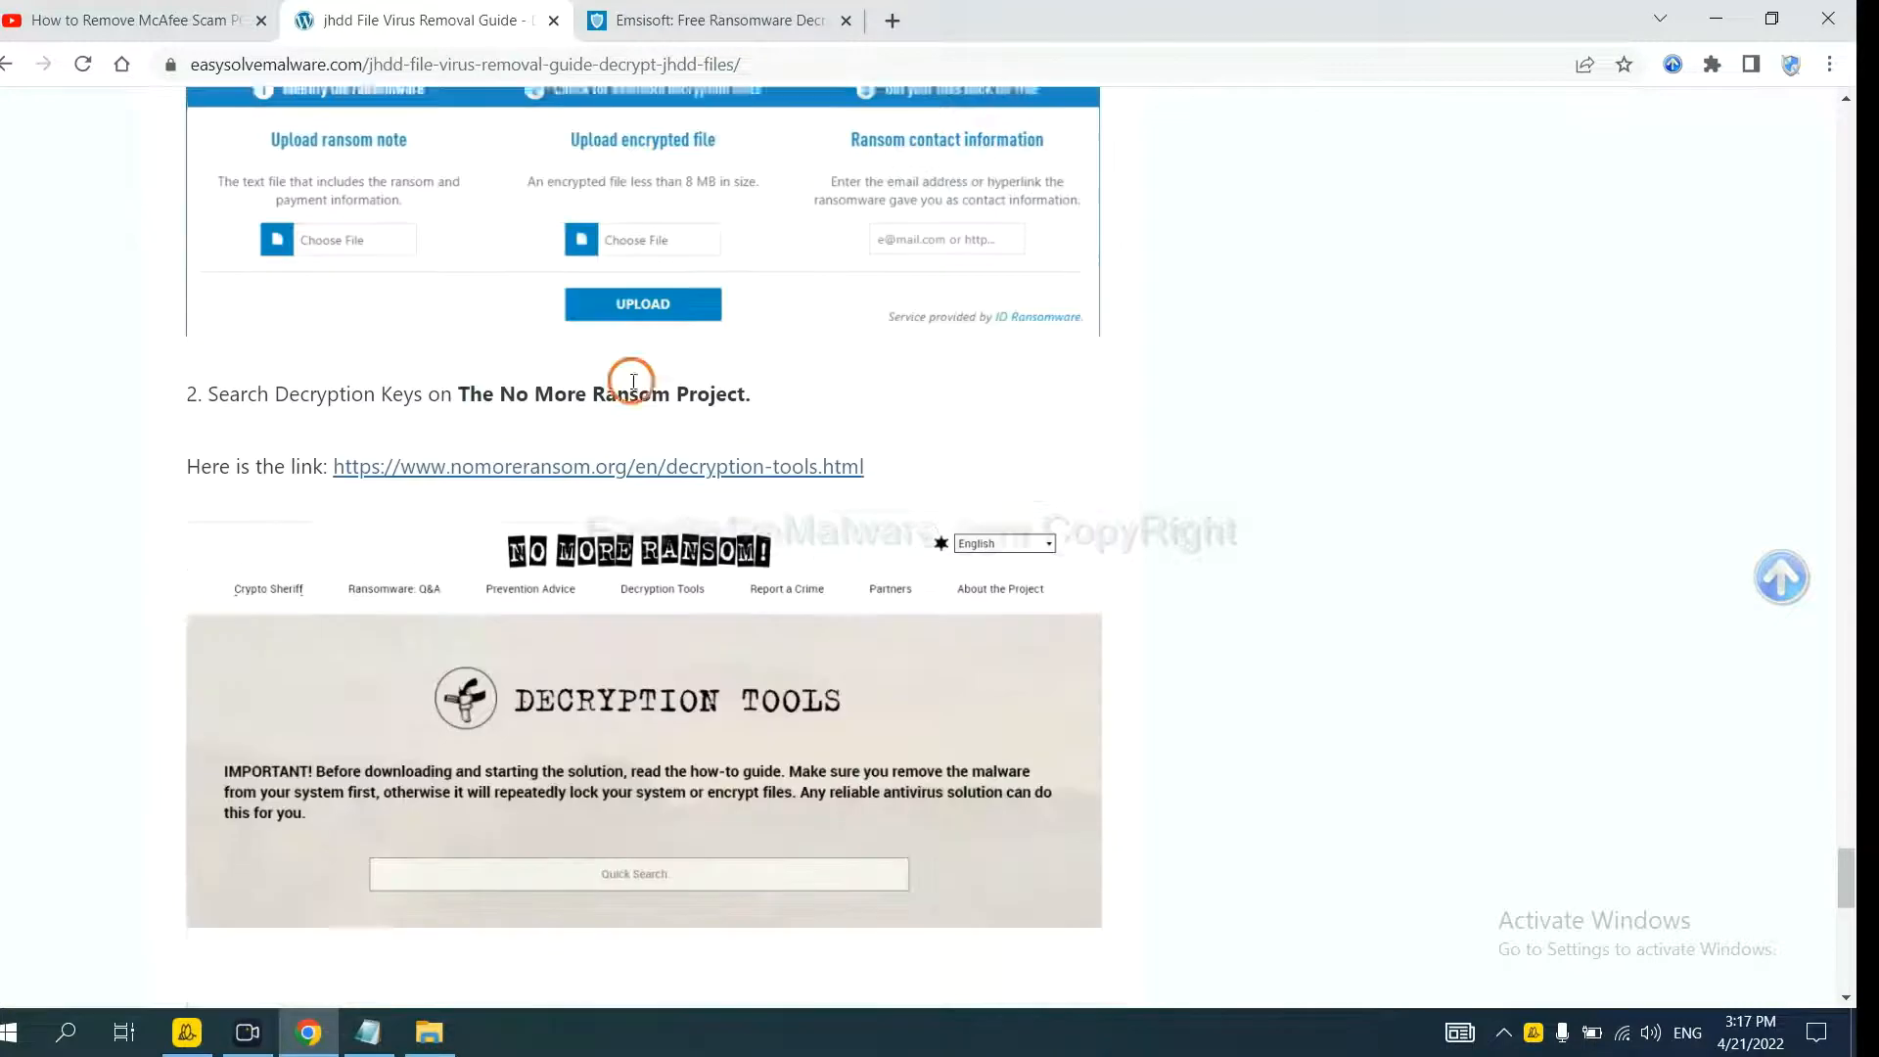
scroll("down", 3)
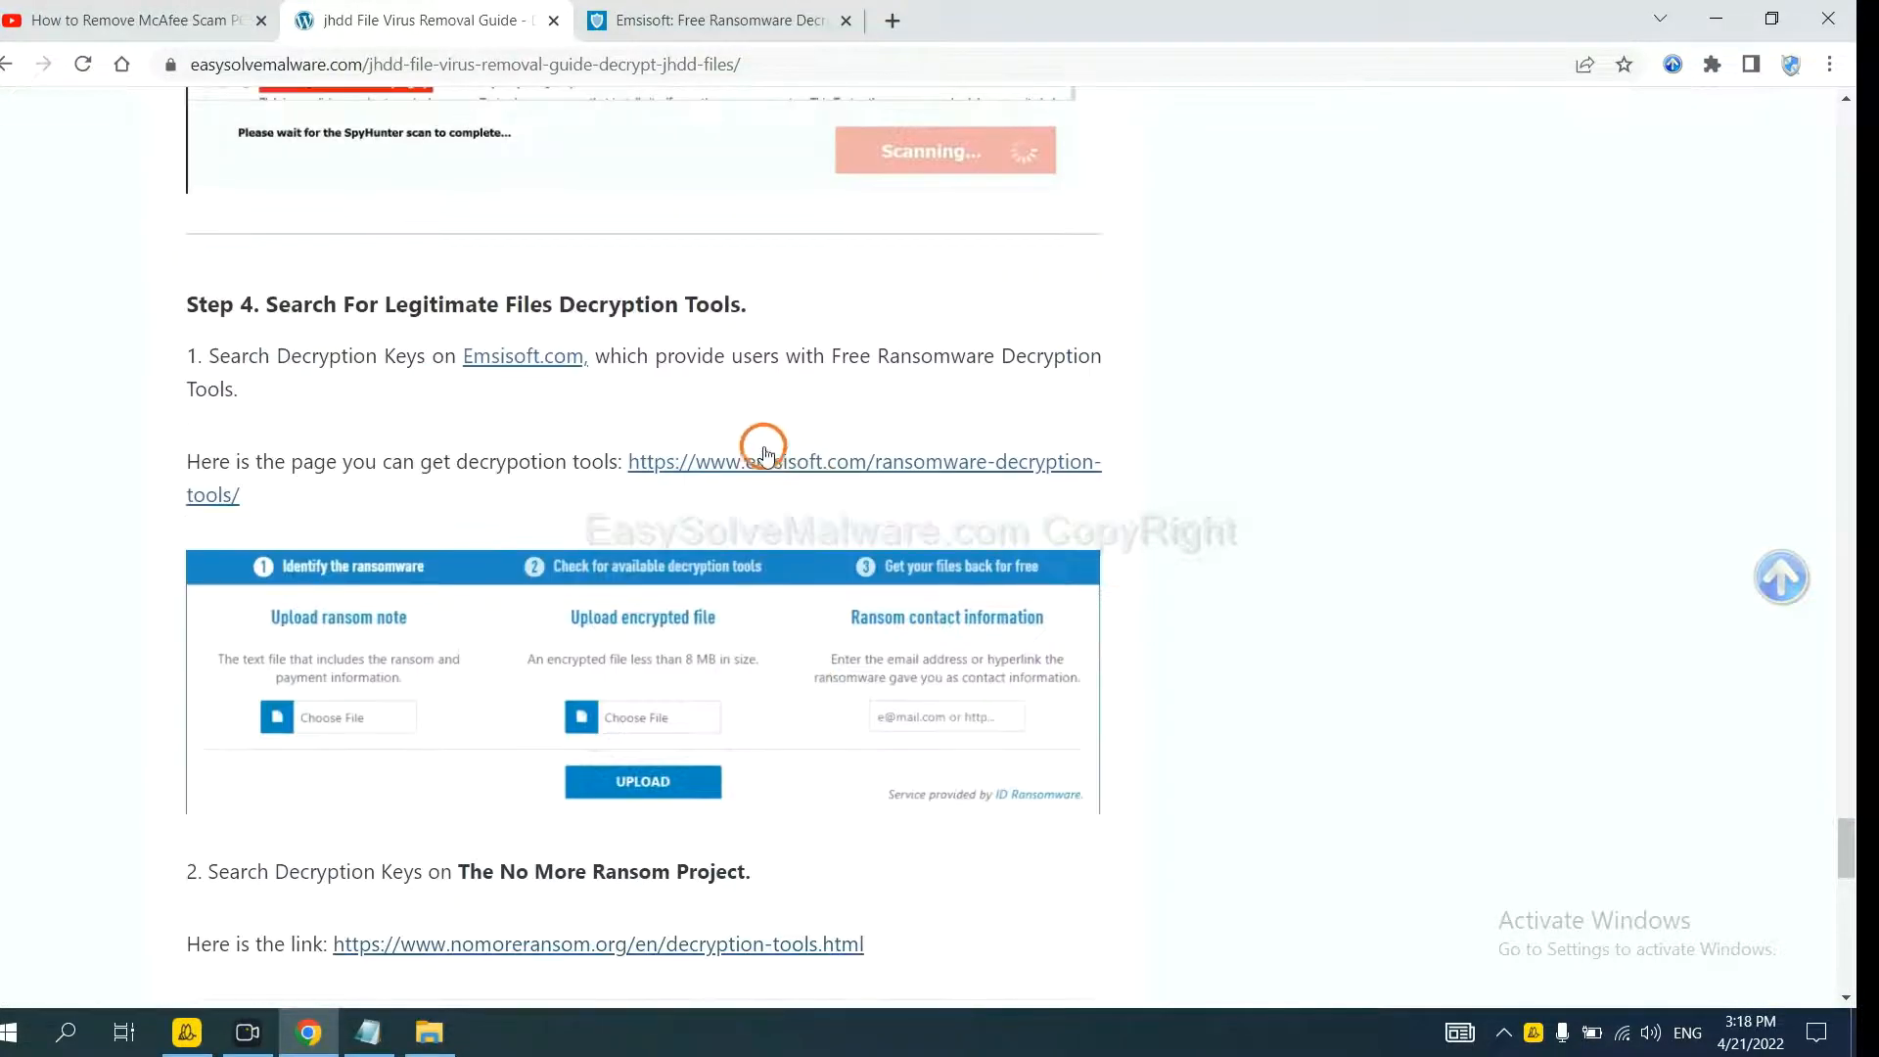
left_click(764, 462)
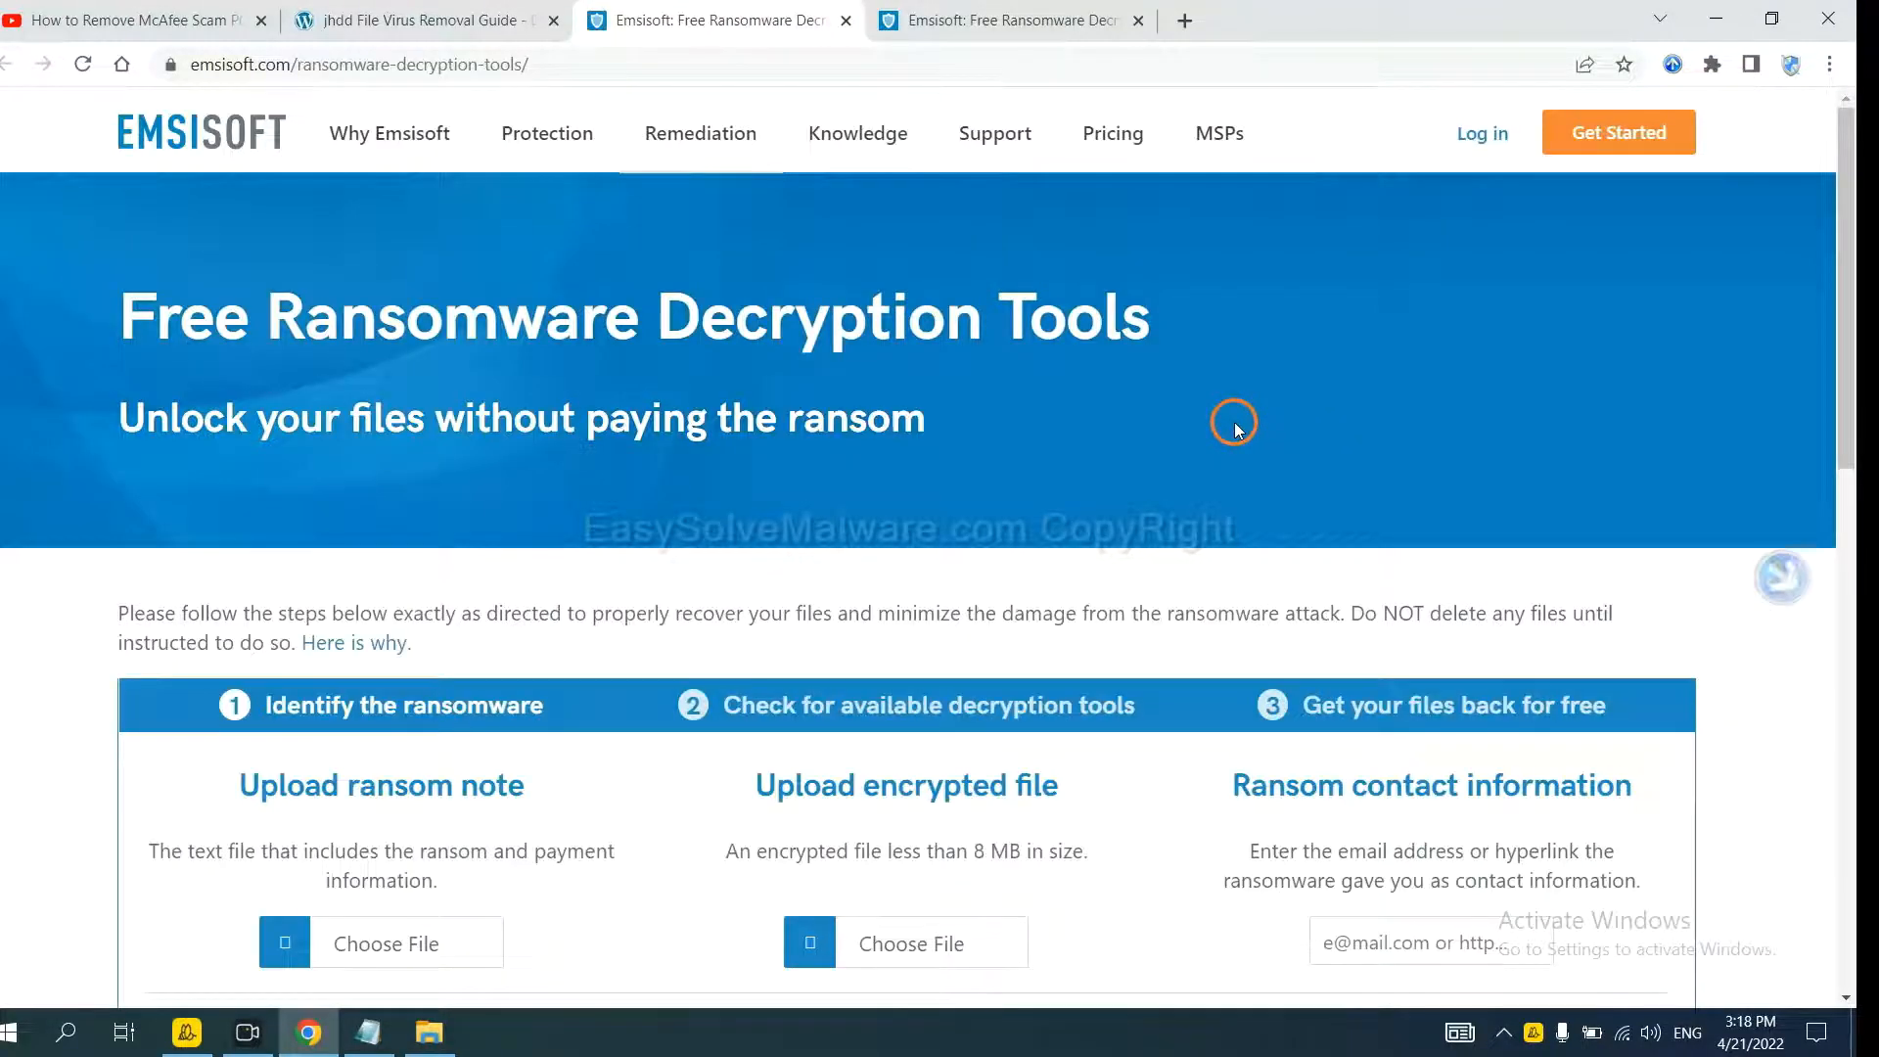
Scroll to Emsisoft's three-step identify-the-ransomware upload form.
scroll("down", 3)
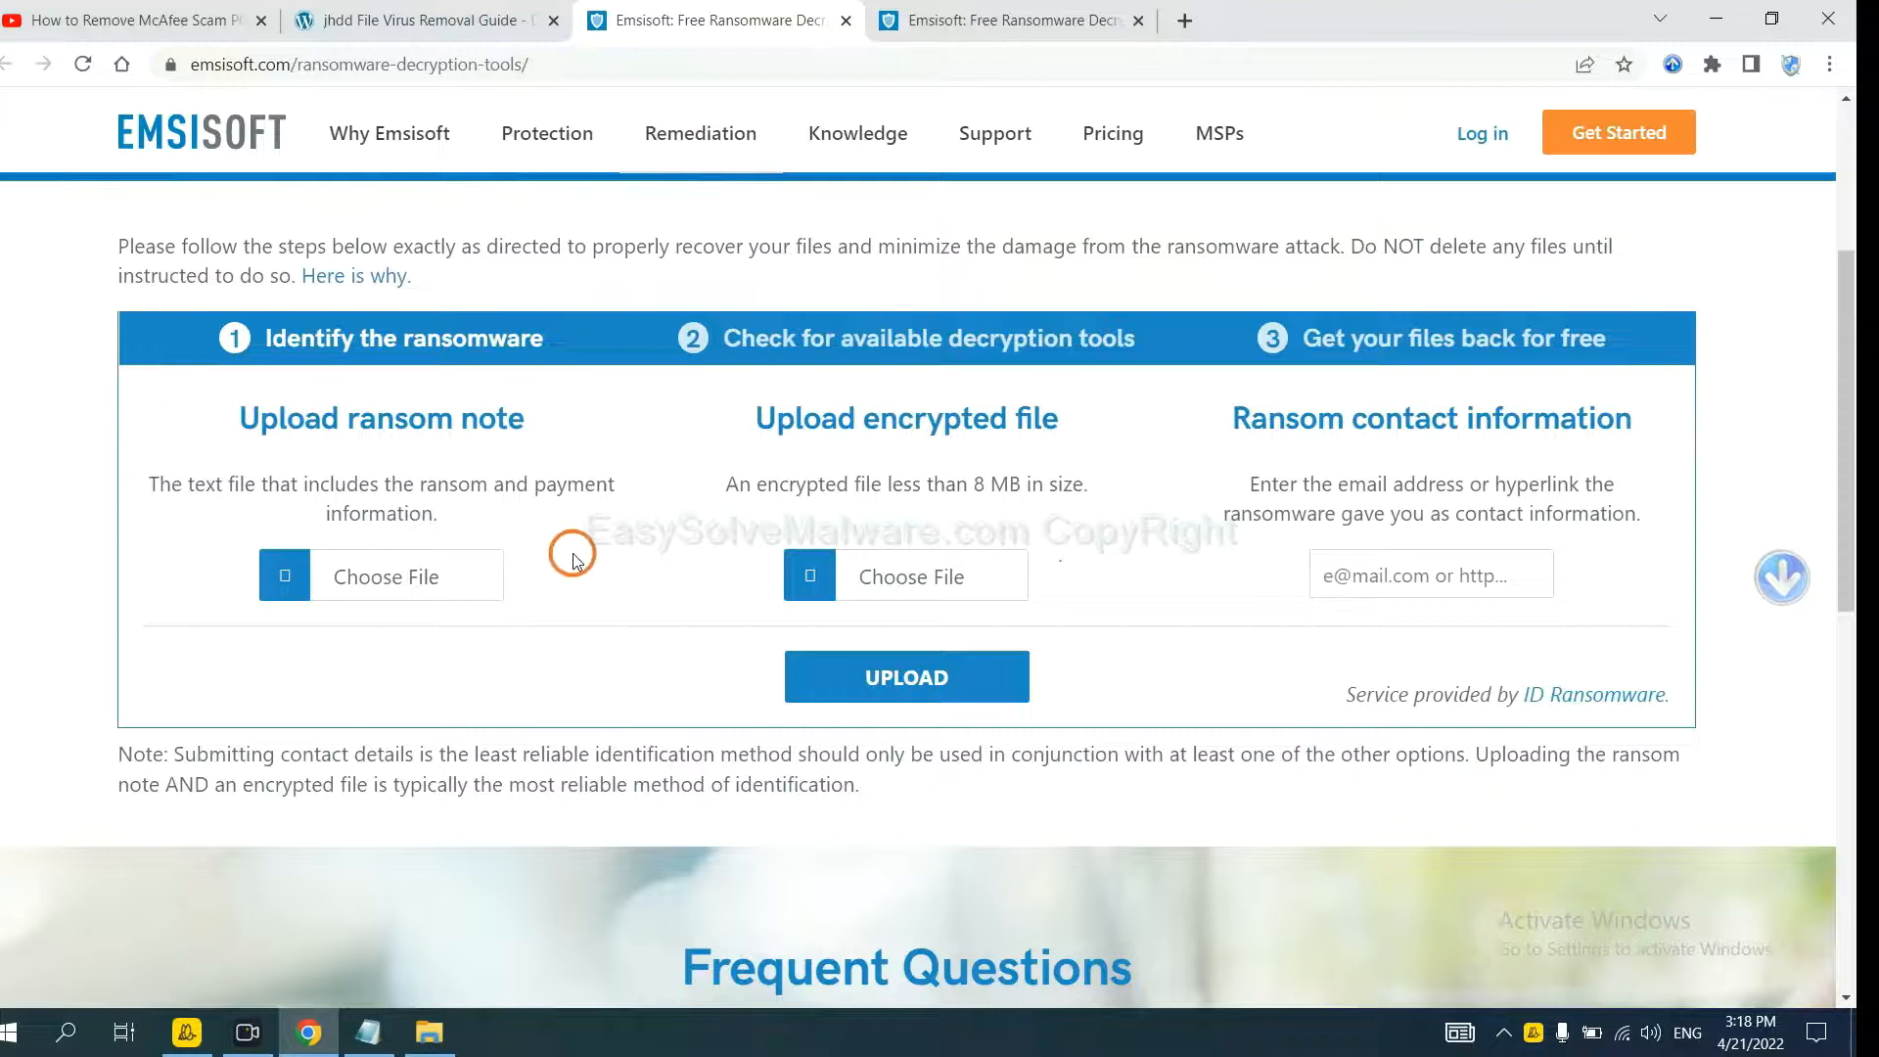
mouse_move(566, 566)
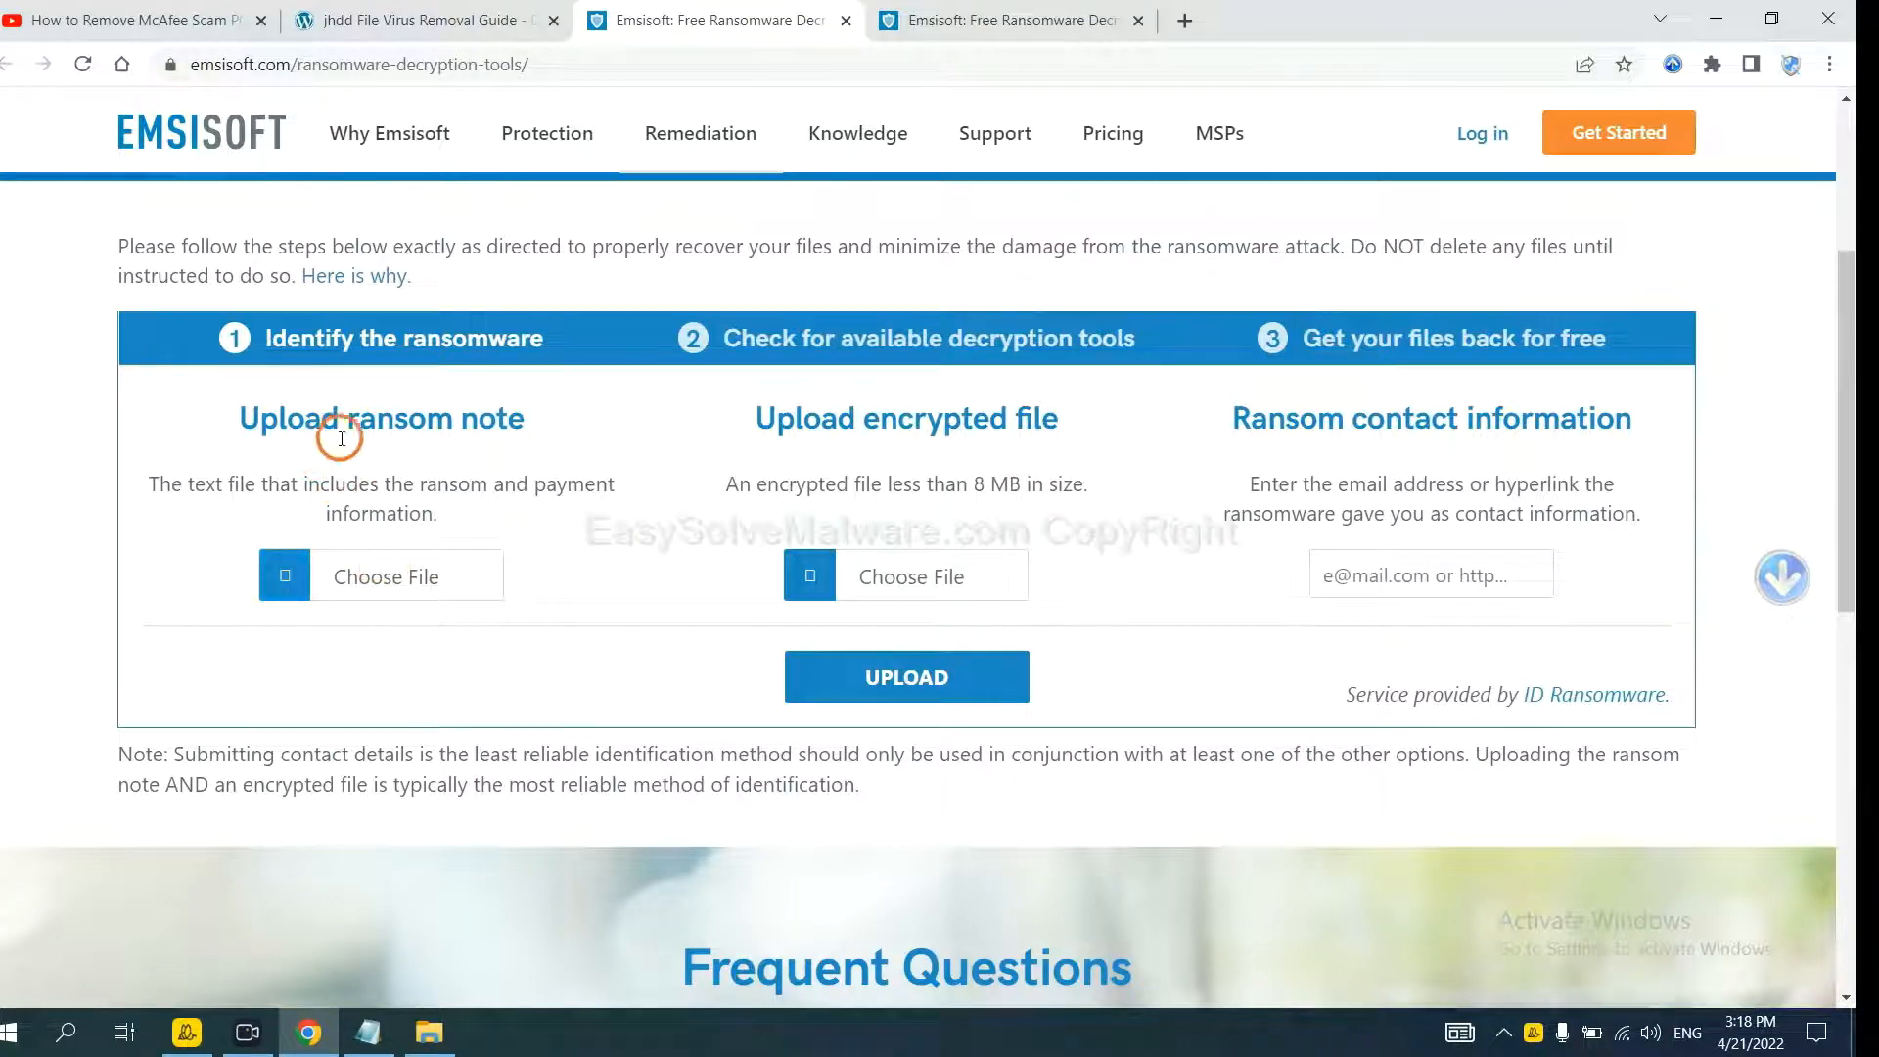
mouse_move(881, 428)
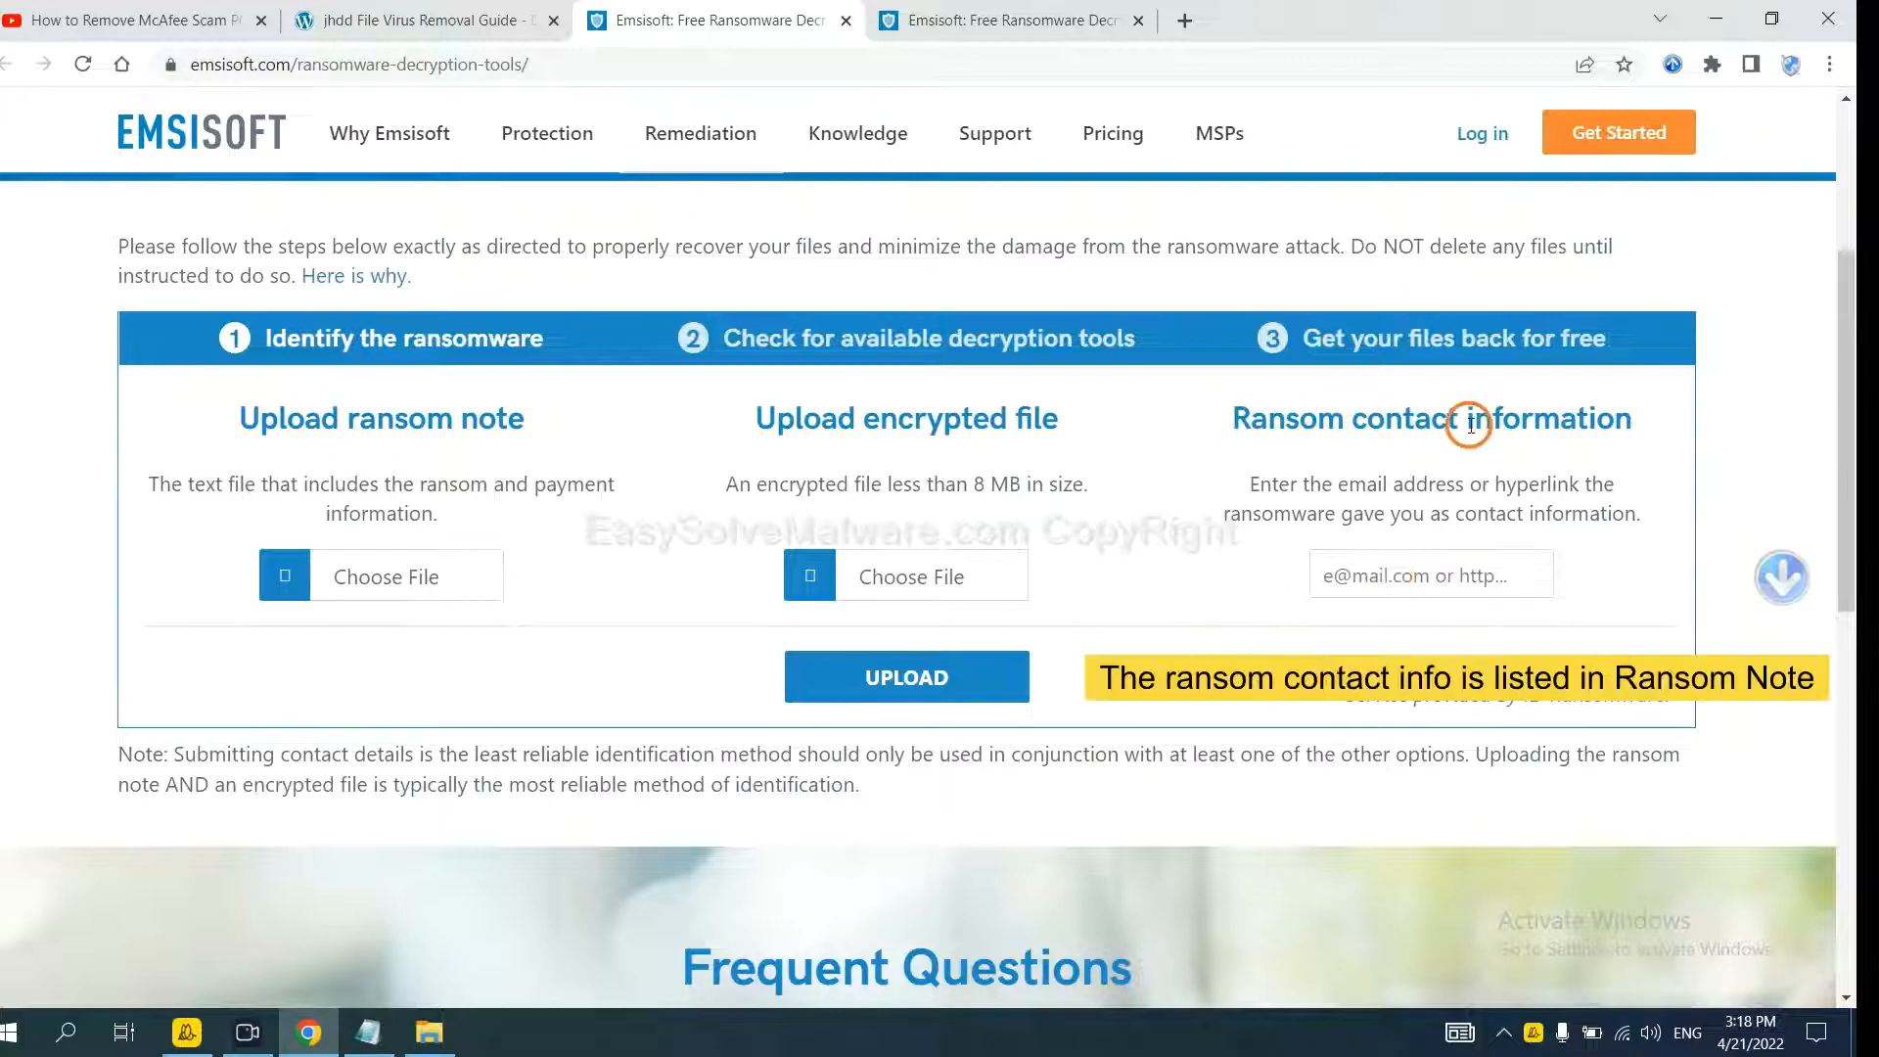
mouse_move(1551, 826)
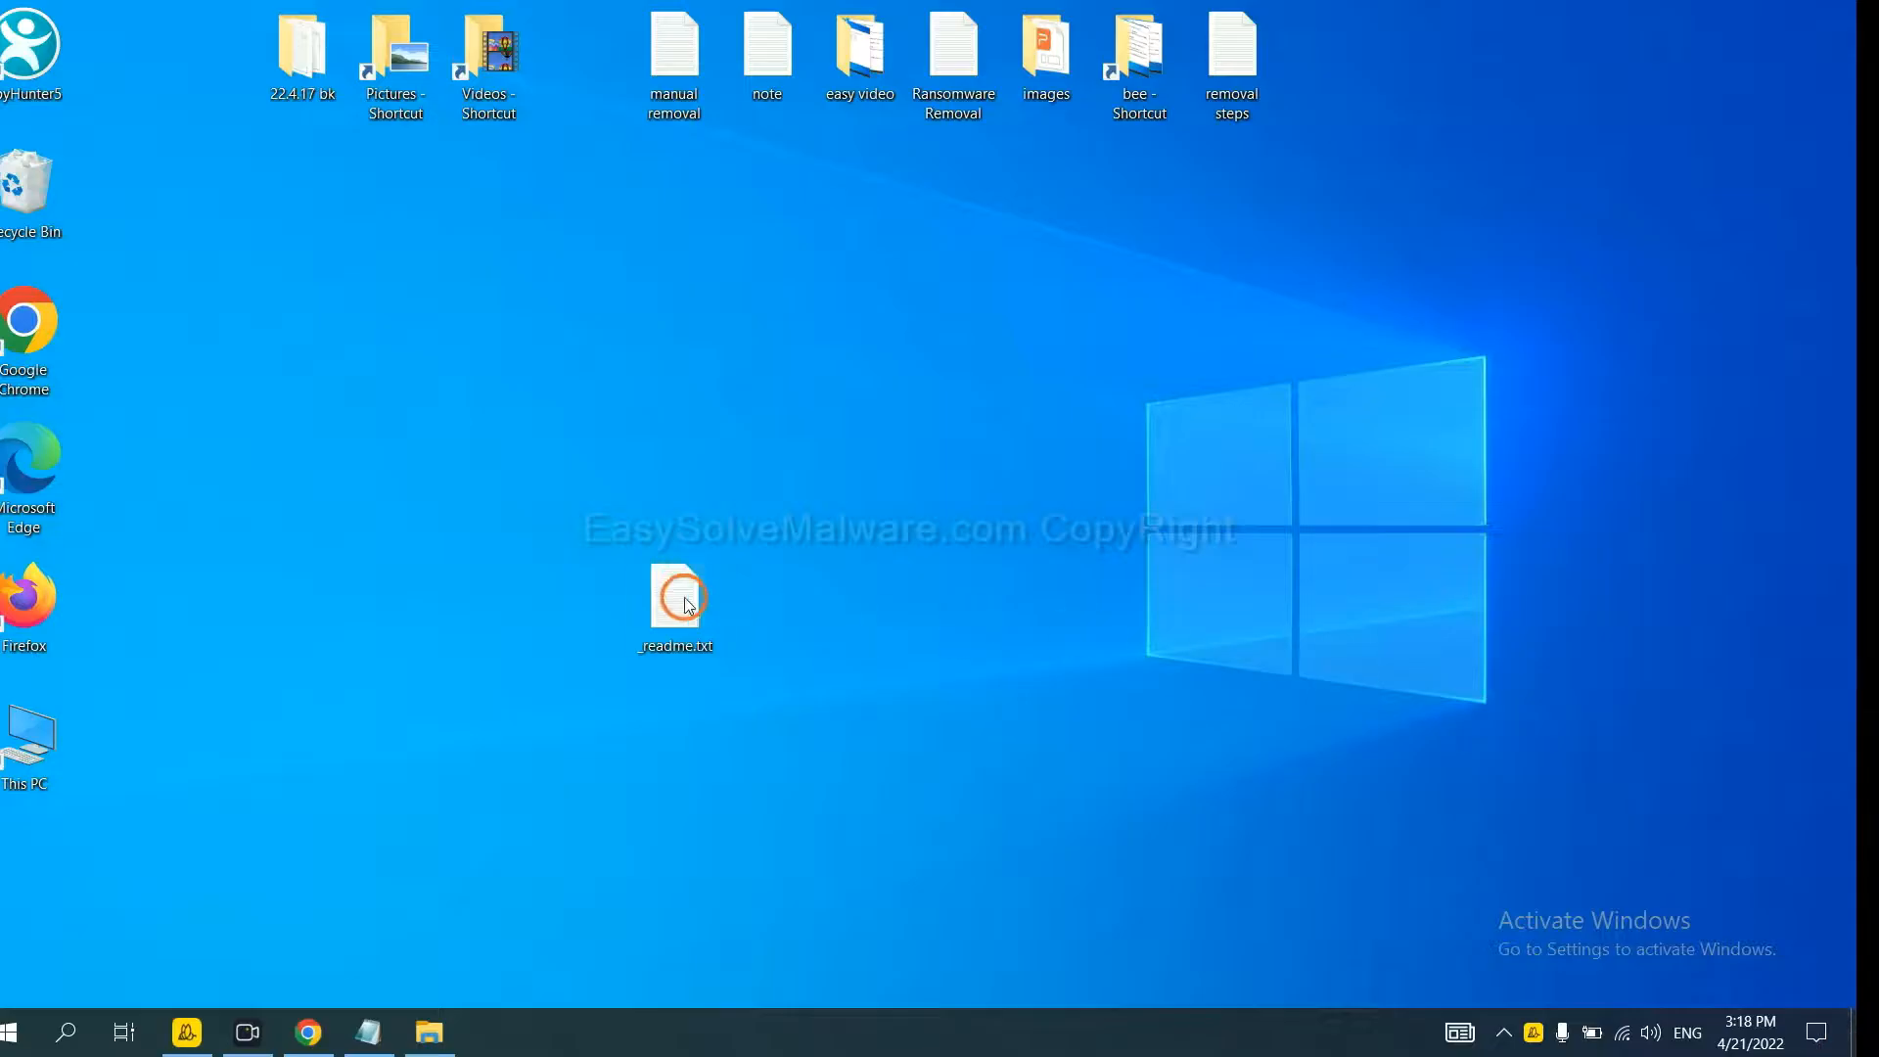
Open _readme.txt from the desktop to see the attackers' contact e-mail addresses.
double_click(677, 597)
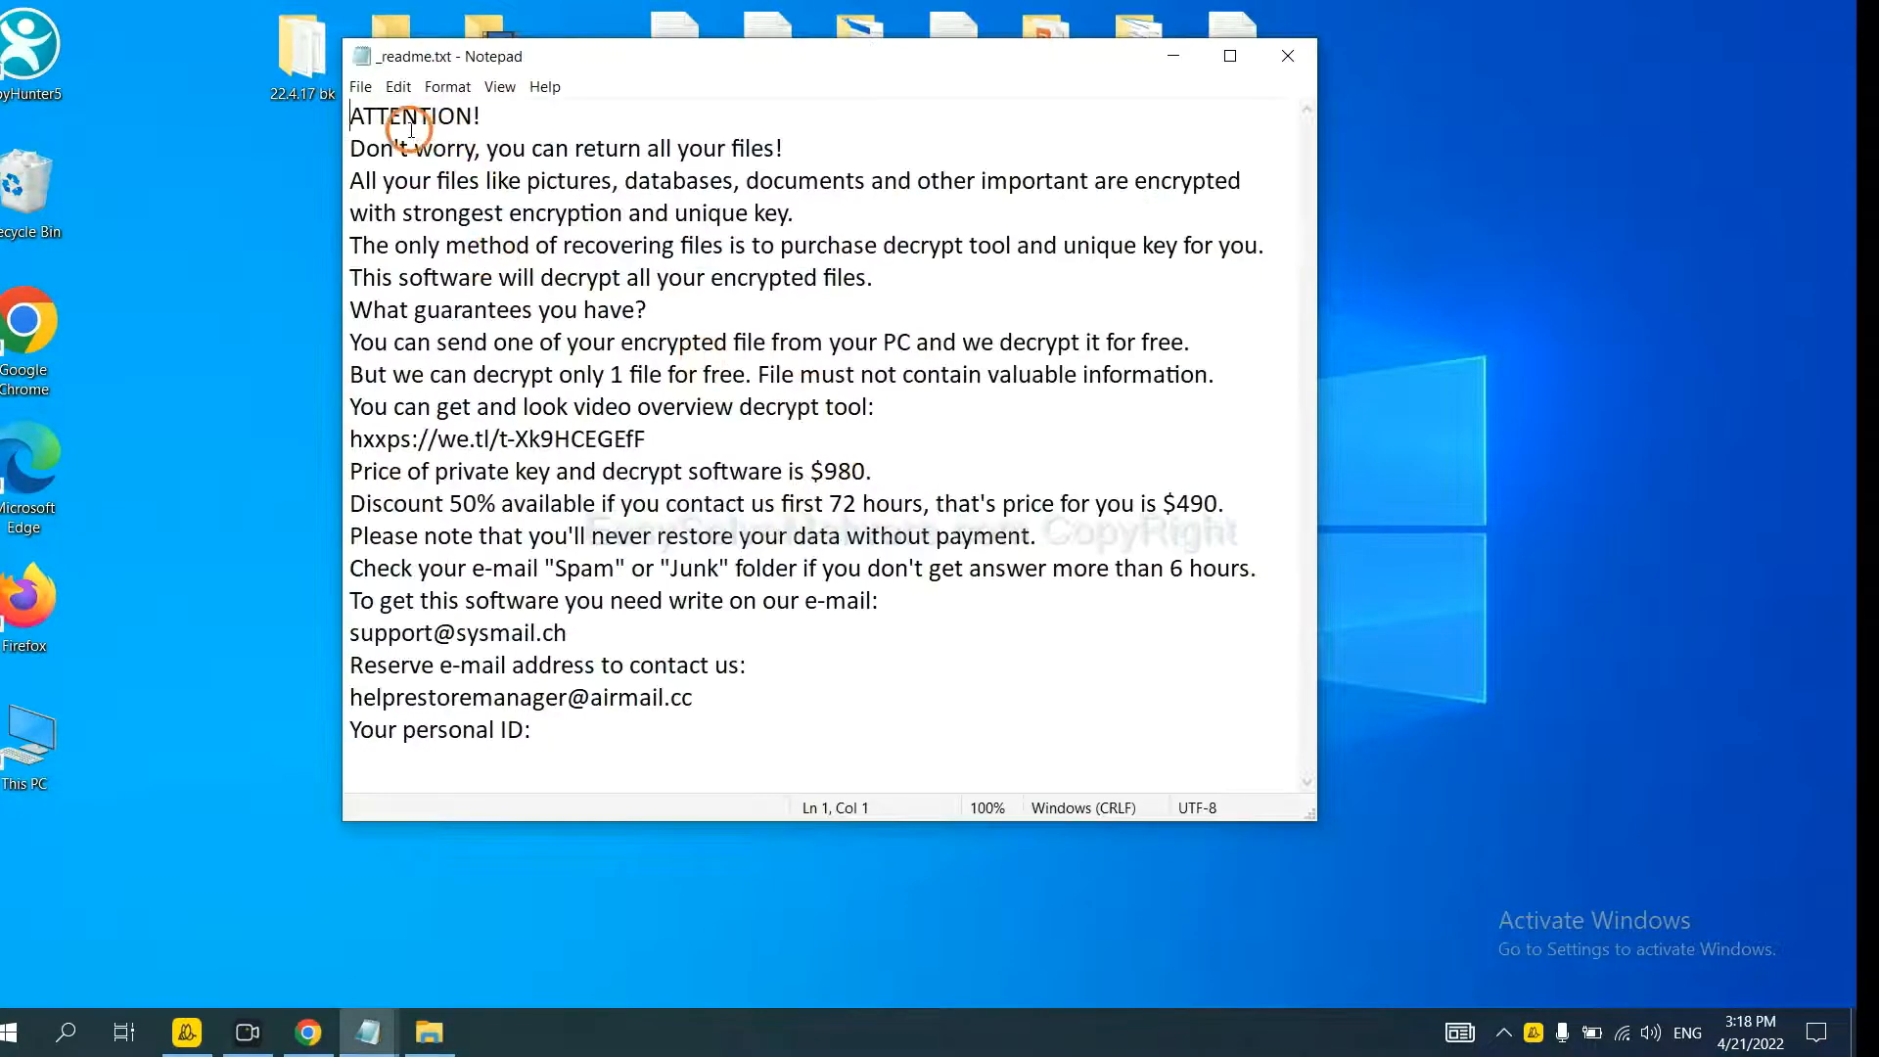
mouse_move(491, 519)
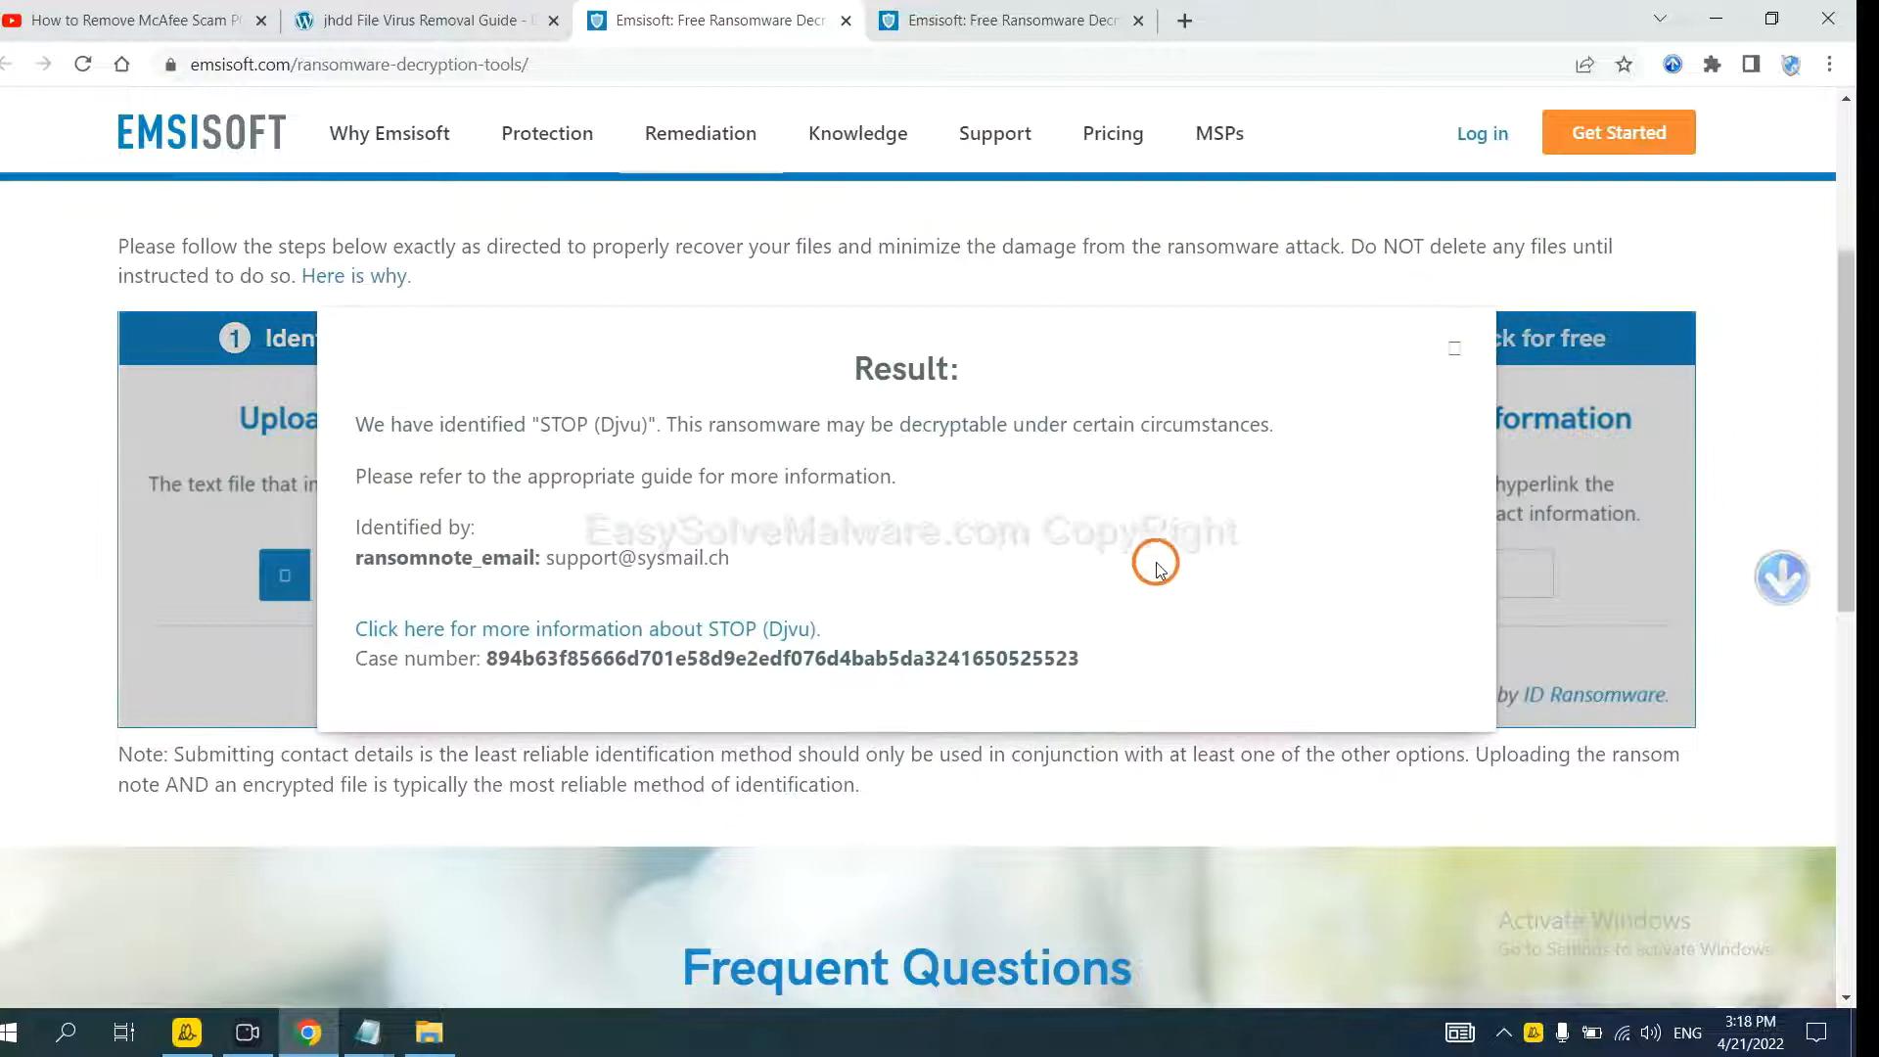
mouse_move(982, 486)
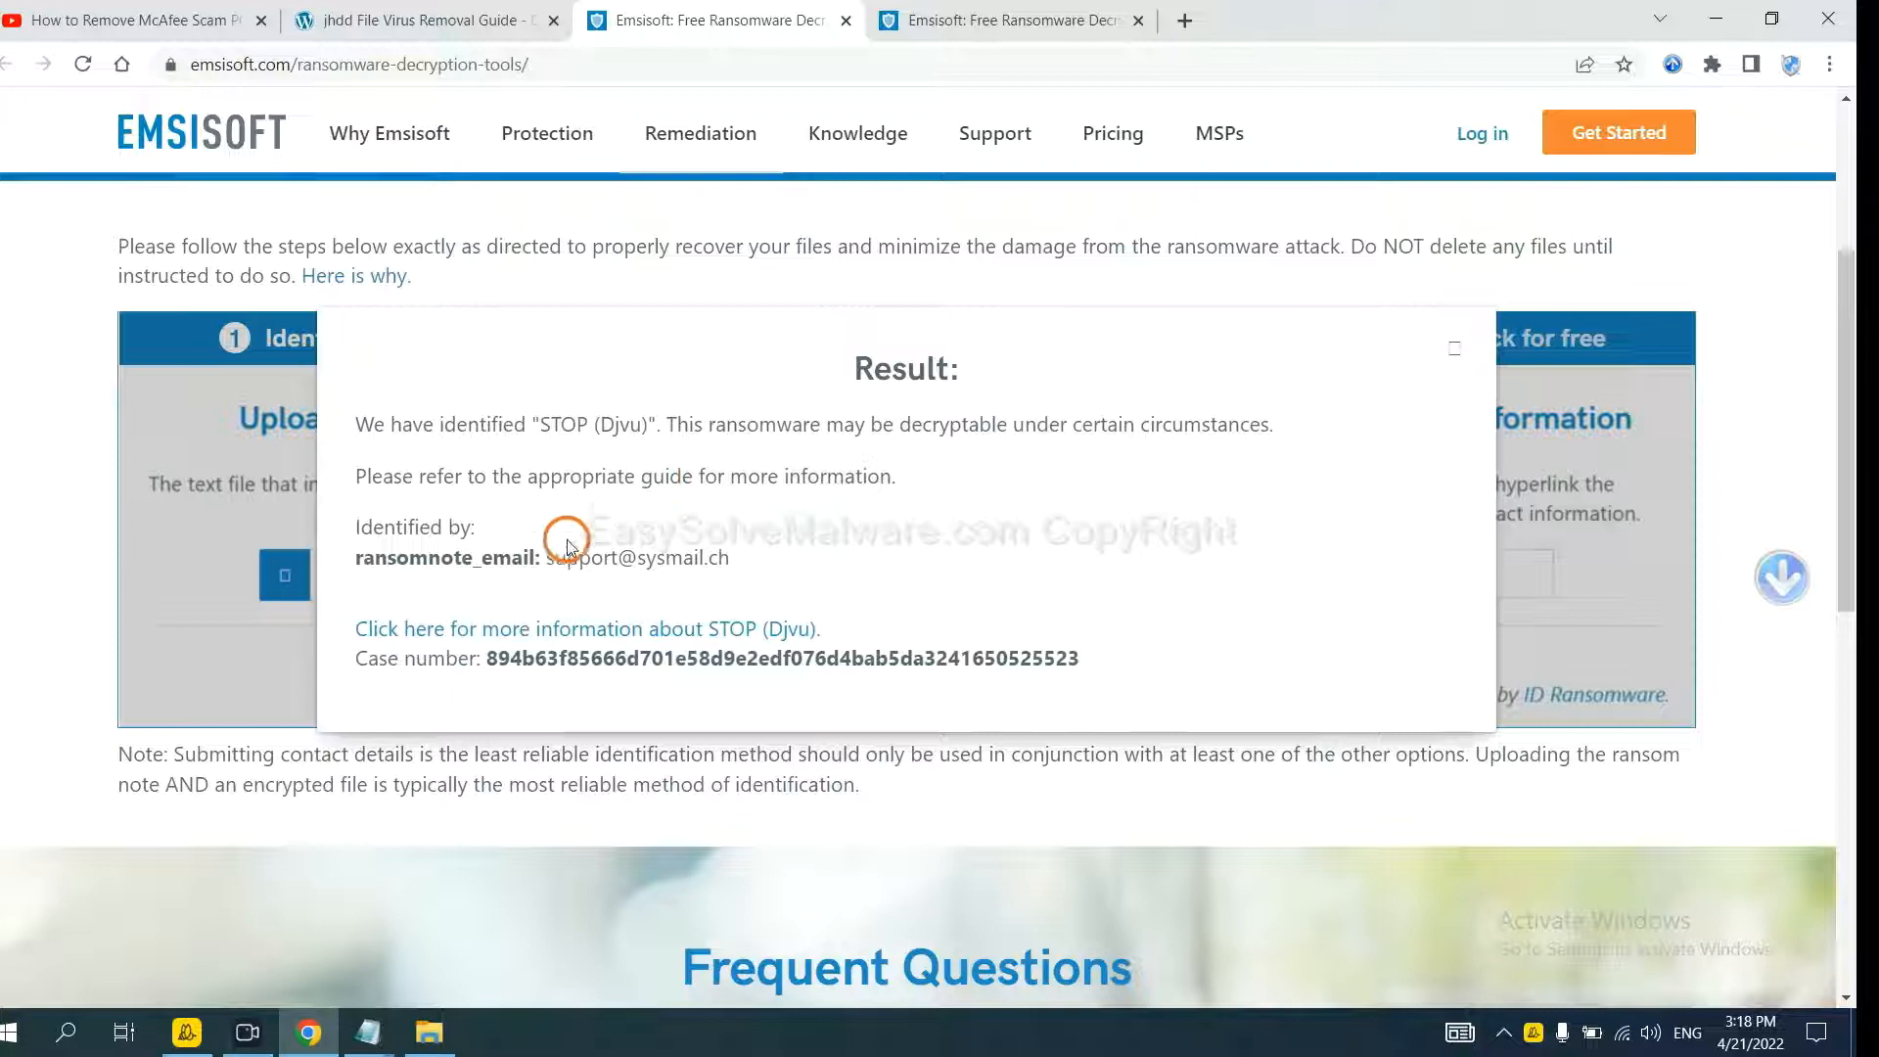
mouse_move(602, 636)
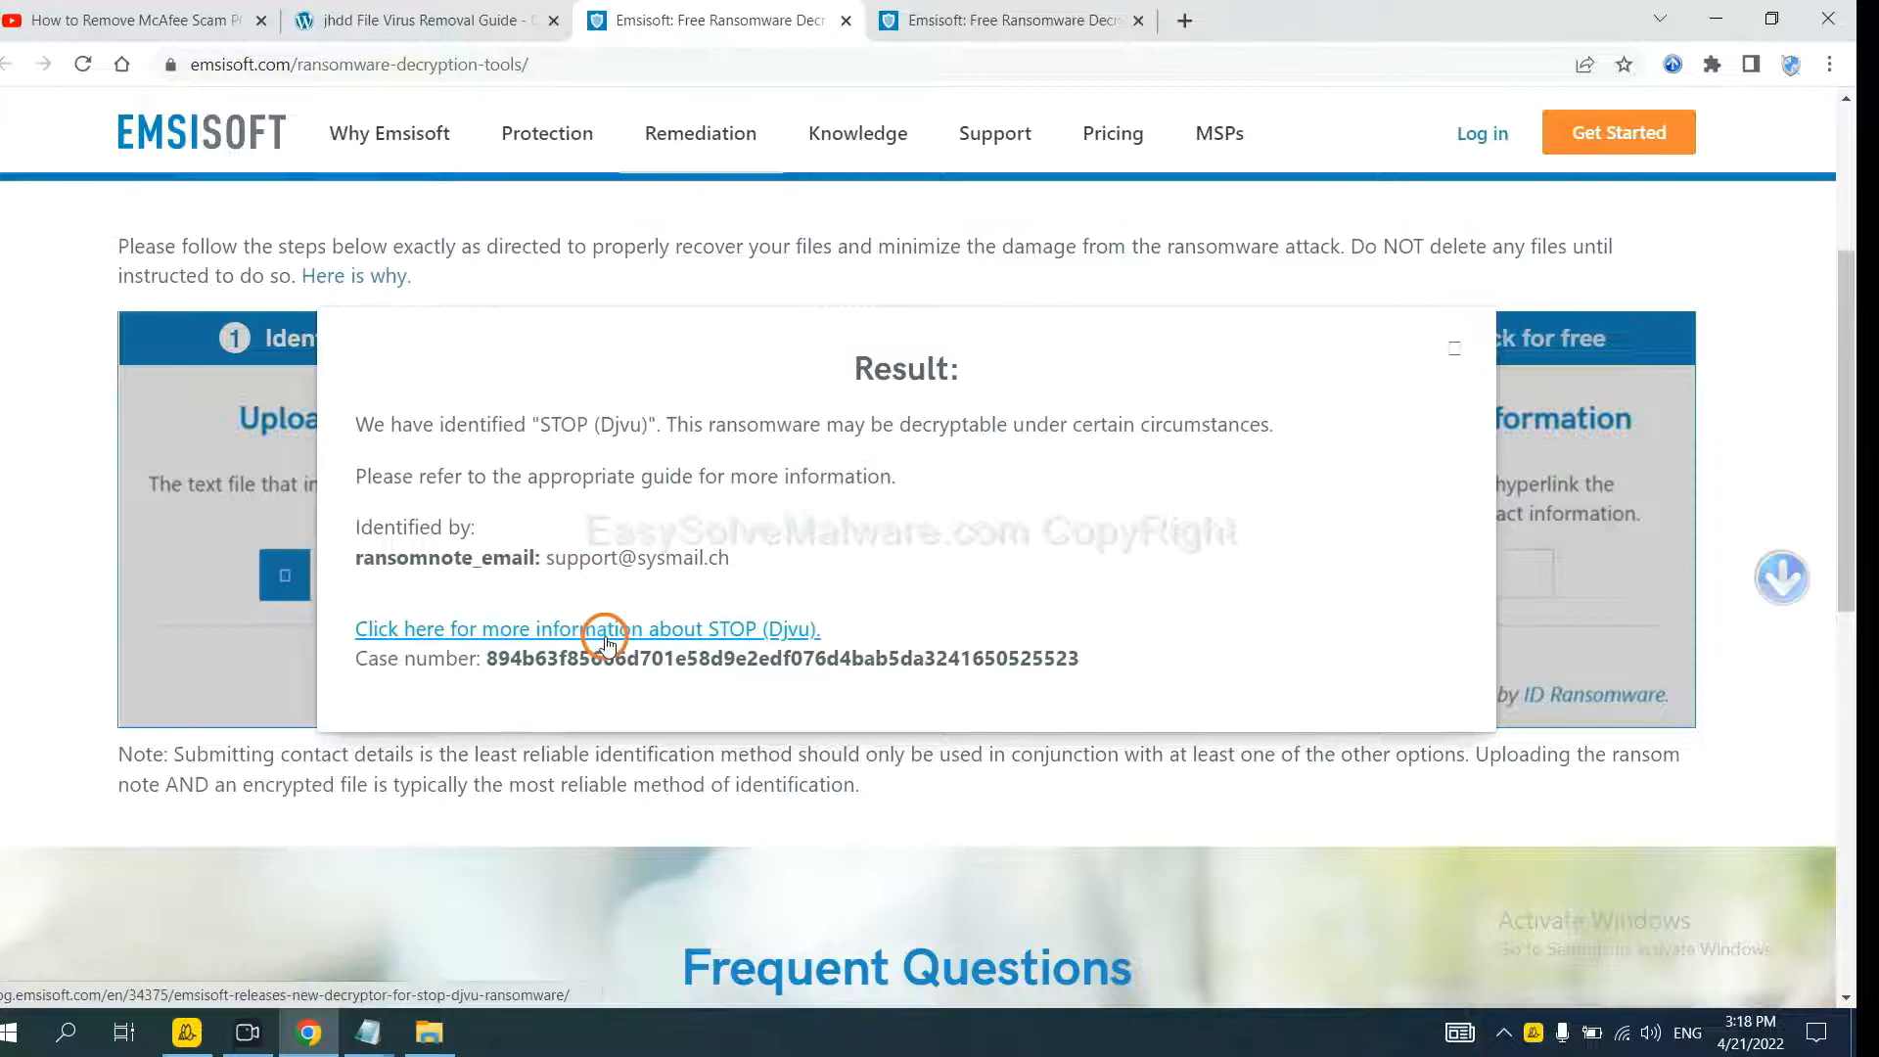
Open Emsisoft's more-information article about the identified STOP (Djvu) ransomware.
left_click(604, 637)
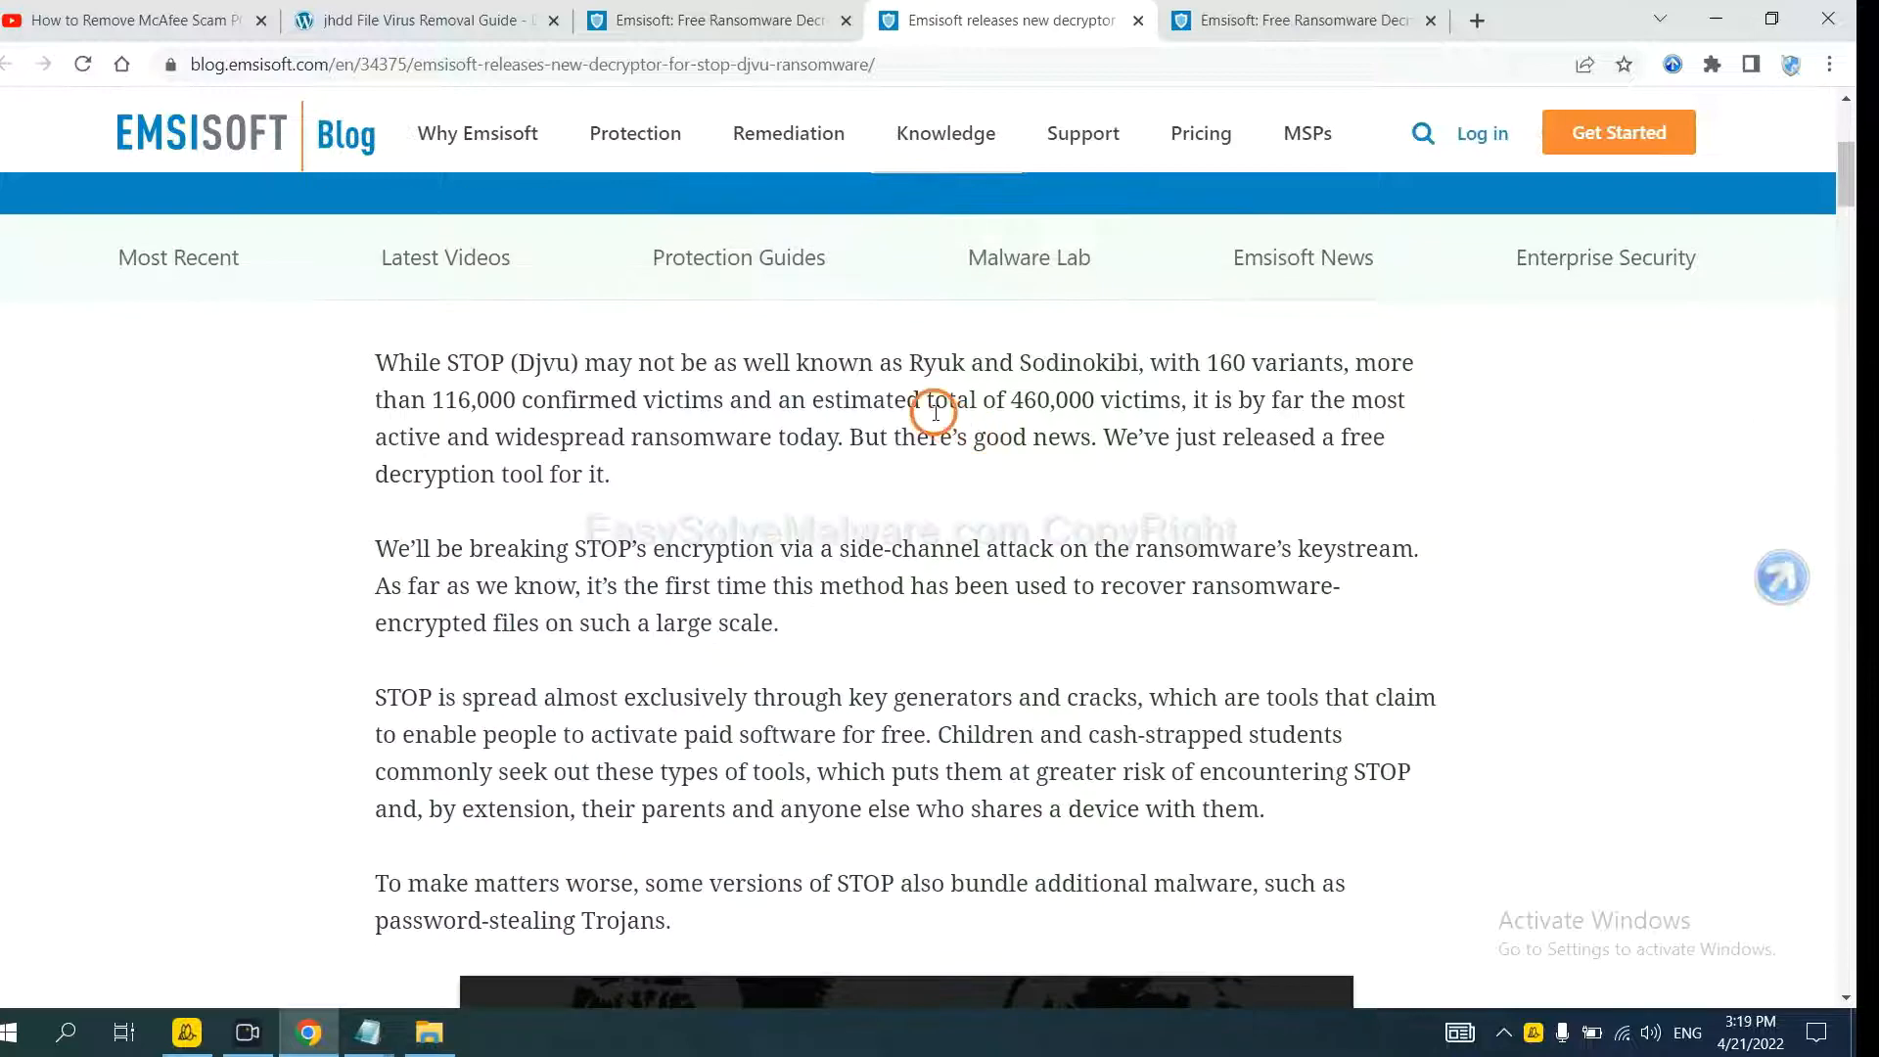
Scroll through the blog's STOP variants list and open the STOP Djvu decryptor page.
scroll("down", 3)
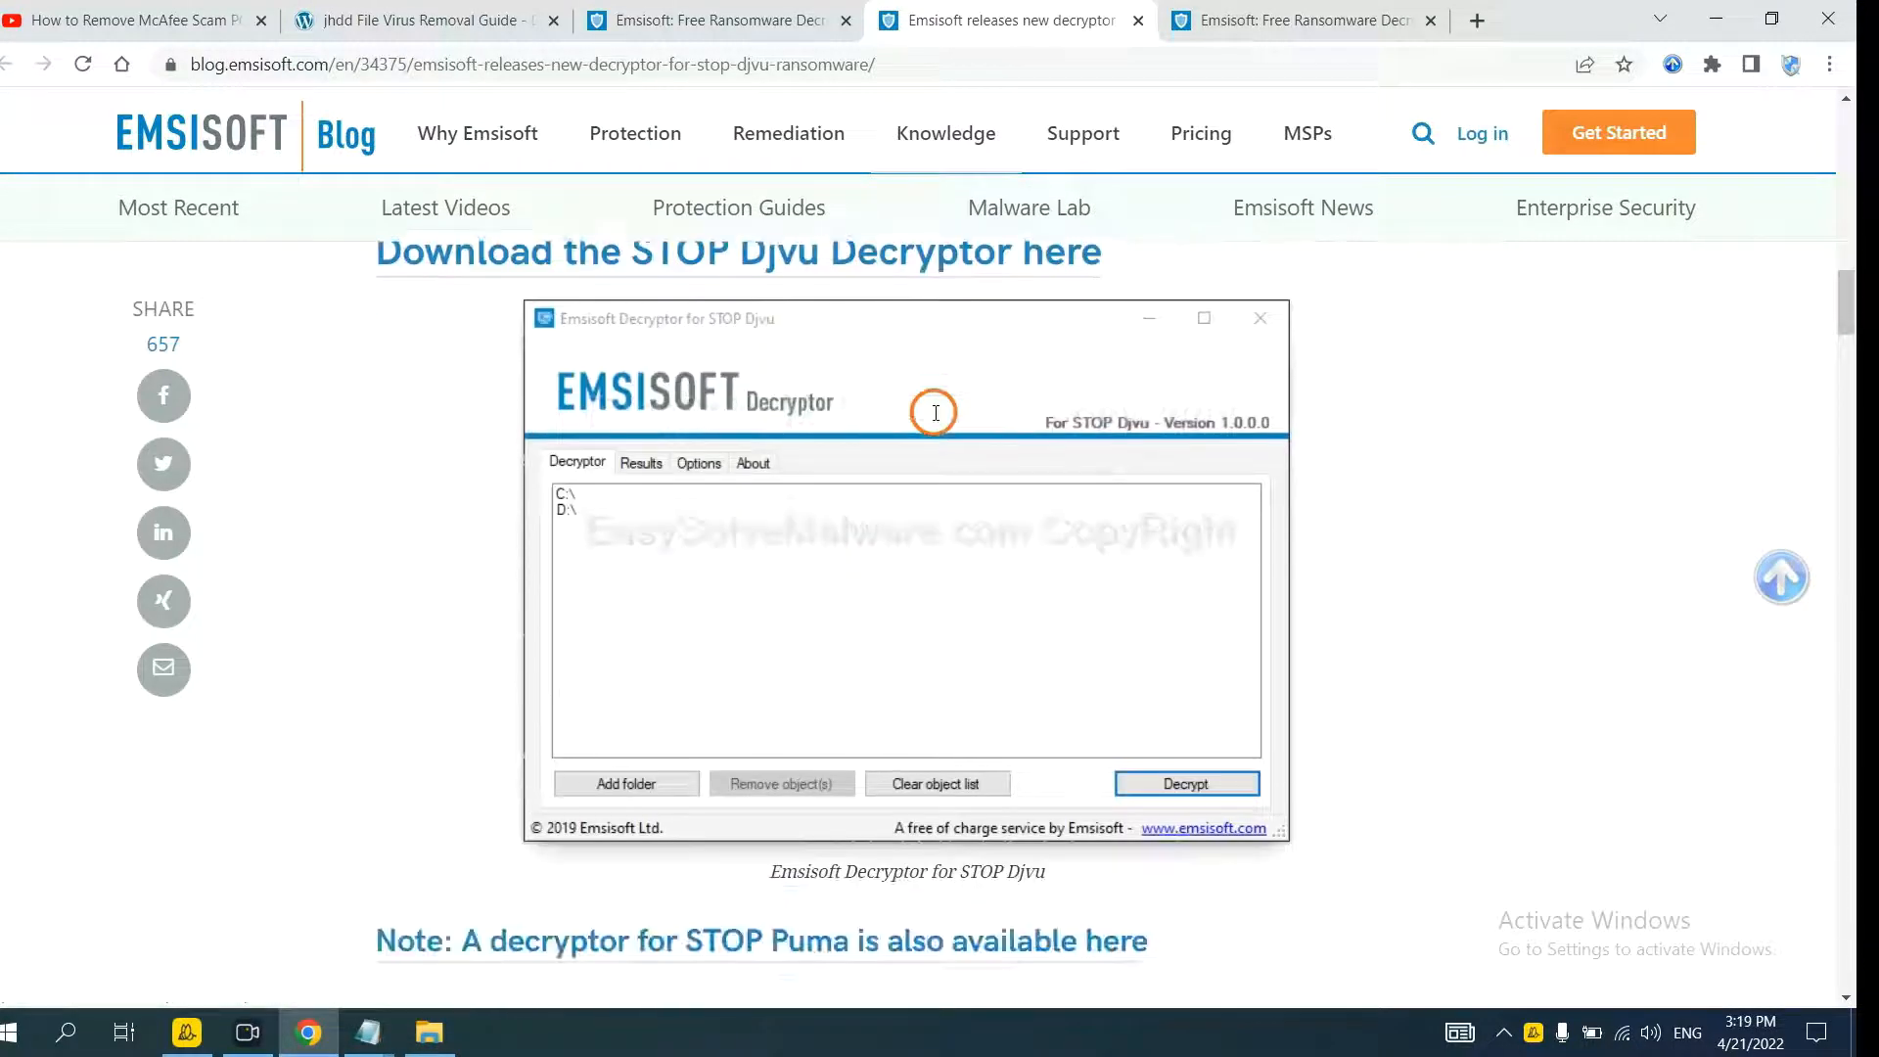
scroll("down", 3)
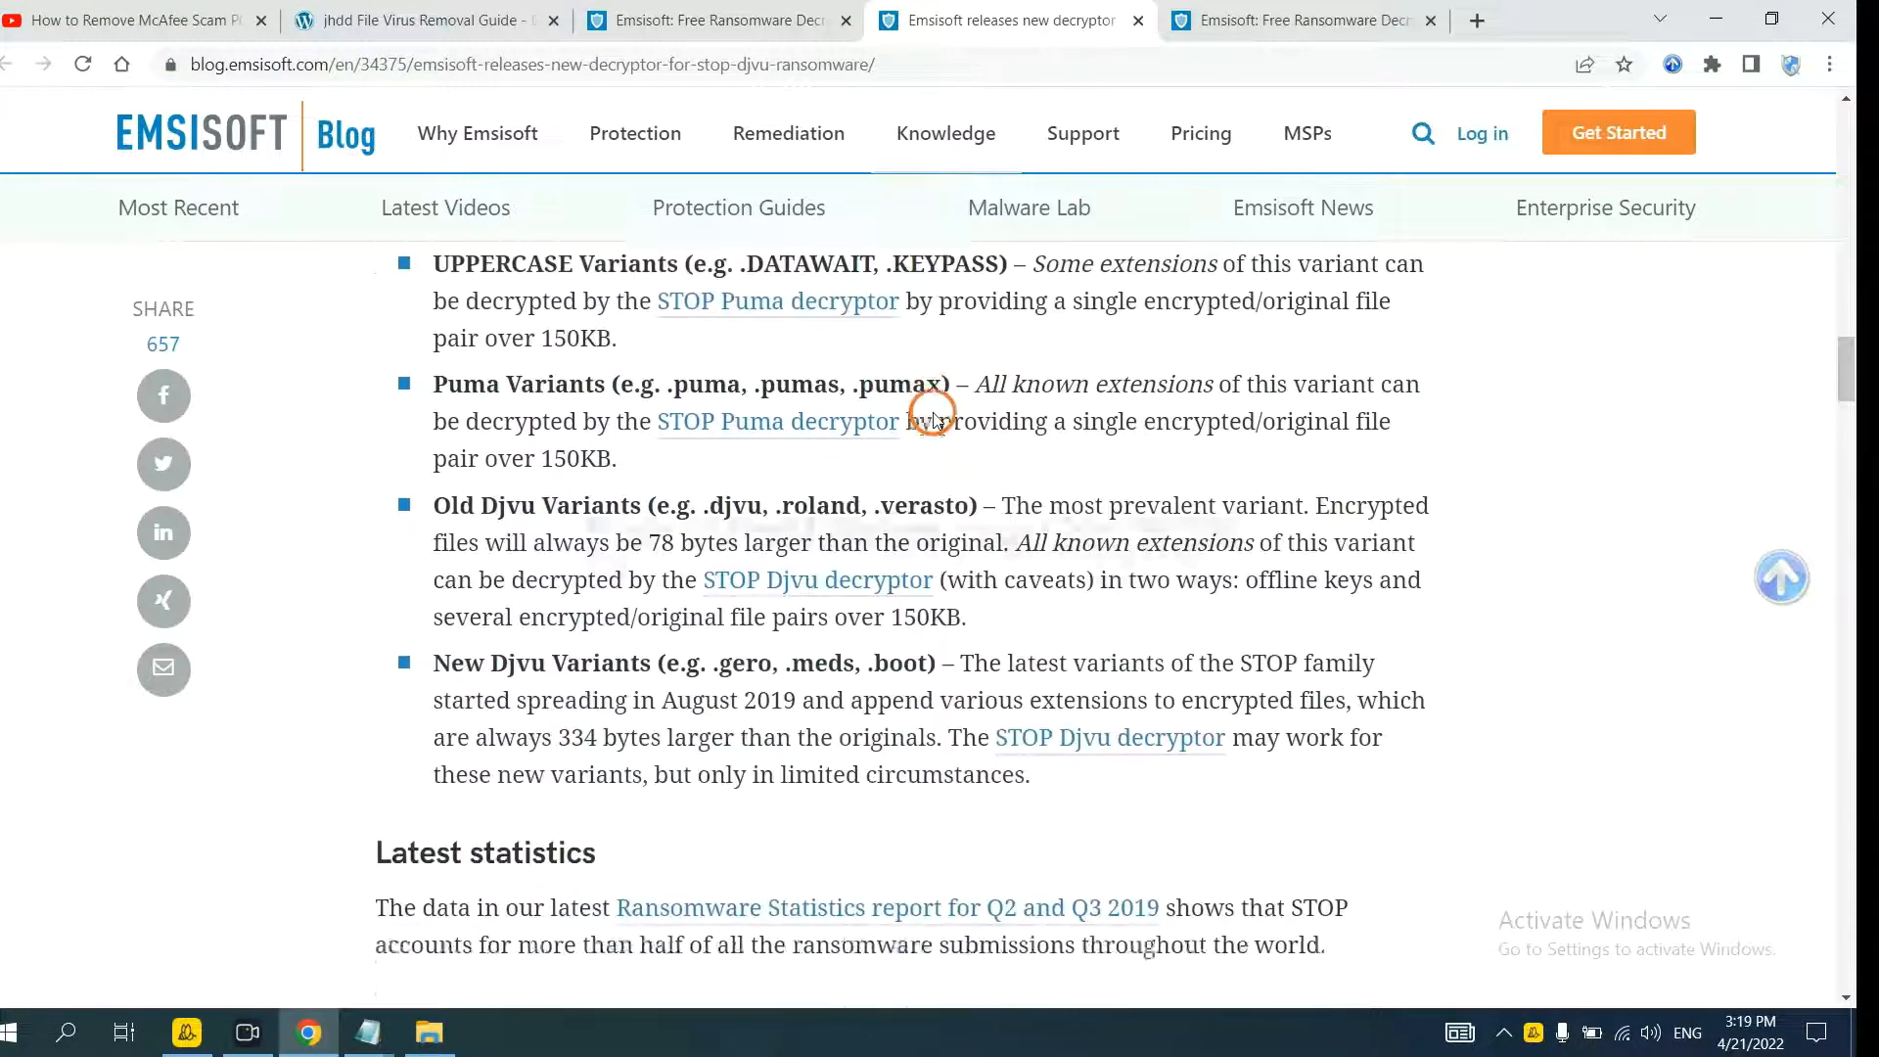
scroll("up", 3)
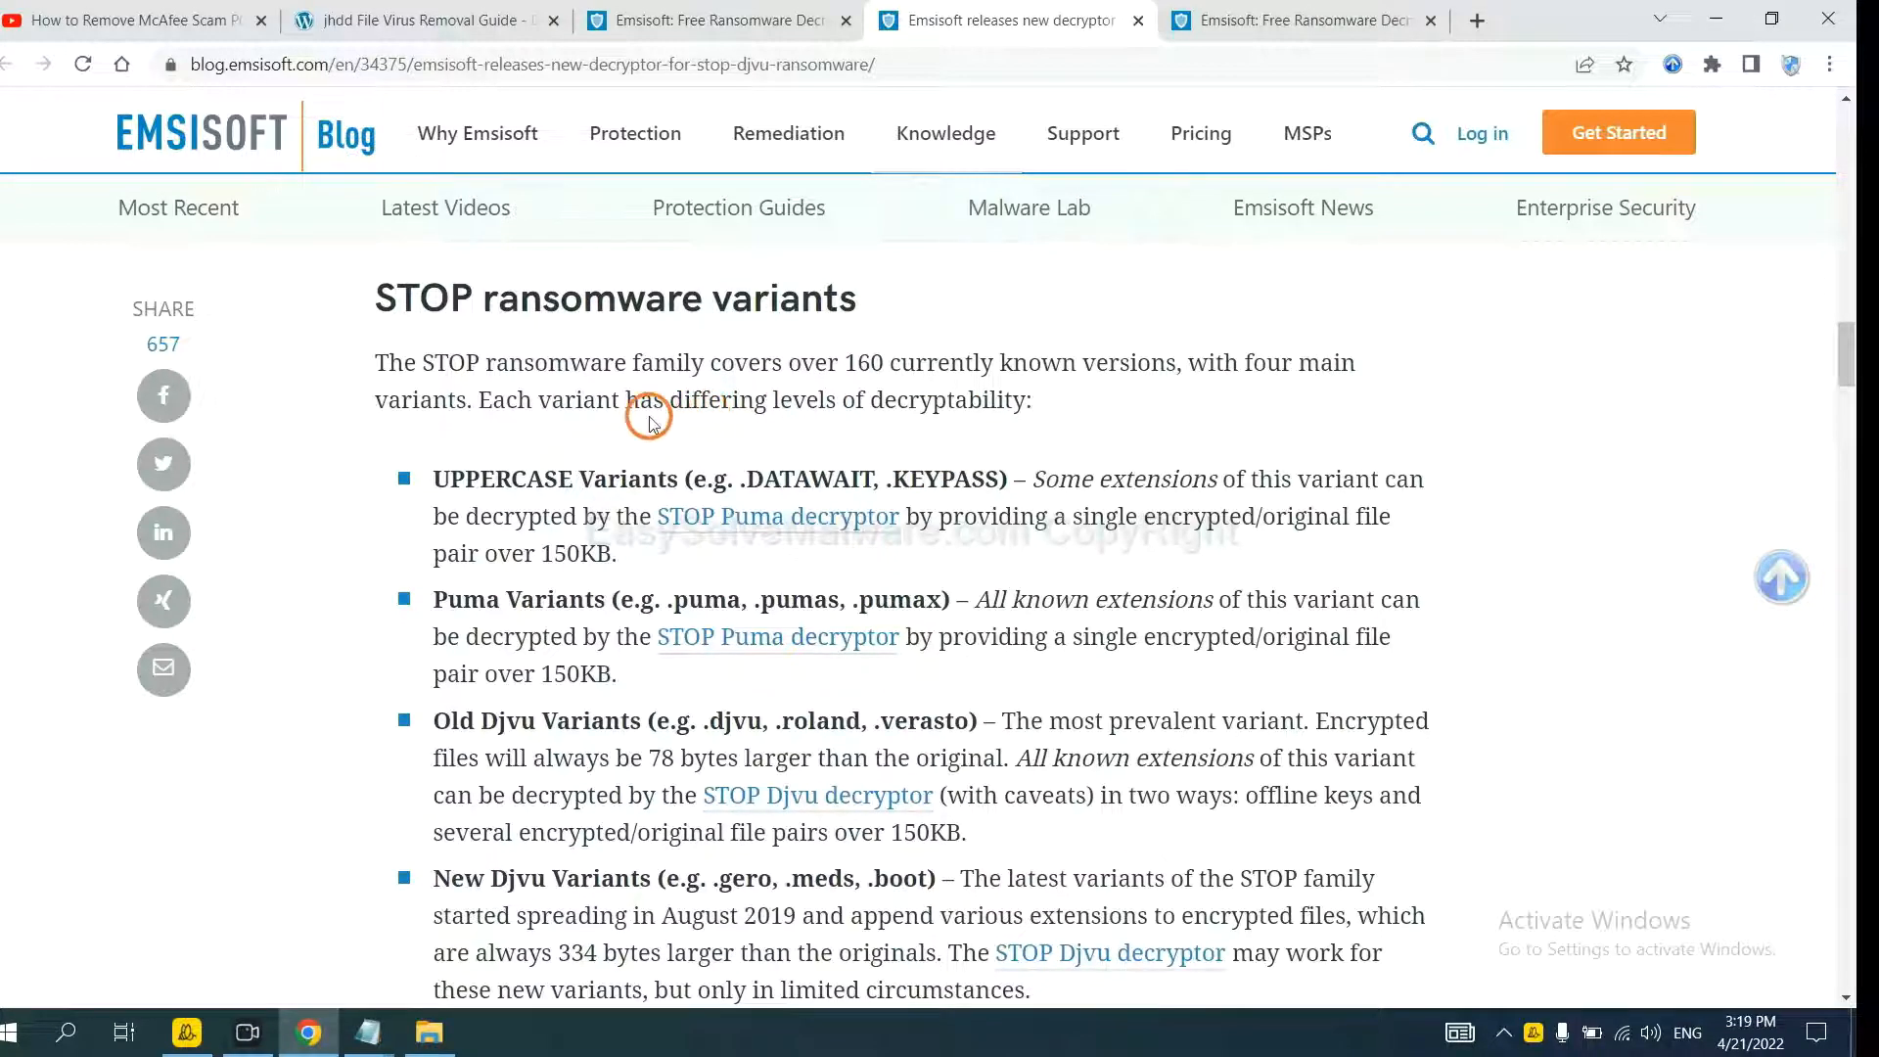
scroll("down", 3)
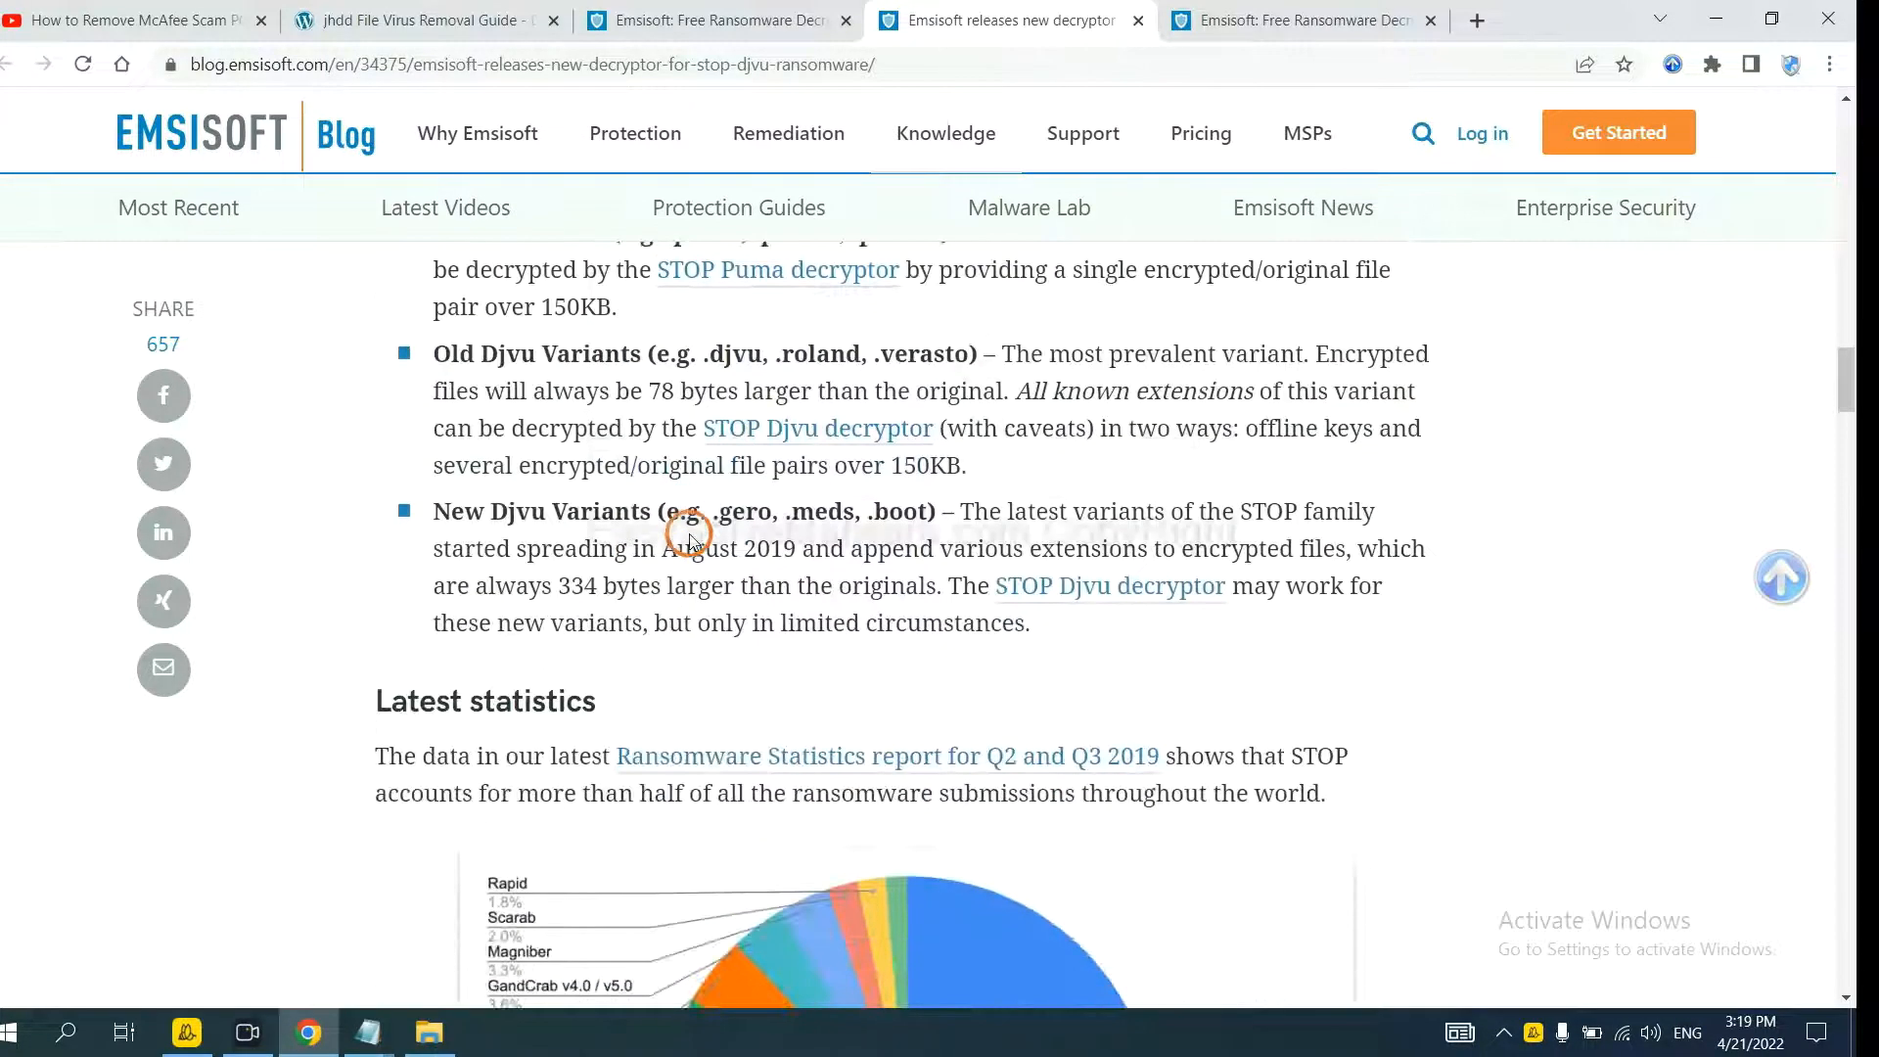
scroll("down", 3)
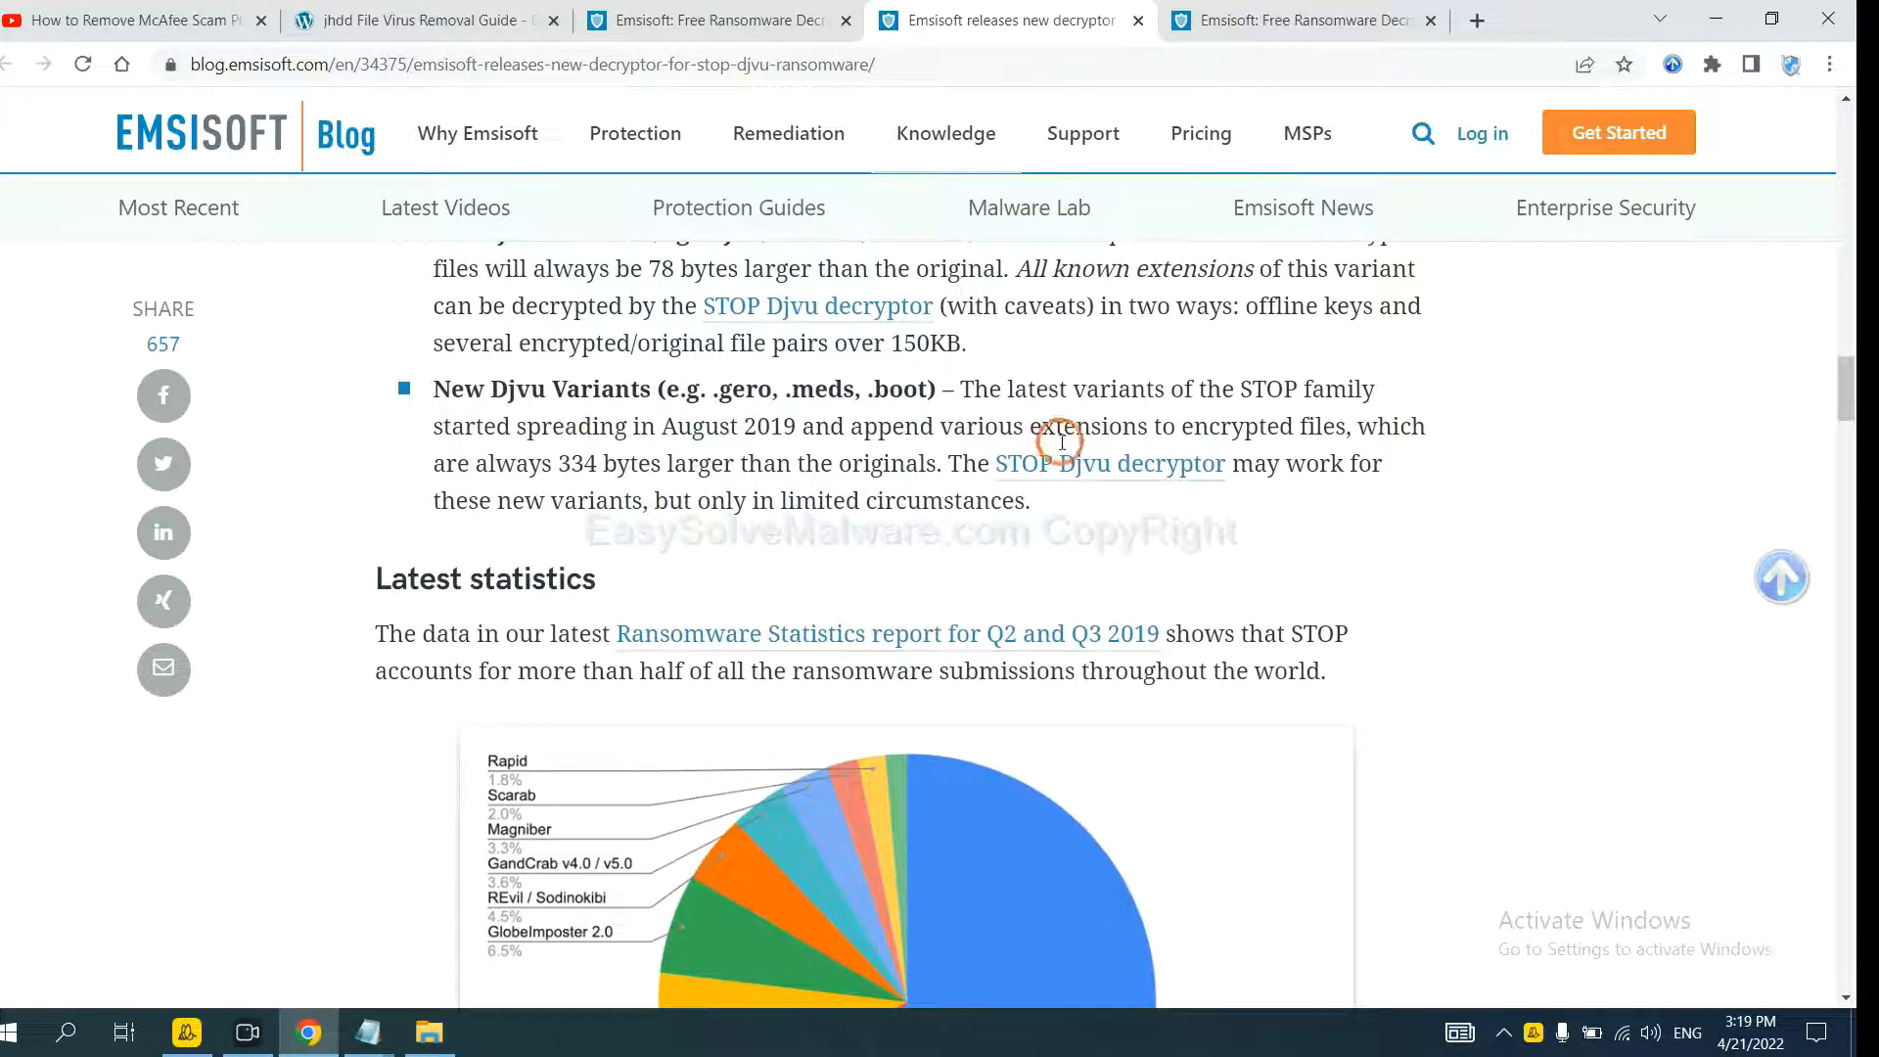
left_click(1111, 464)
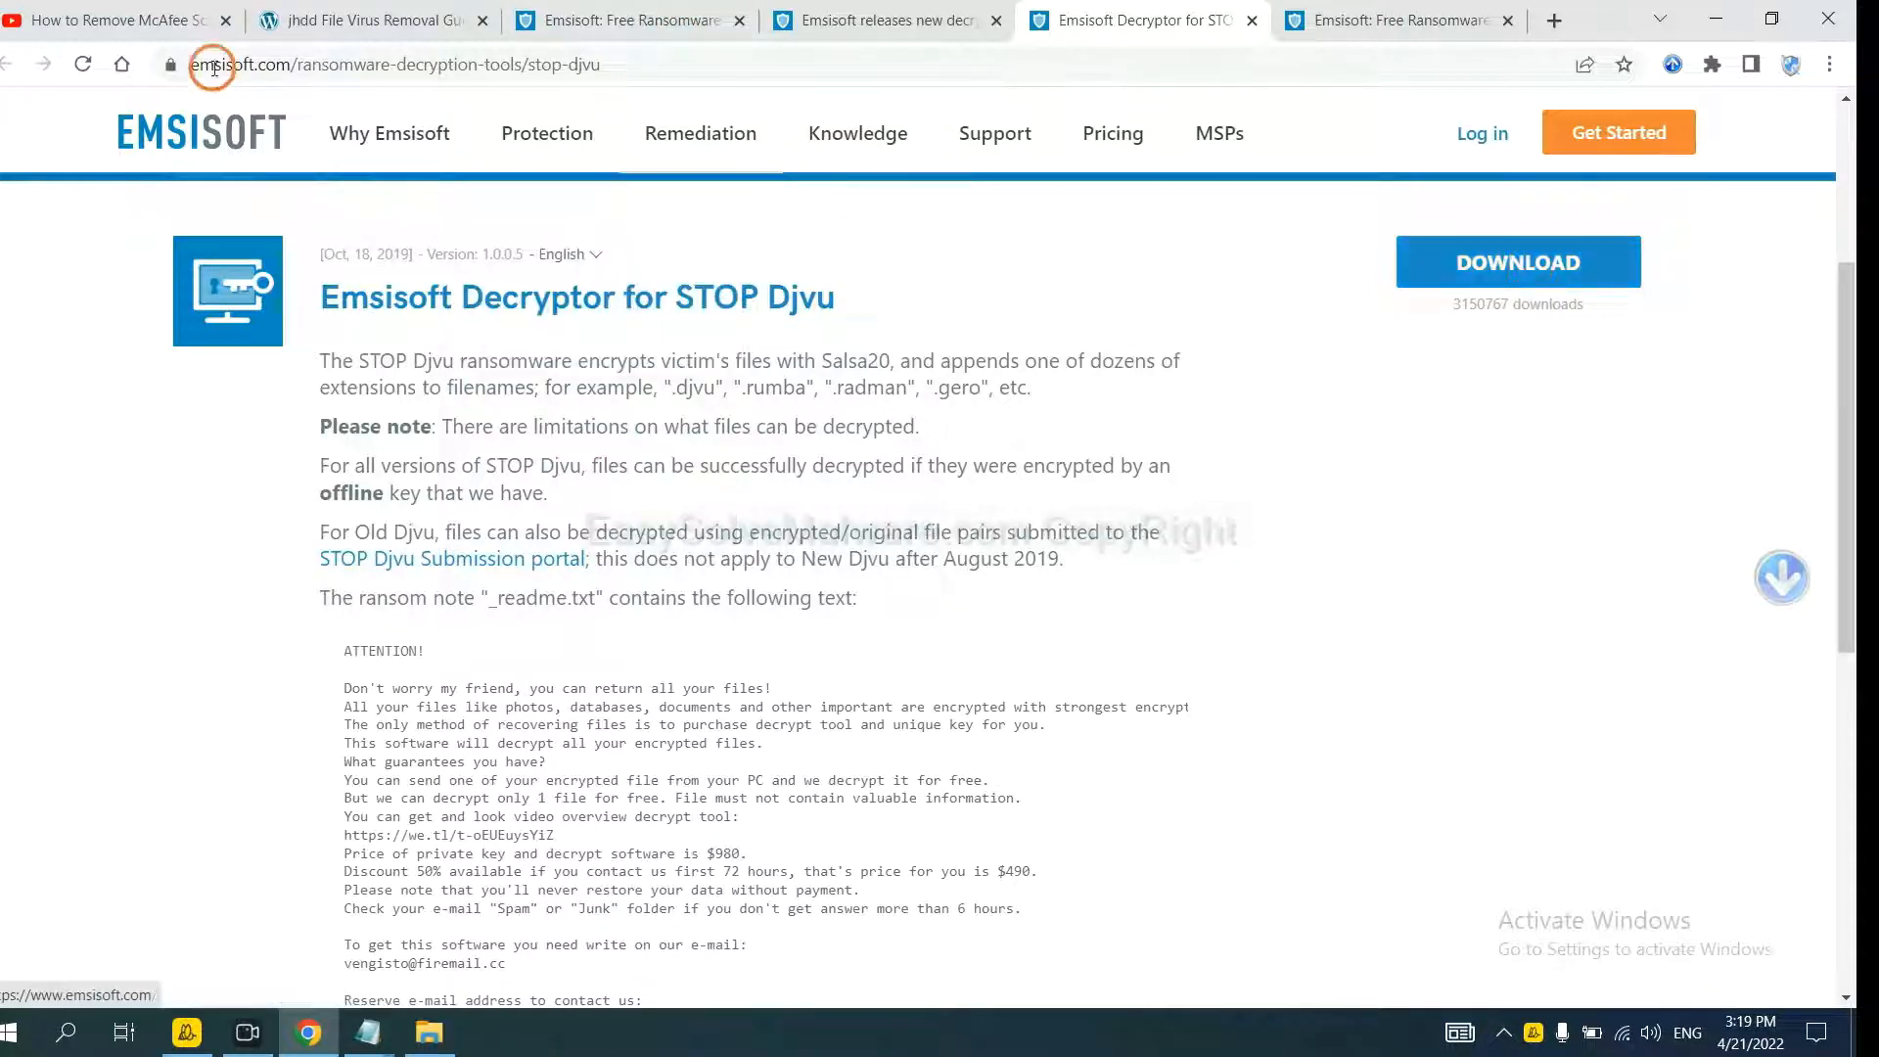
Return to the removal guide and open No More Ransom's decryption tools page.
left_click(368, 19)
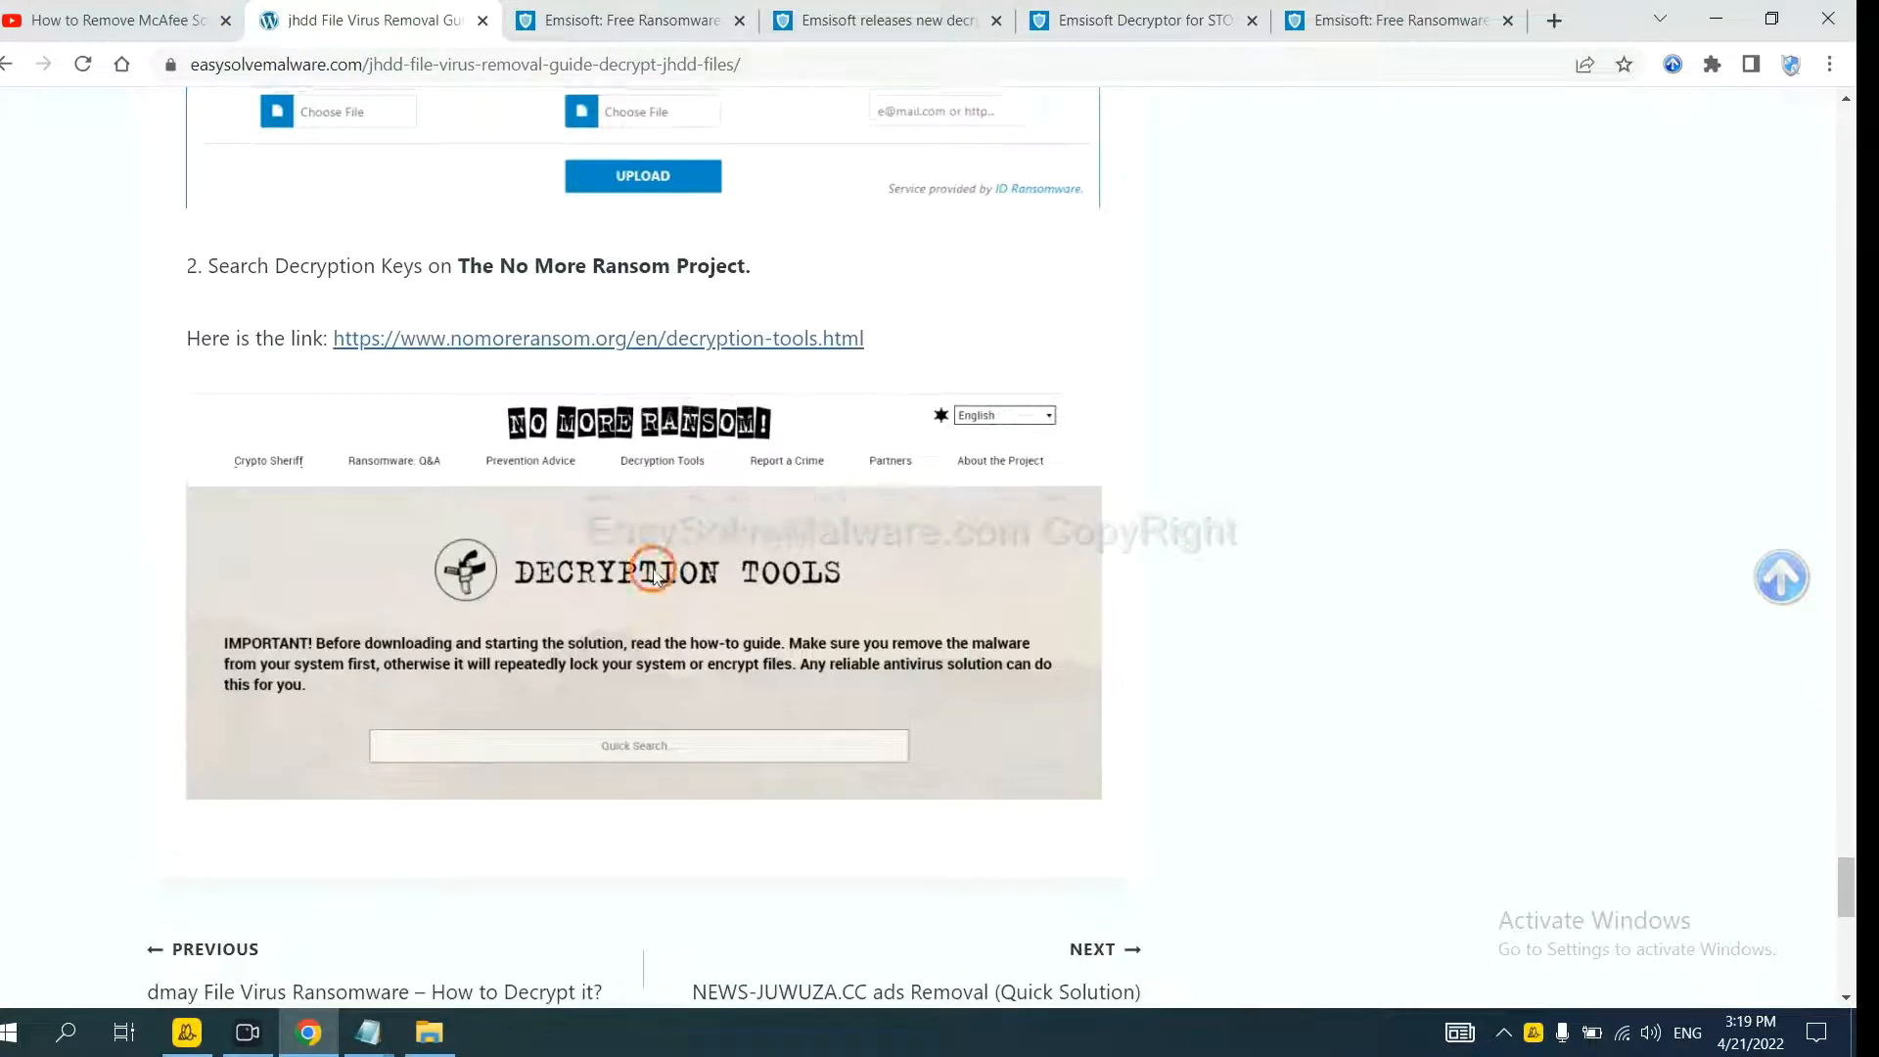
left_click(598, 339)
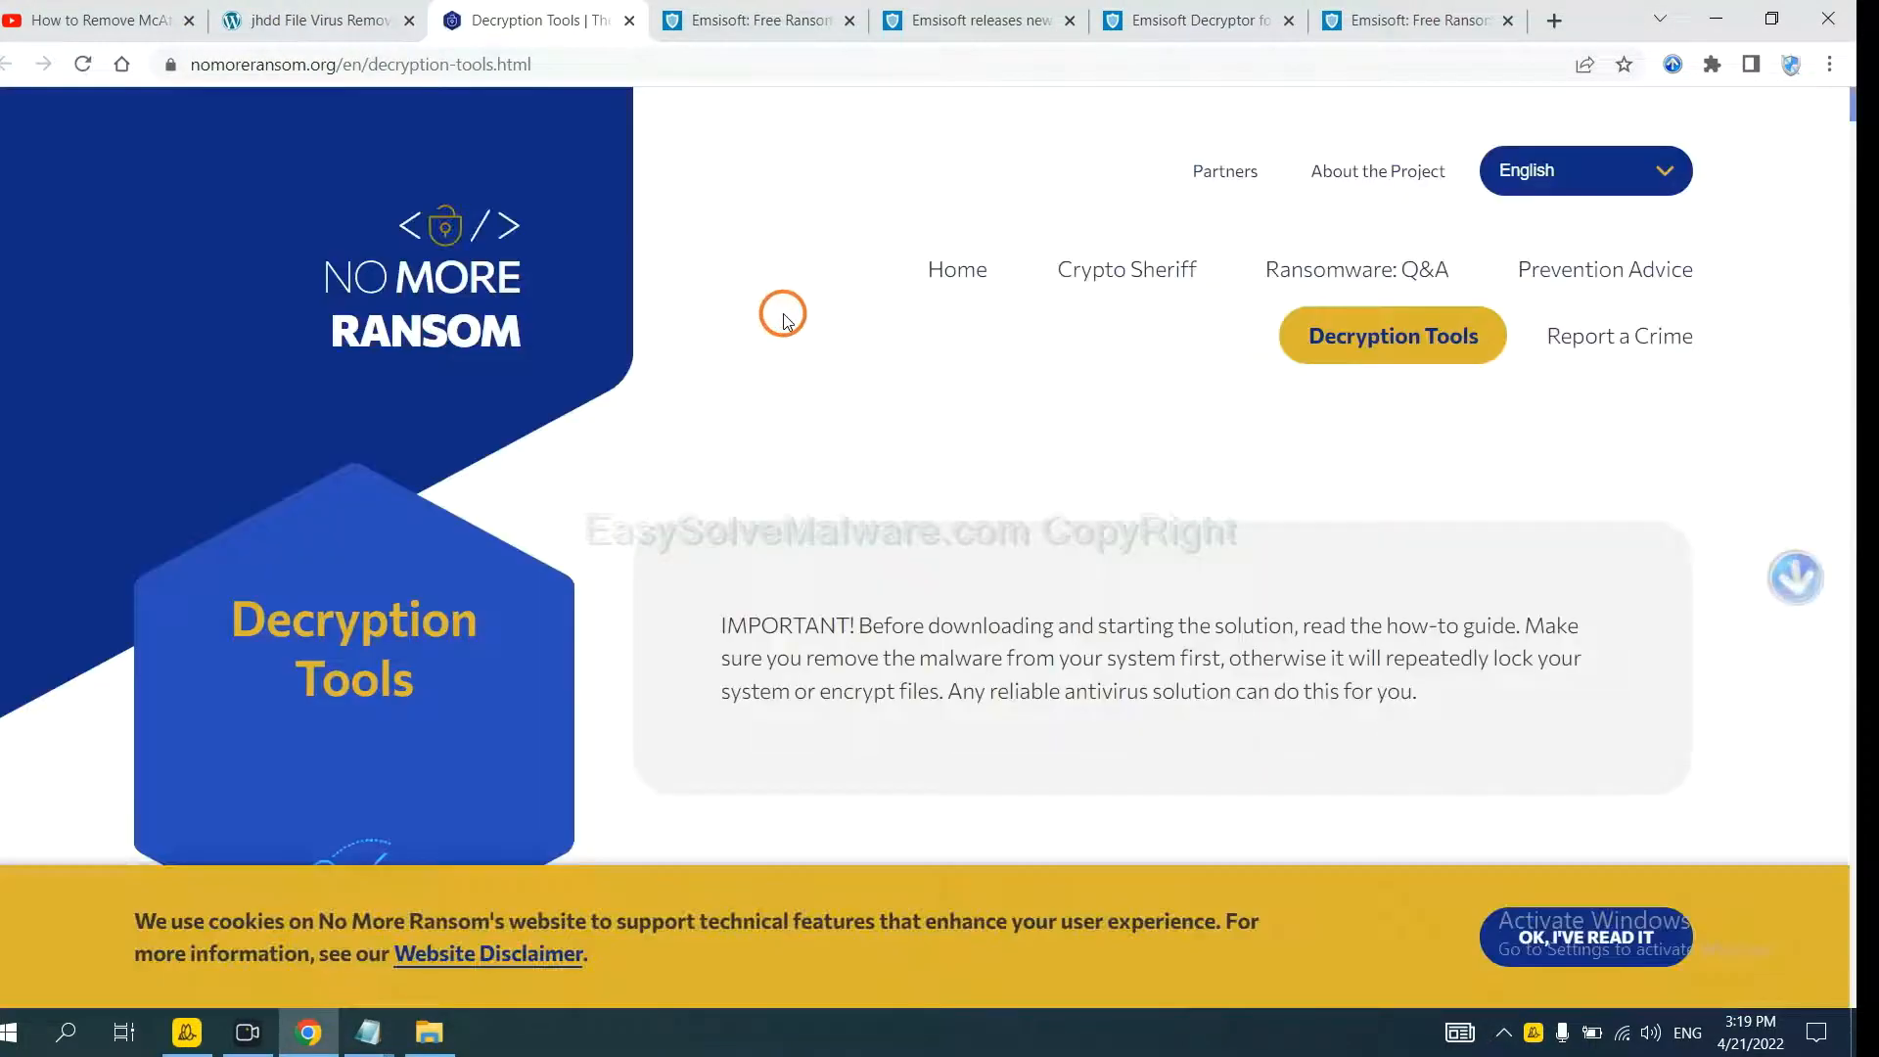
scroll("down", 3)
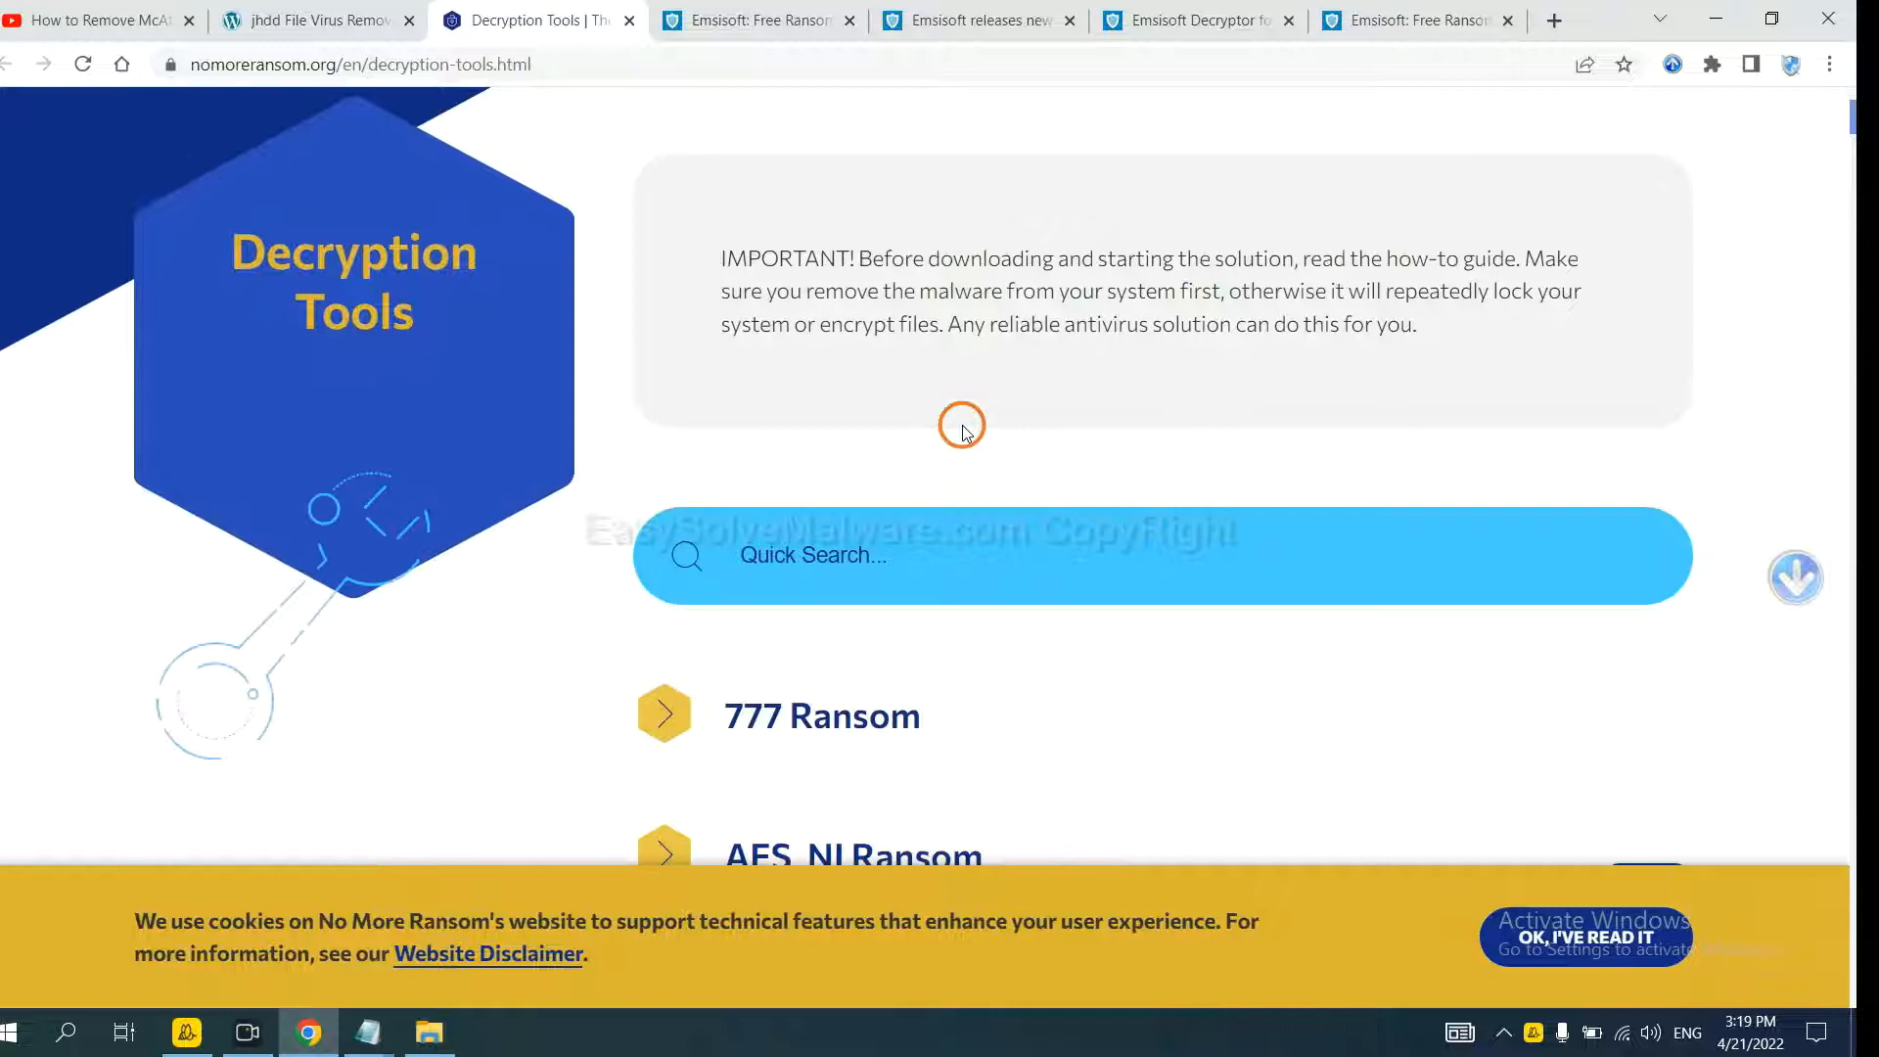
Search 'djvu' and expand the djvu Ransom entry to its Download option.
left_click(935, 572)
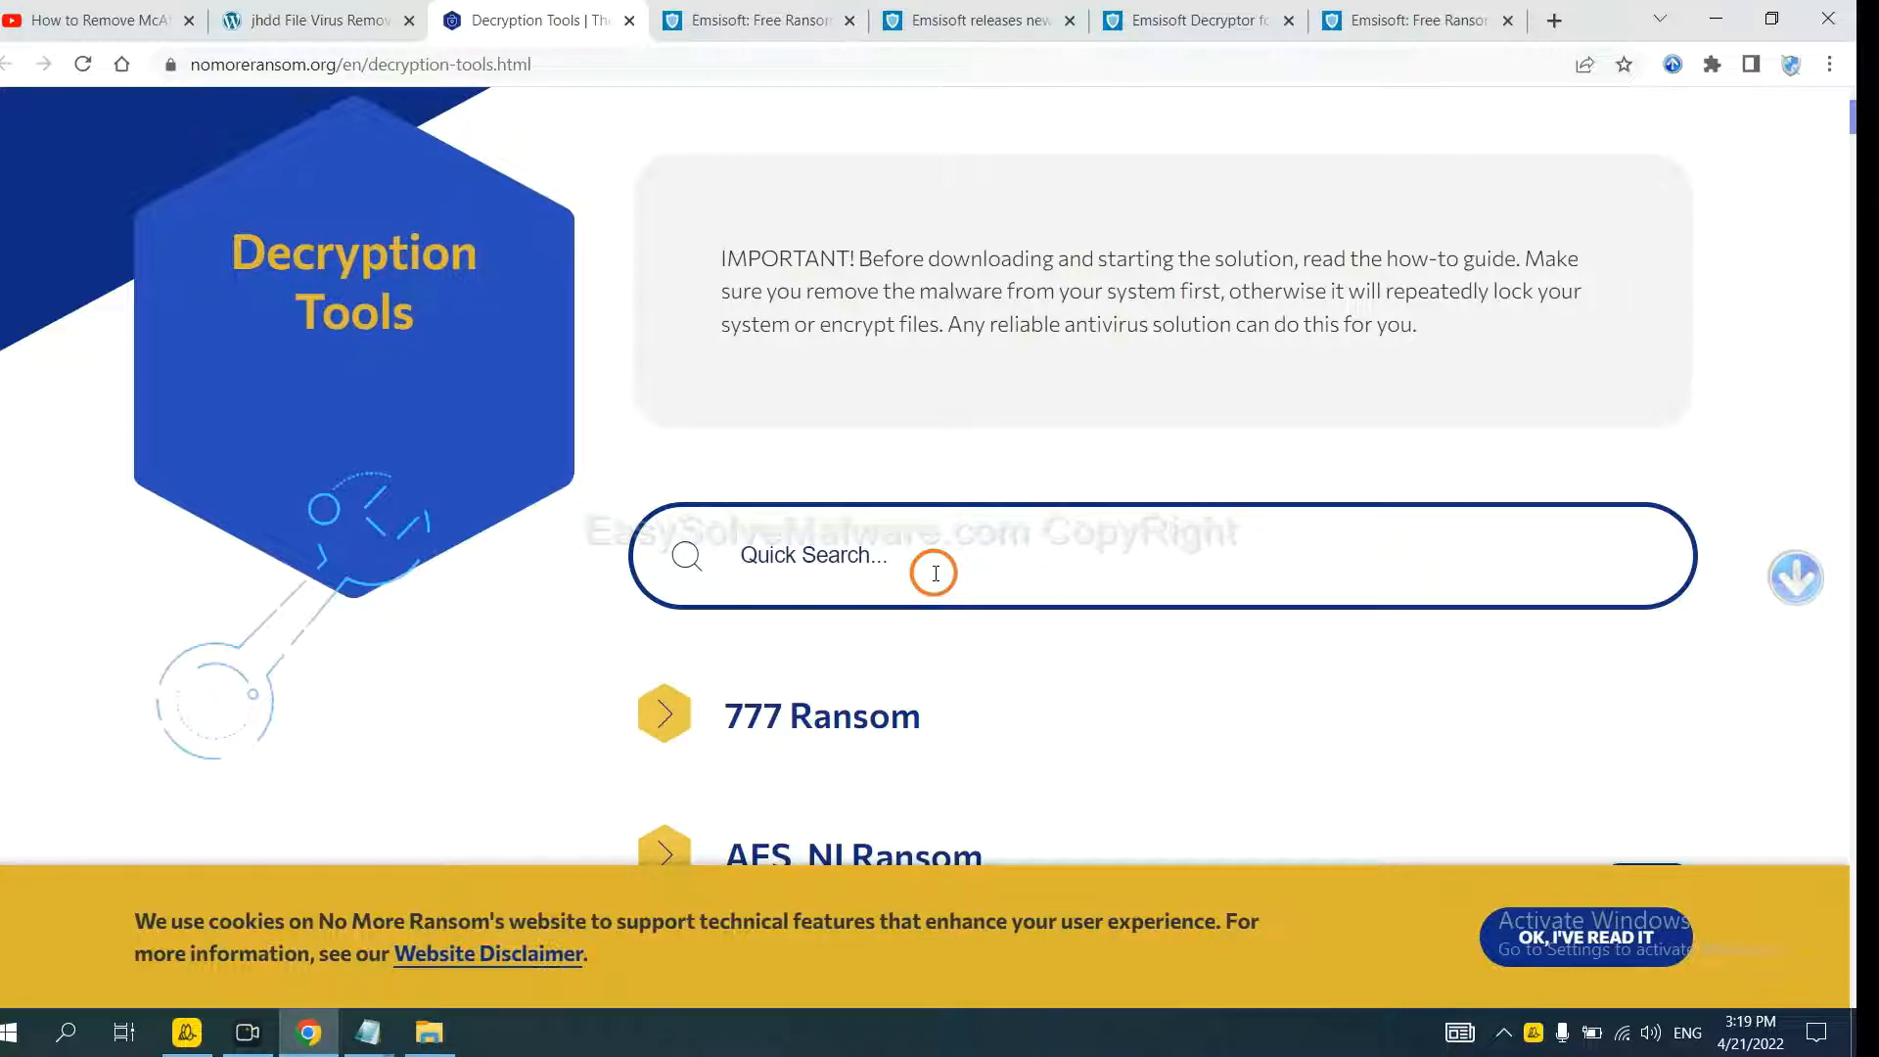
type("djvu")
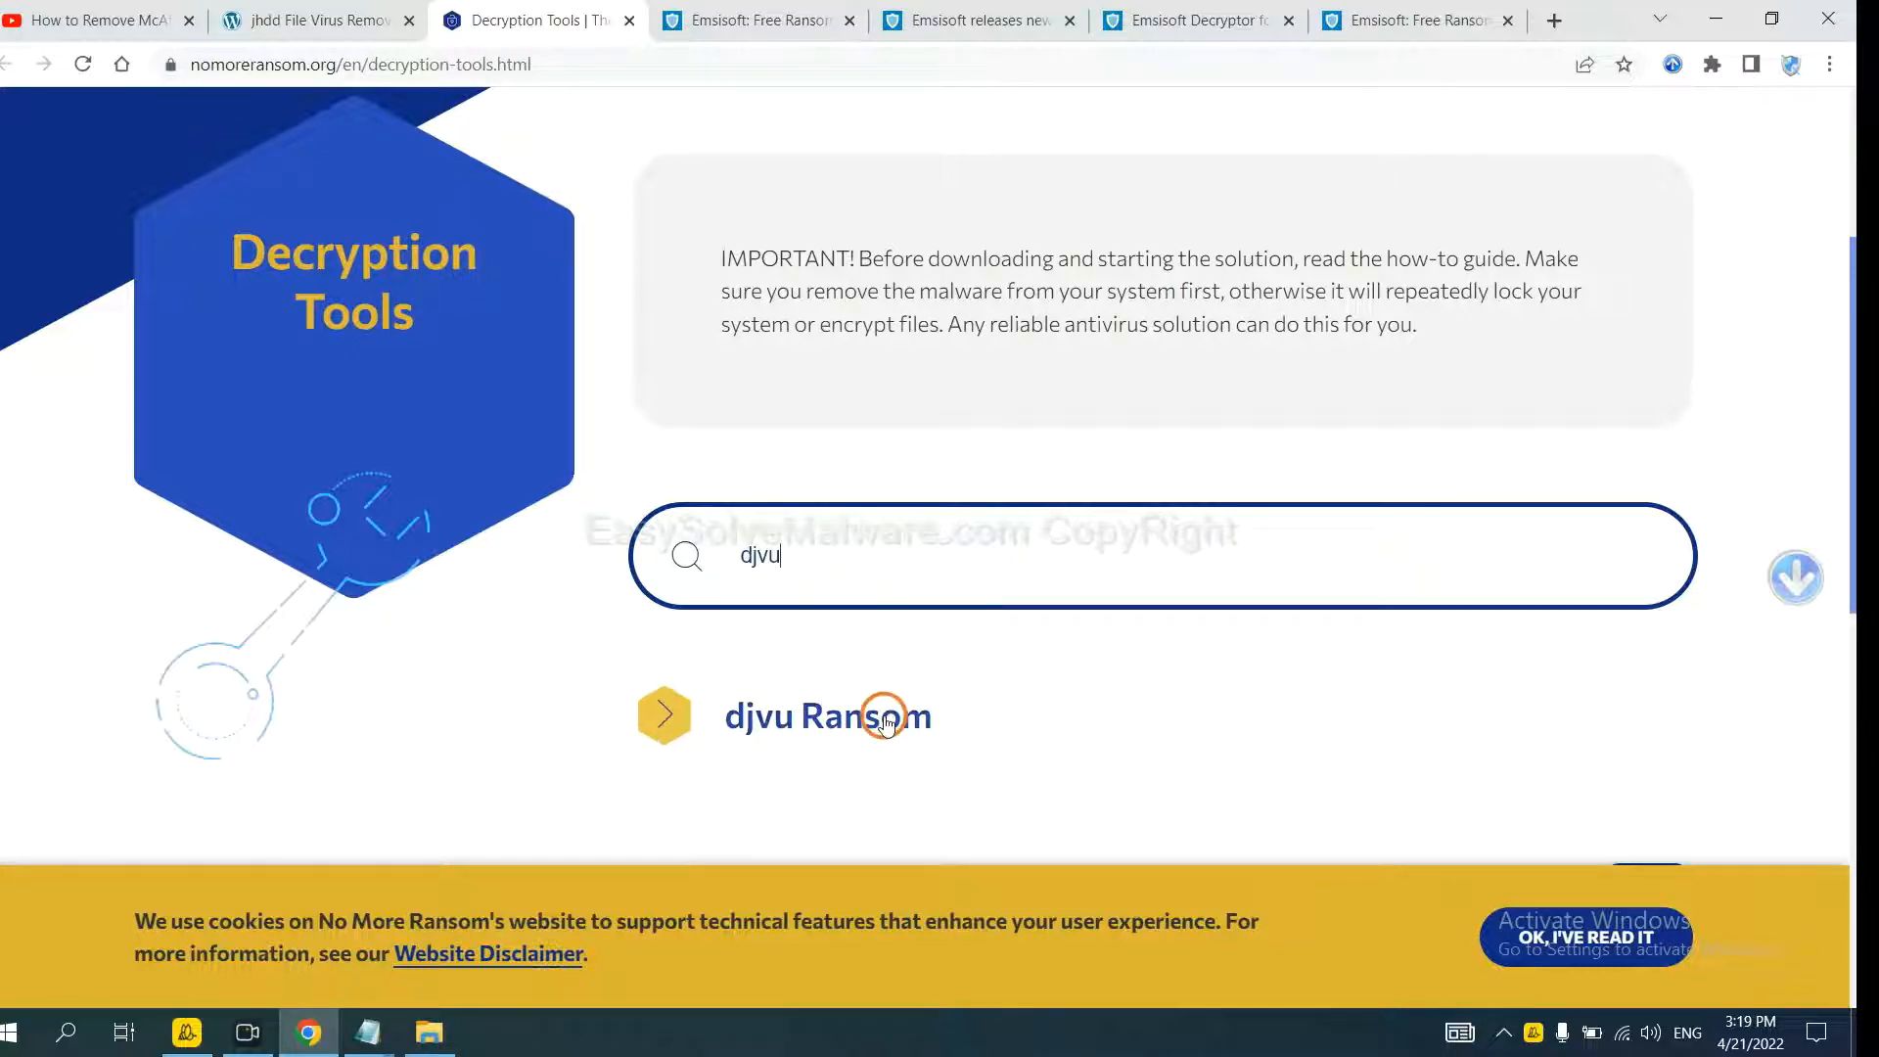
left_click(828, 715)
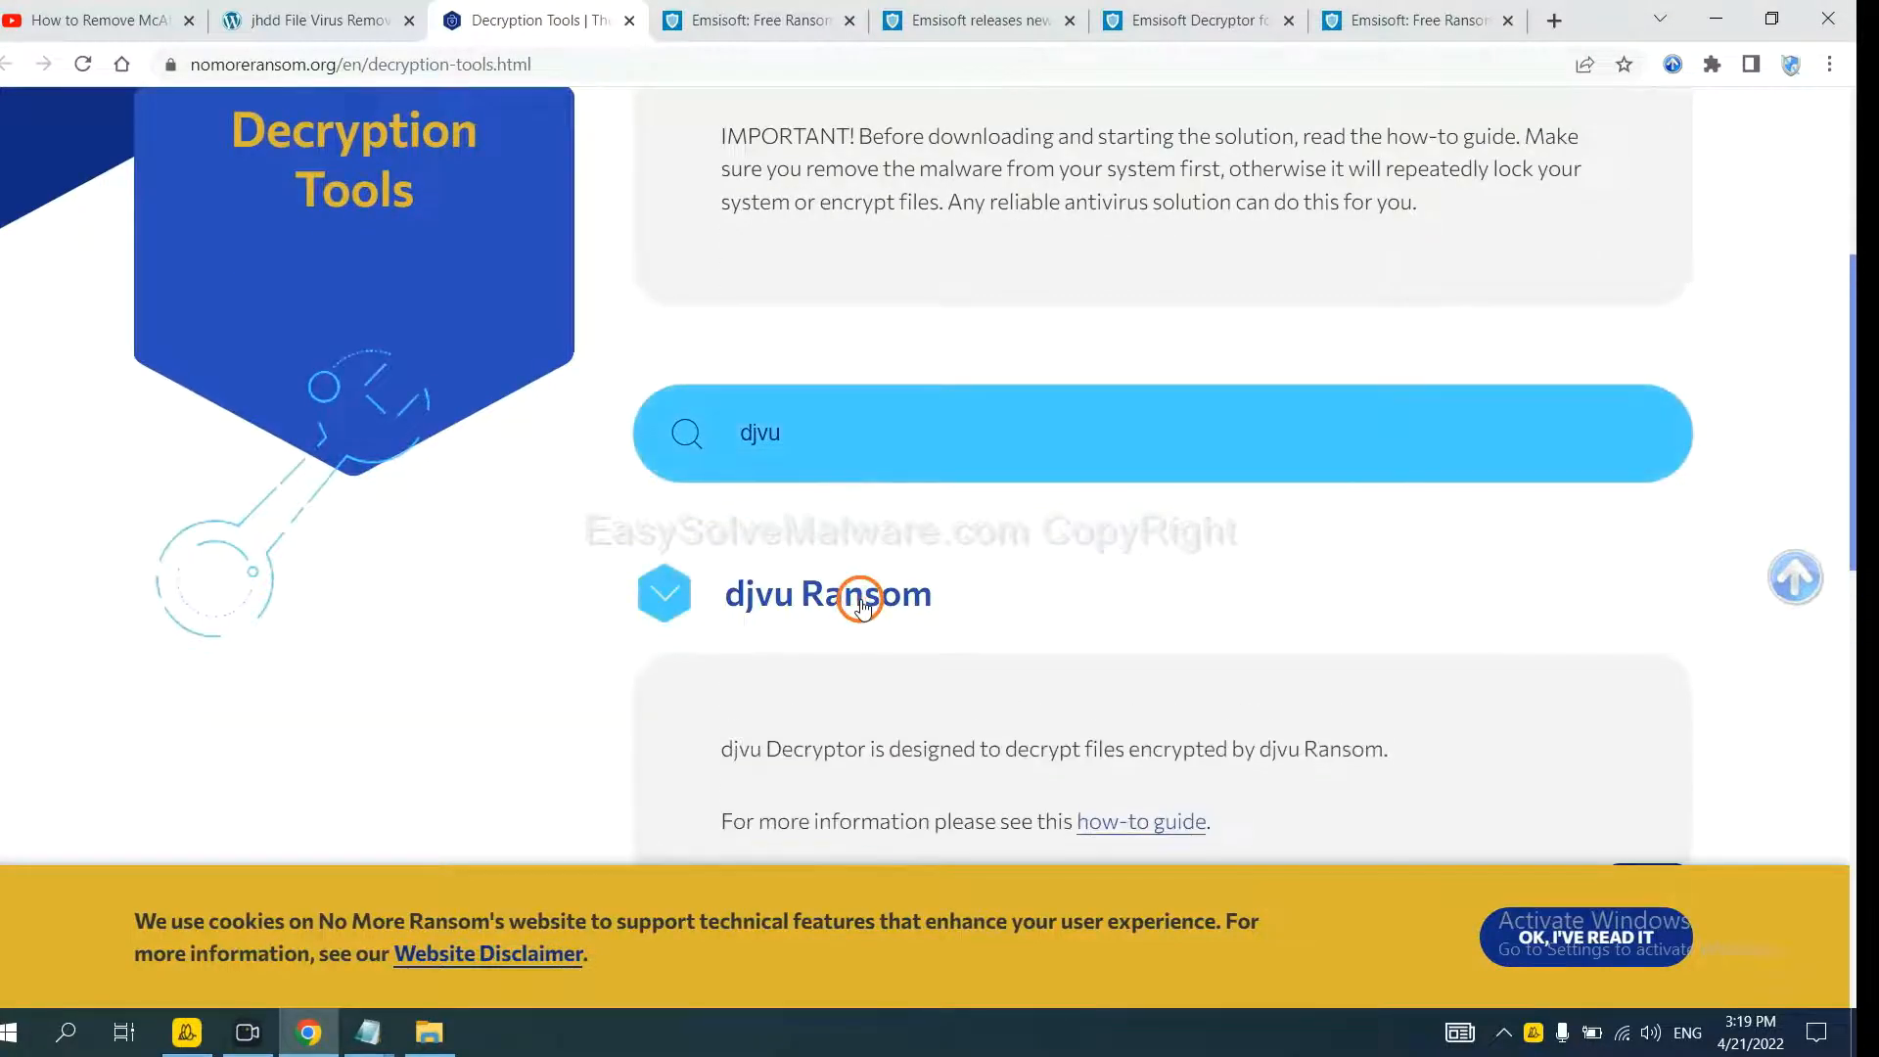
scroll("down", 3)
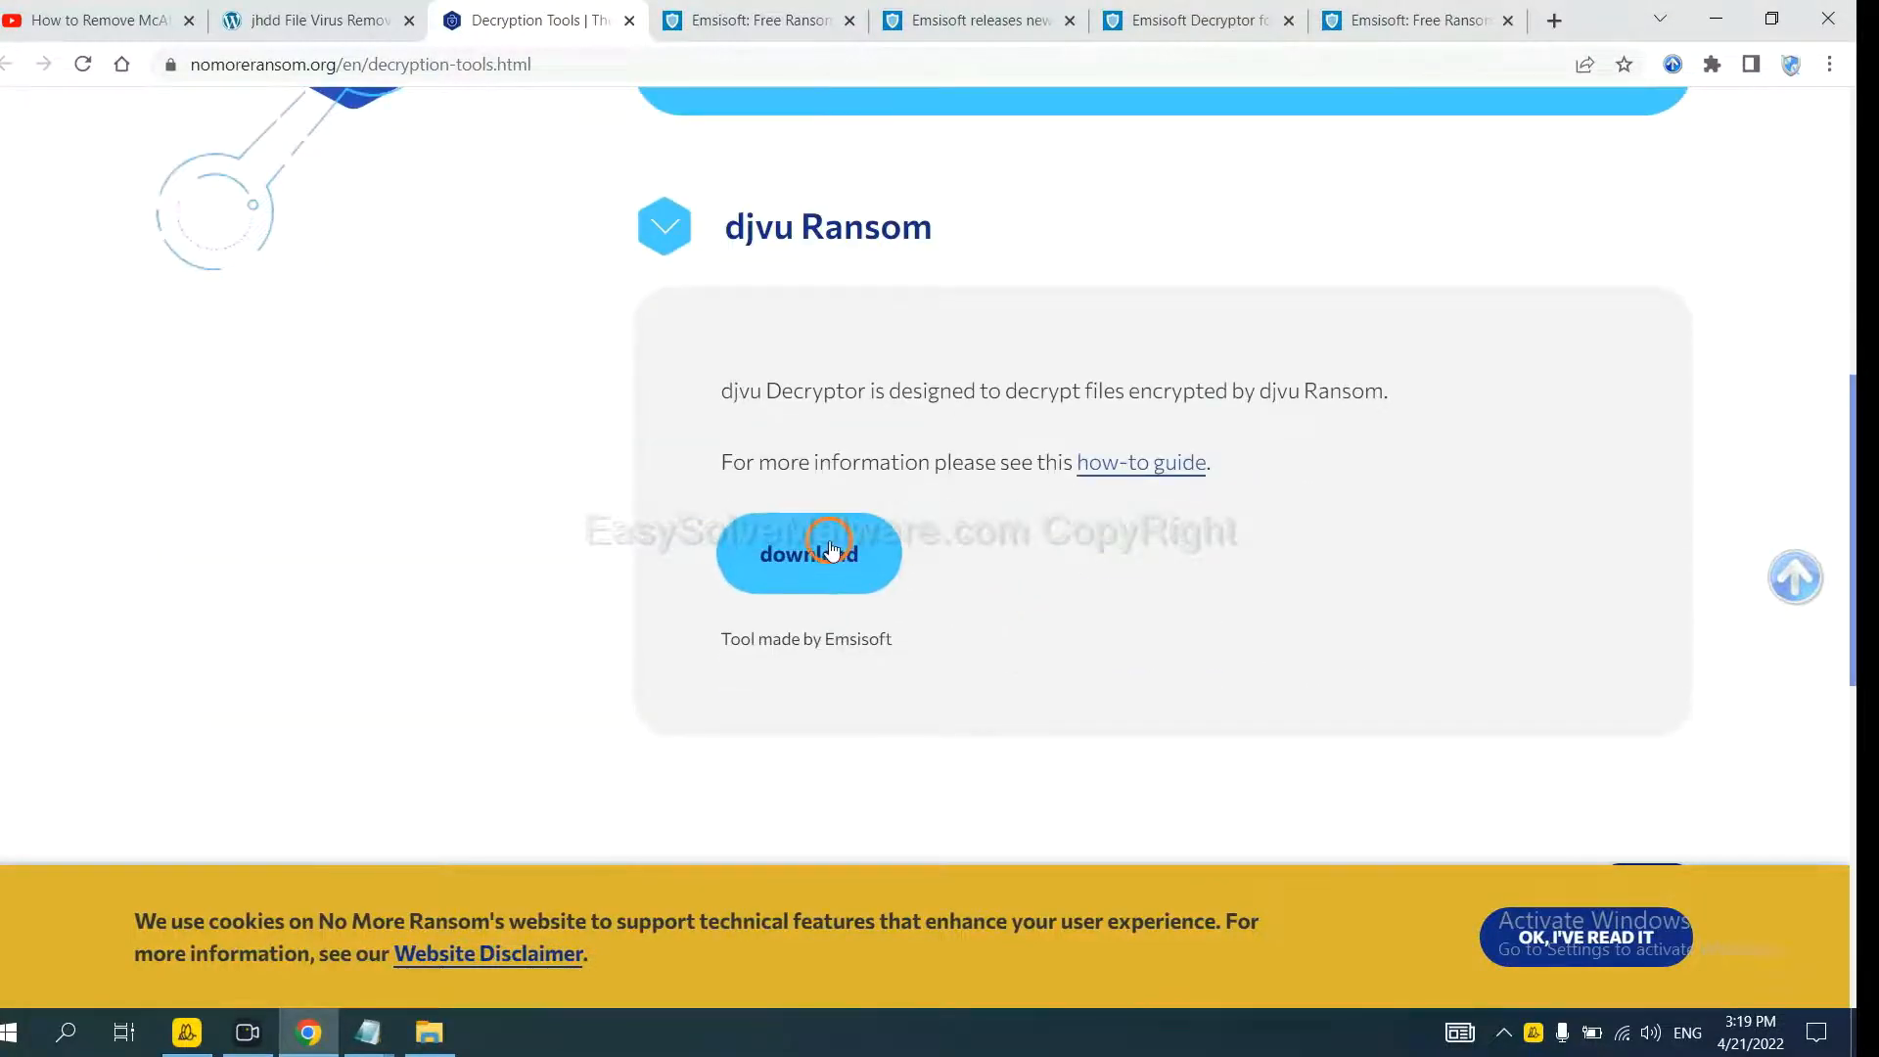